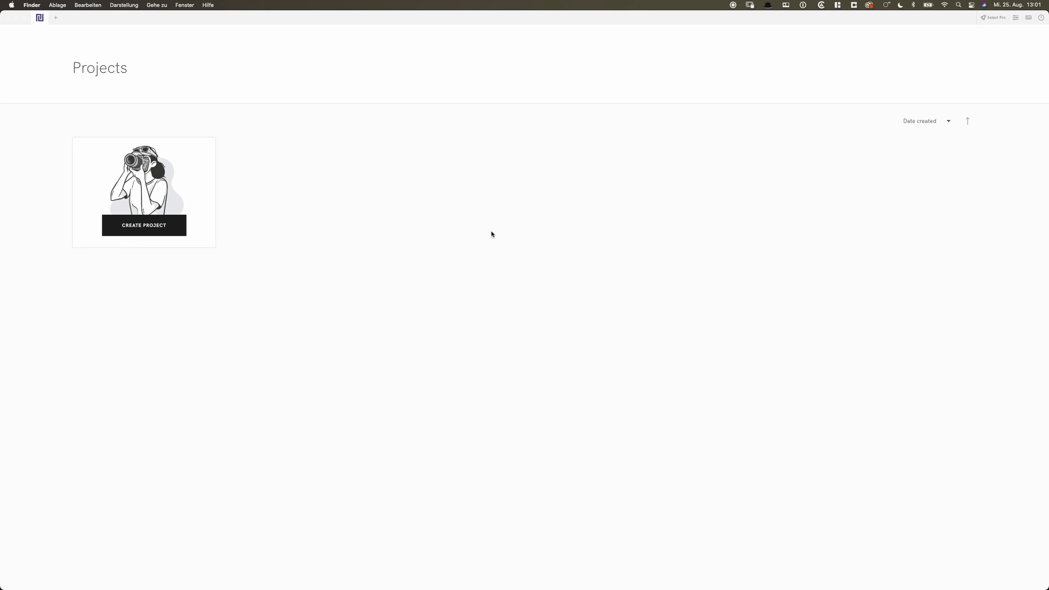
pyautogui.moveTo(713, 253)
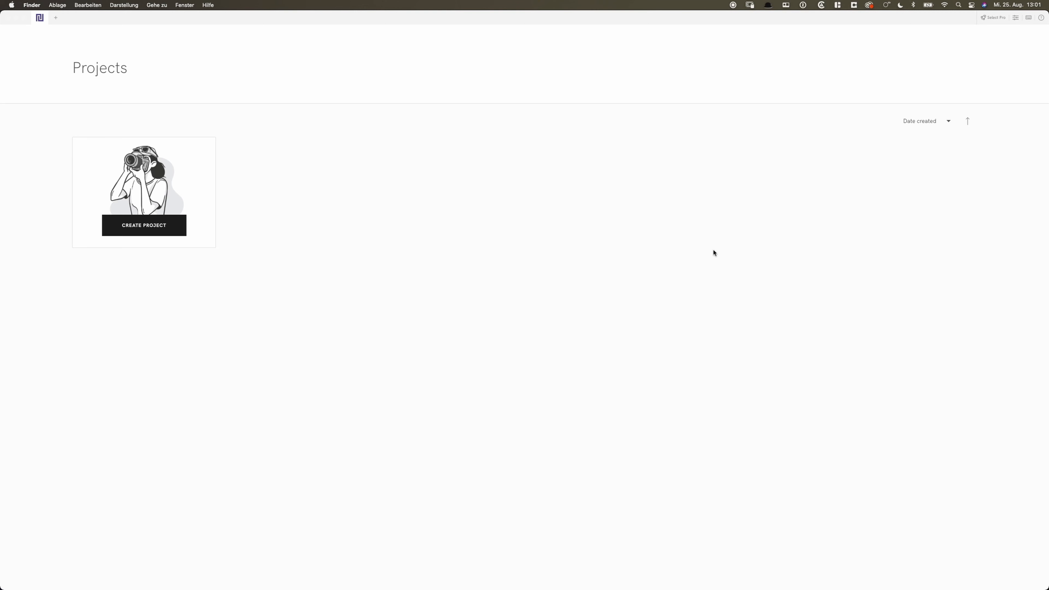
pyautogui.moveTo(1022, 21)
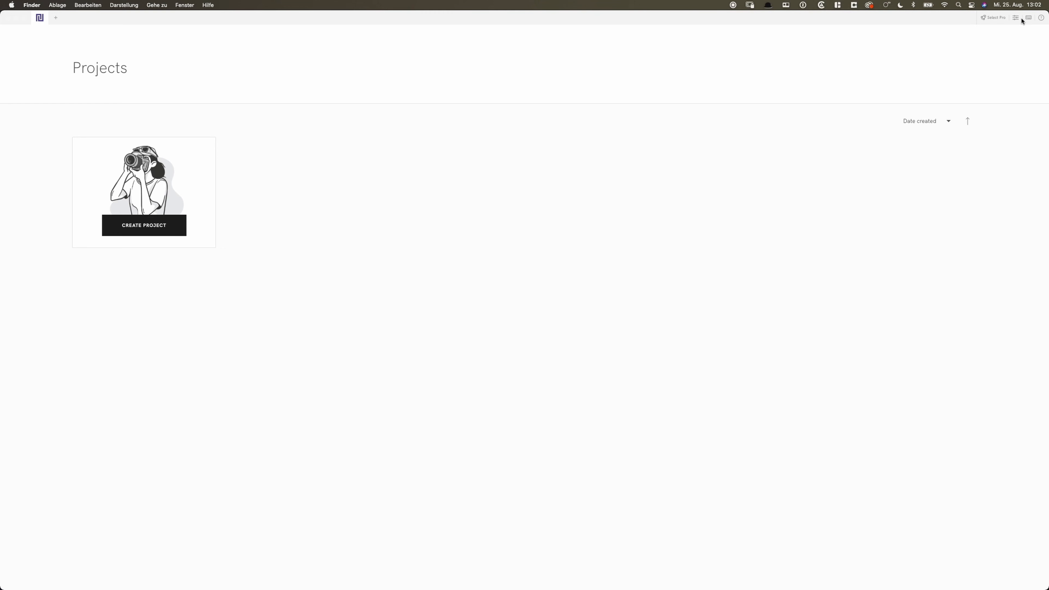
# - Review the General preferences, then bring up the Keyboard Shortcuts settings for image and scene navigation
pyautogui.click(1015, 17)
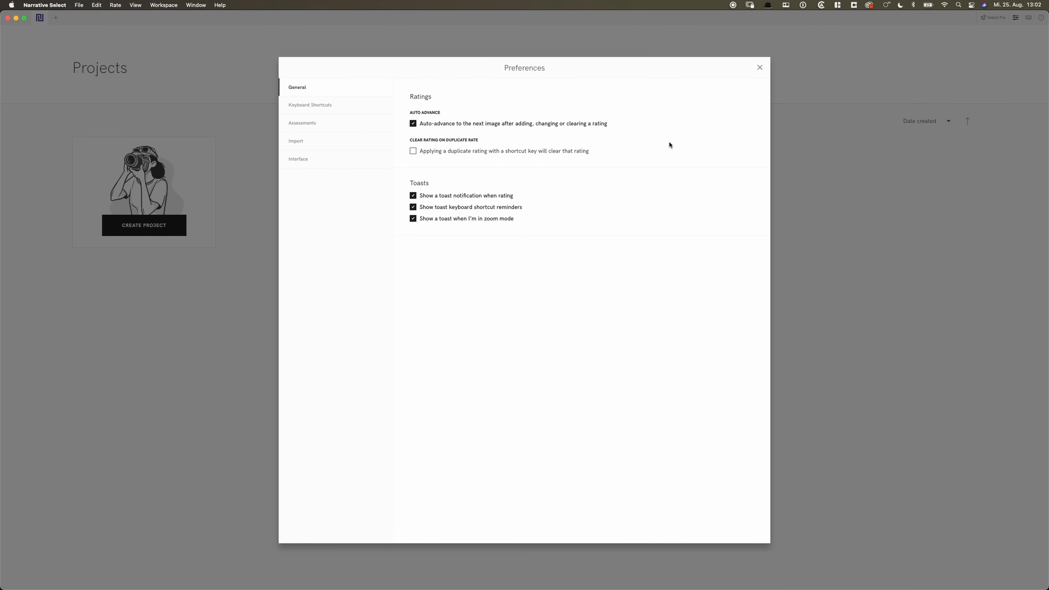
pyautogui.moveTo(623, 131)
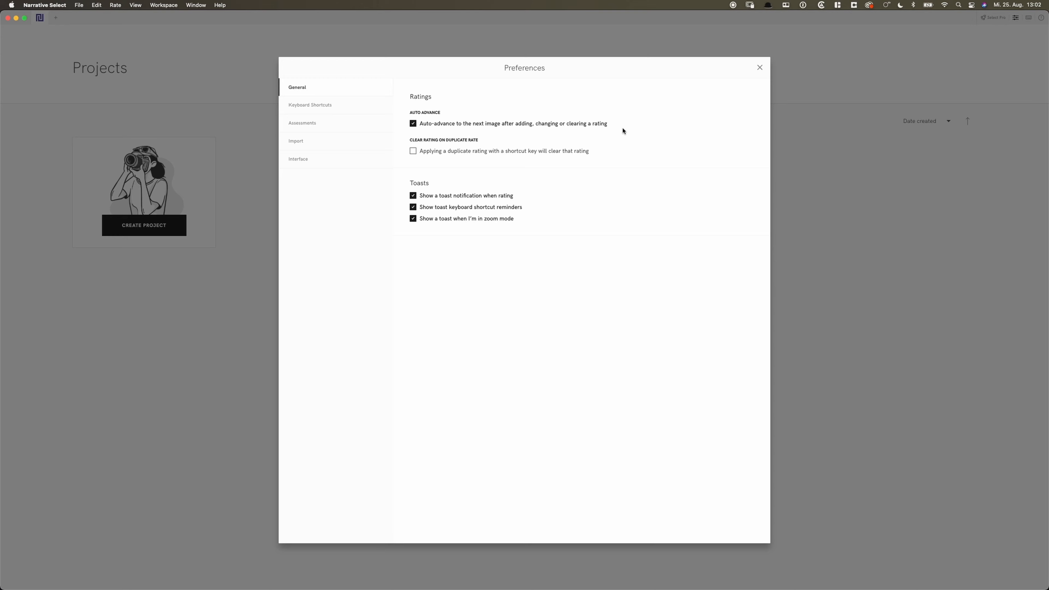
pyautogui.moveTo(528, 123)
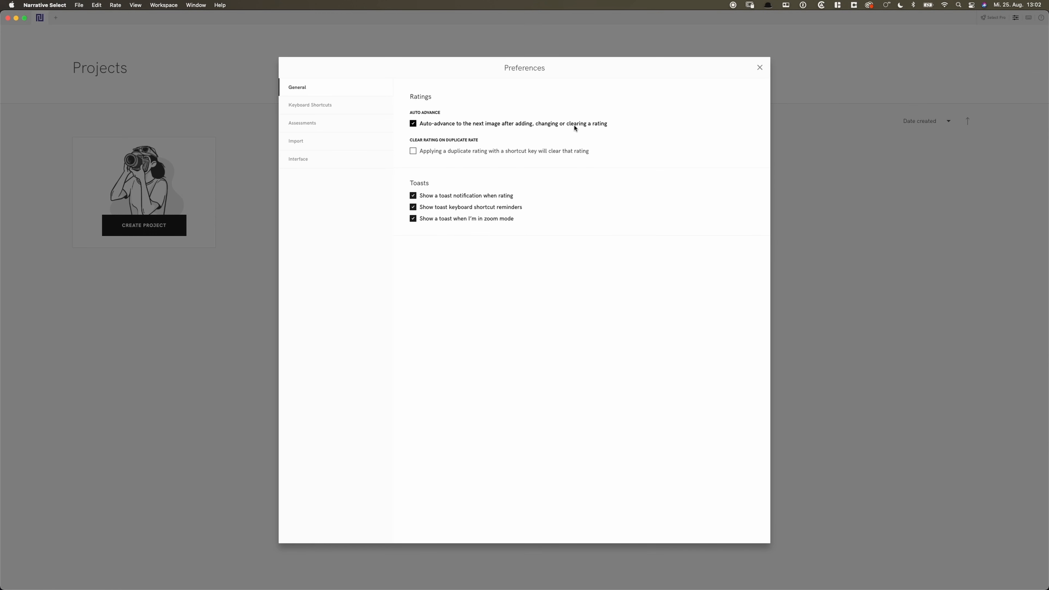
pyautogui.moveTo(498, 126)
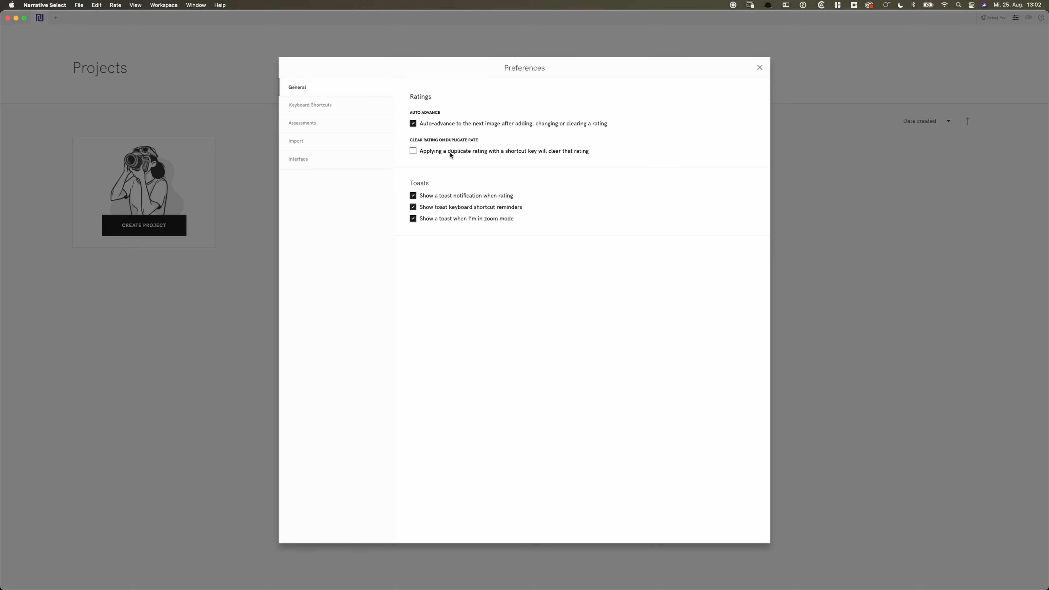
pyautogui.click(310, 105)
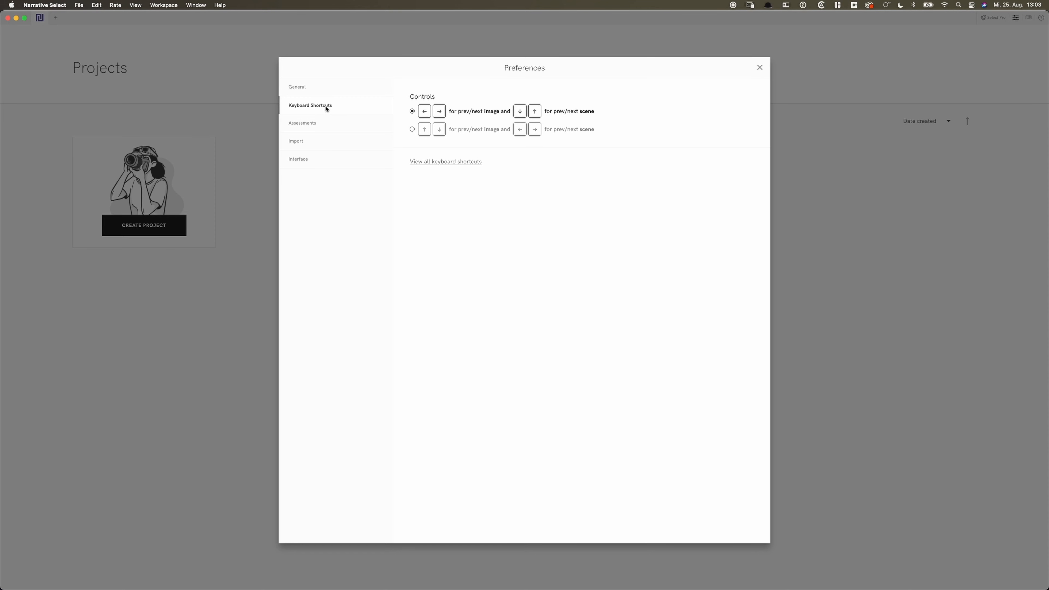
# - Bring up the Assessments preferences with eye and focus color schemes and icon options
pyautogui.click(301, 123)
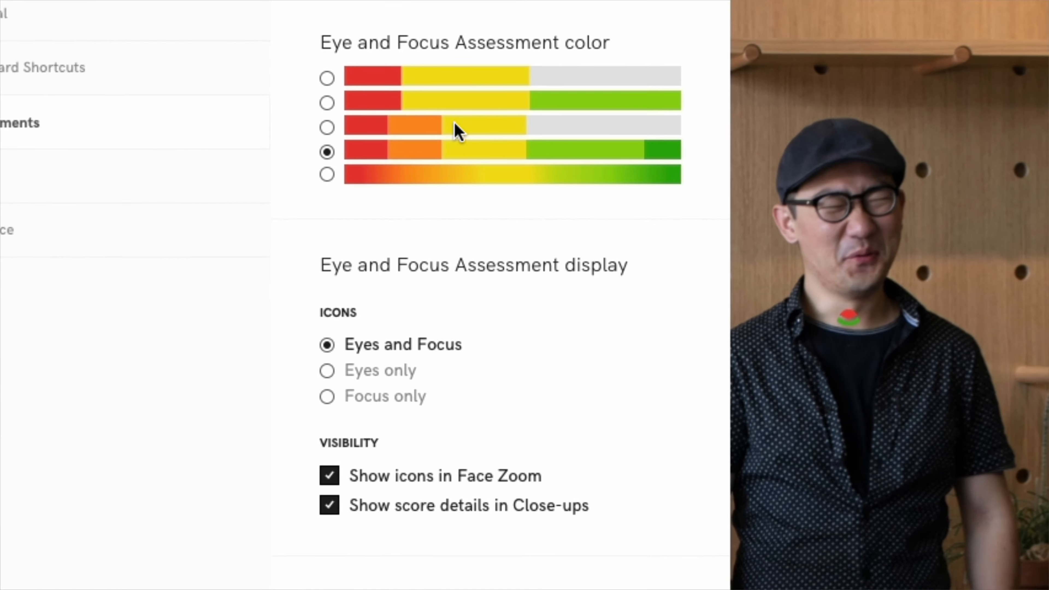
pyautogui.scroll(3)
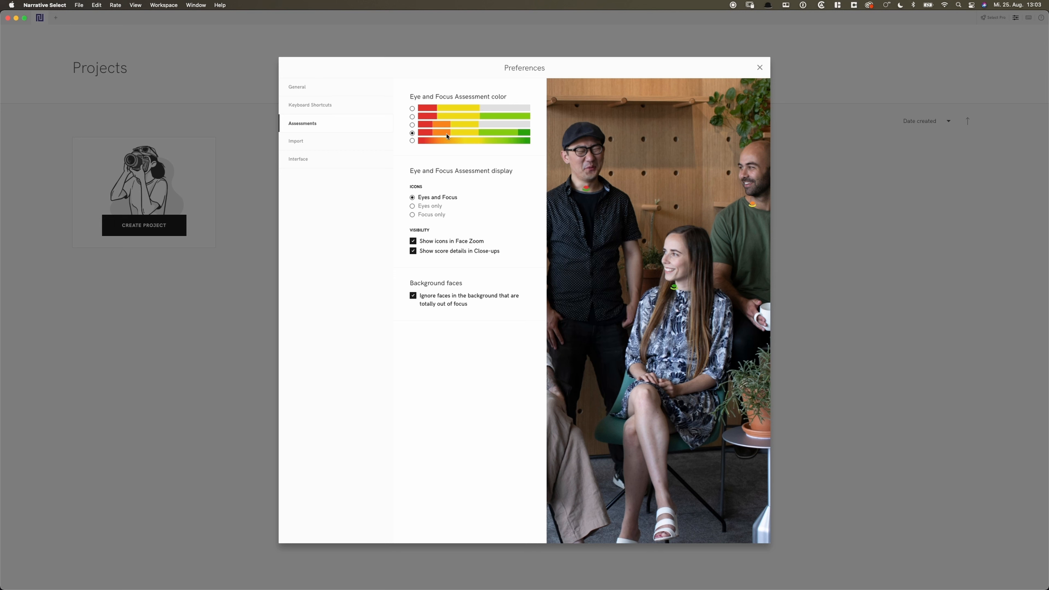
pyautogui.moveTo(447, 137)
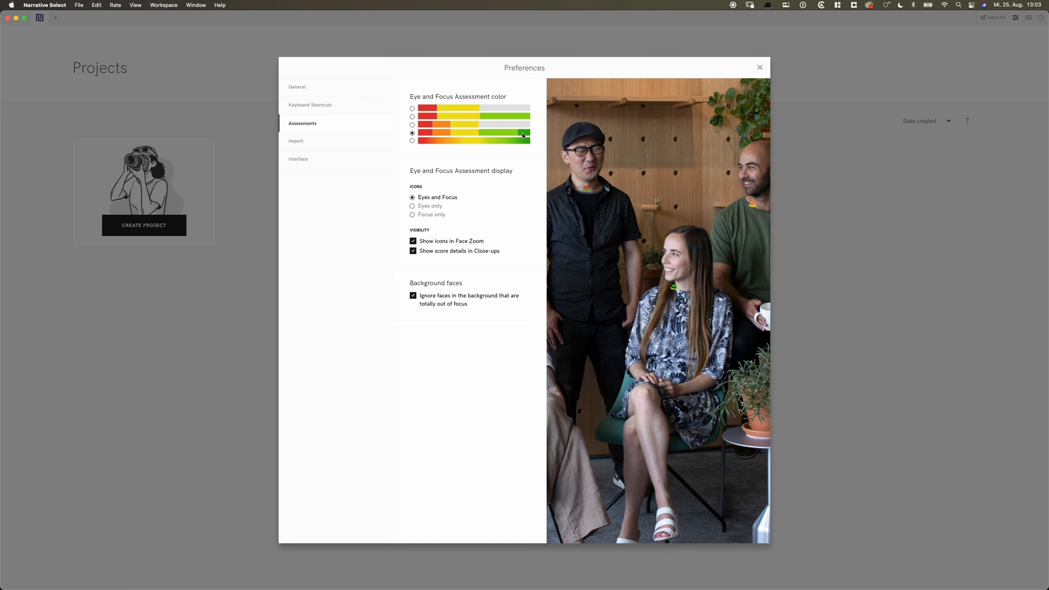
pyautogui.moveTo(441, 203)
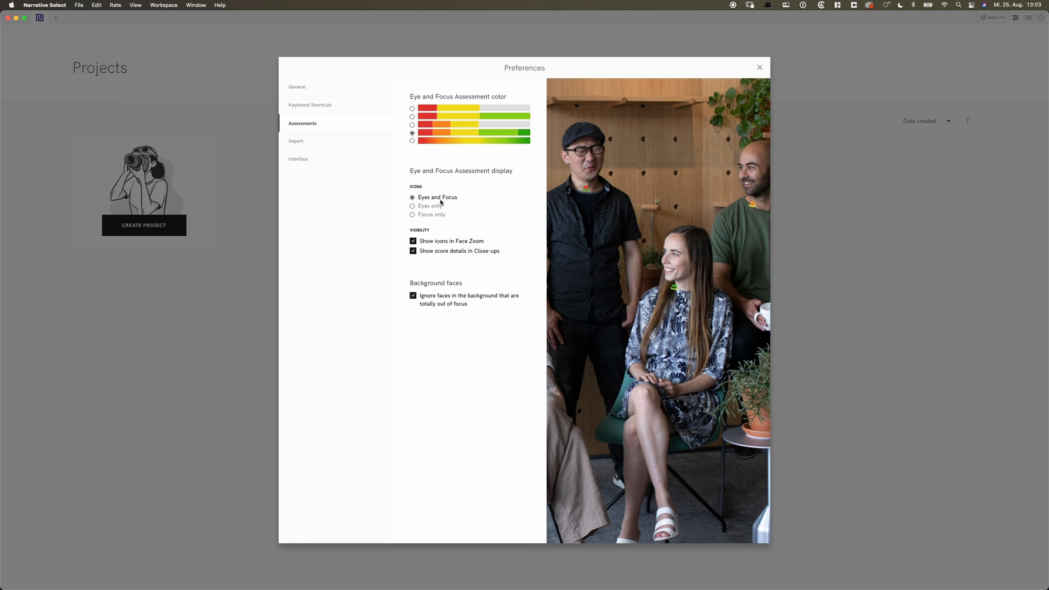
pyautogui.moveTo(438, 215)
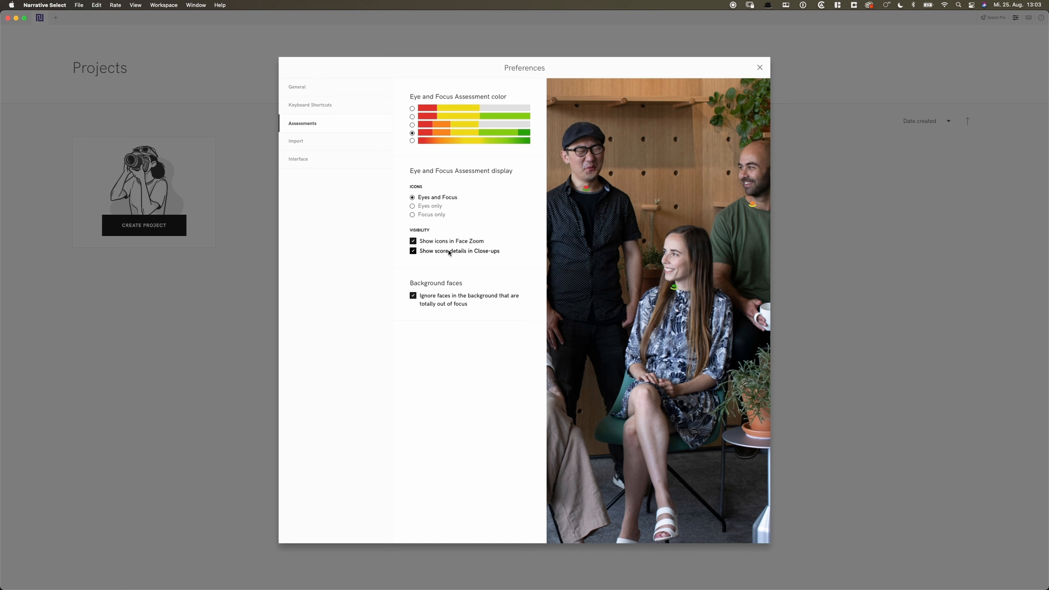
pyautogui.moveTo(448, 306)
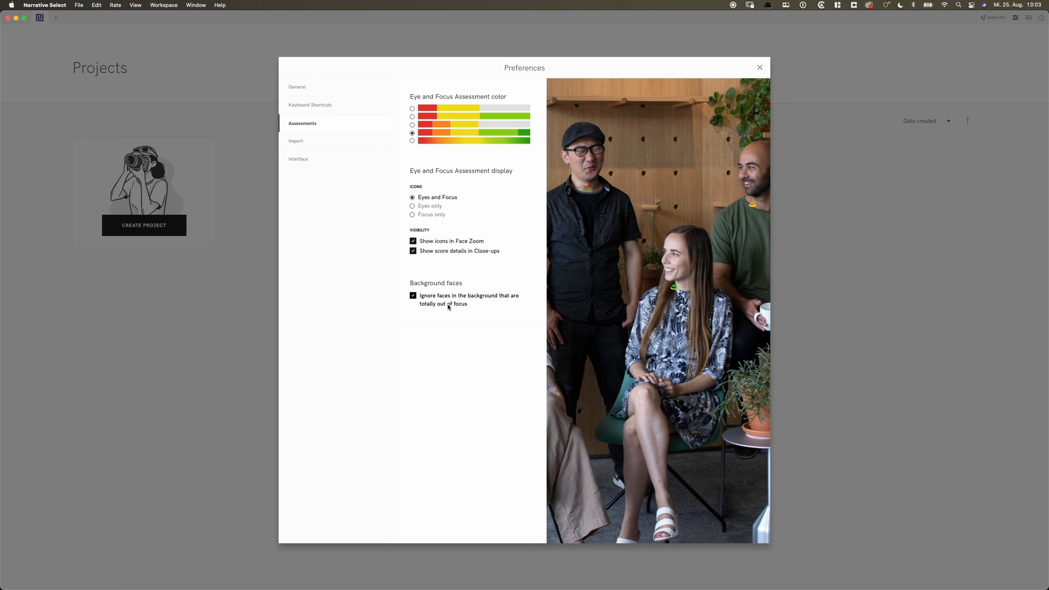
pyautogui.moveTo(468, 308)
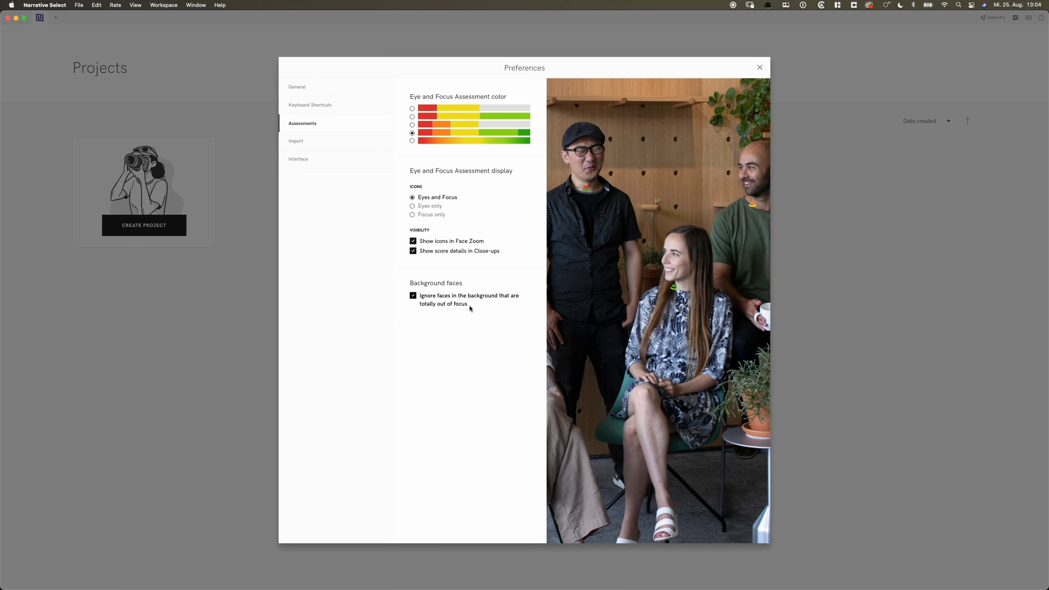
pyautogui.moveTo(473, 308)
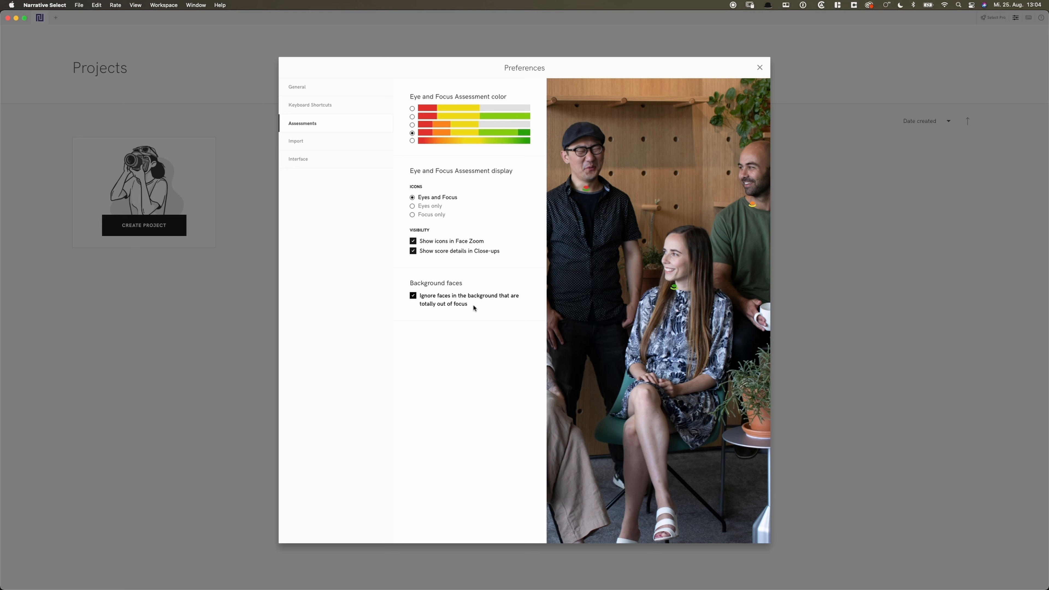
pyautogui.moveTo(535, 203)
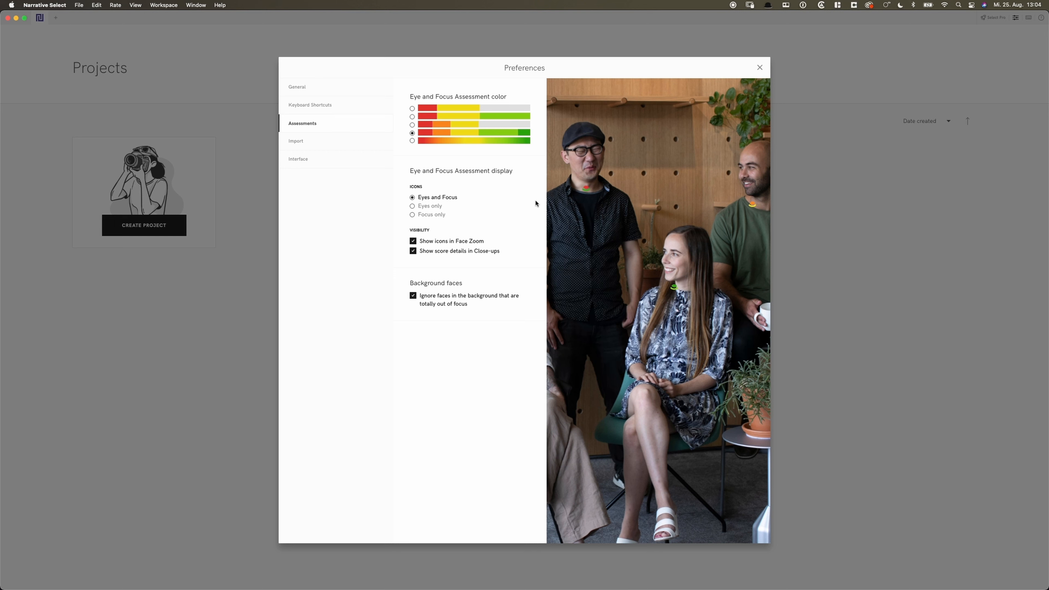
pyautogui.moveTo(610, 224)
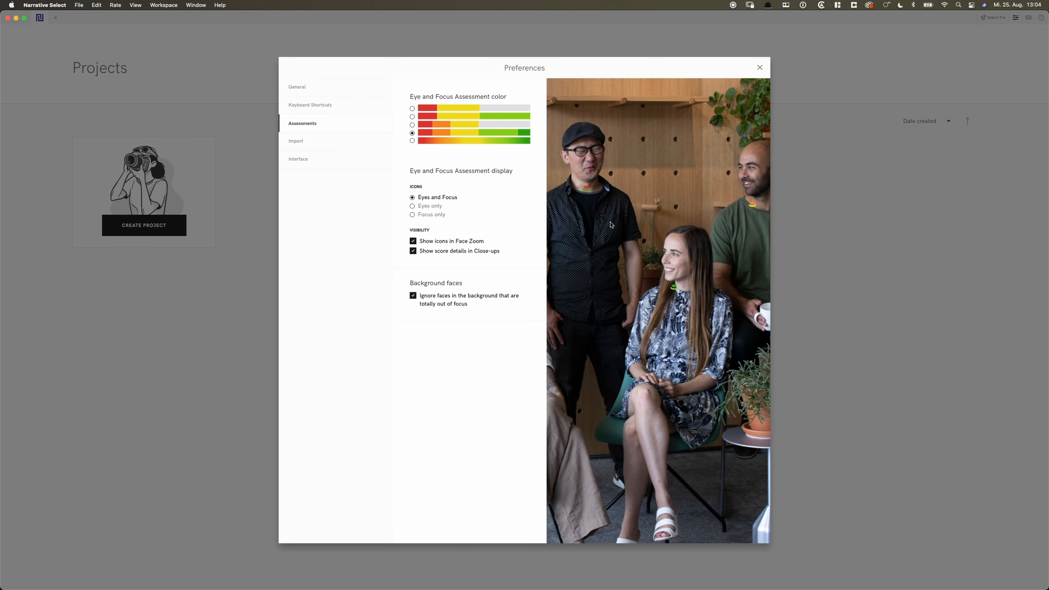
pyautogui.moveTo(594, 197)
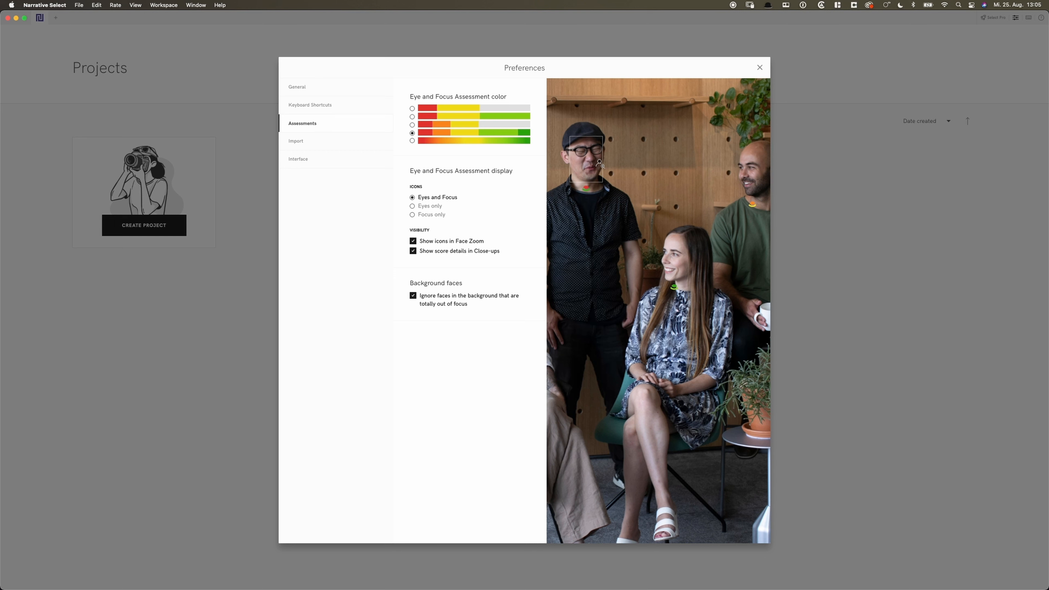
pyautogui.moveTo(584, 187)
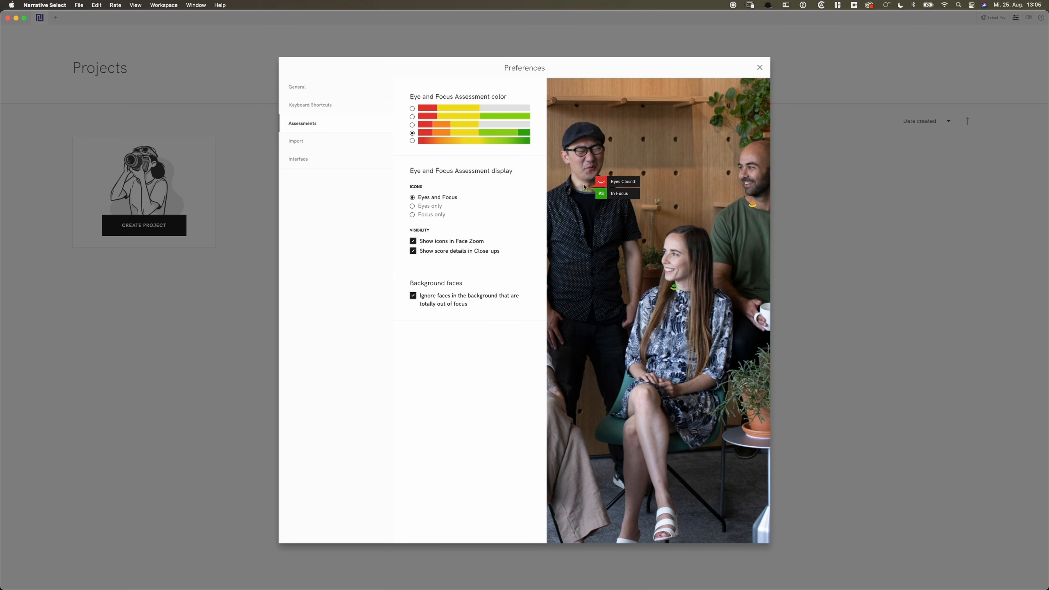
pyautogui.moveTo(586, 193)
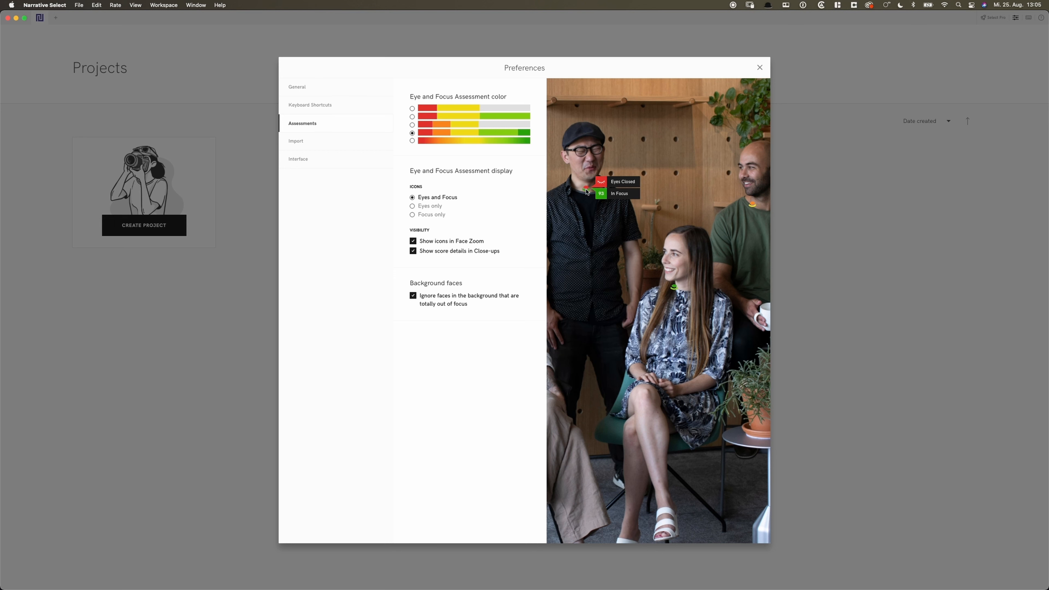
pyautogui.moveTo(677, 289)
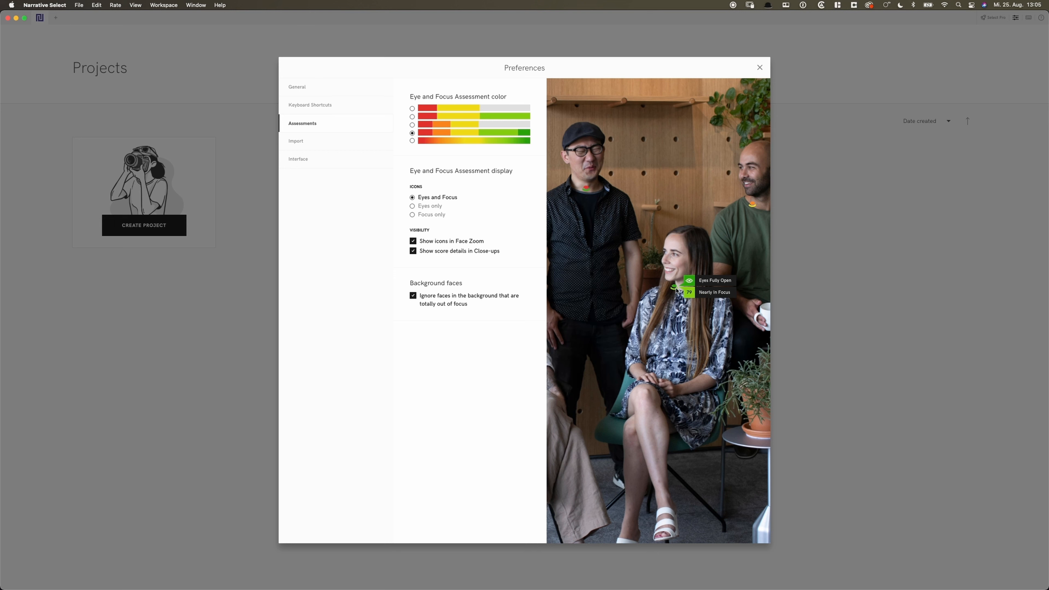
pyautogui.moveTo(738, 197)
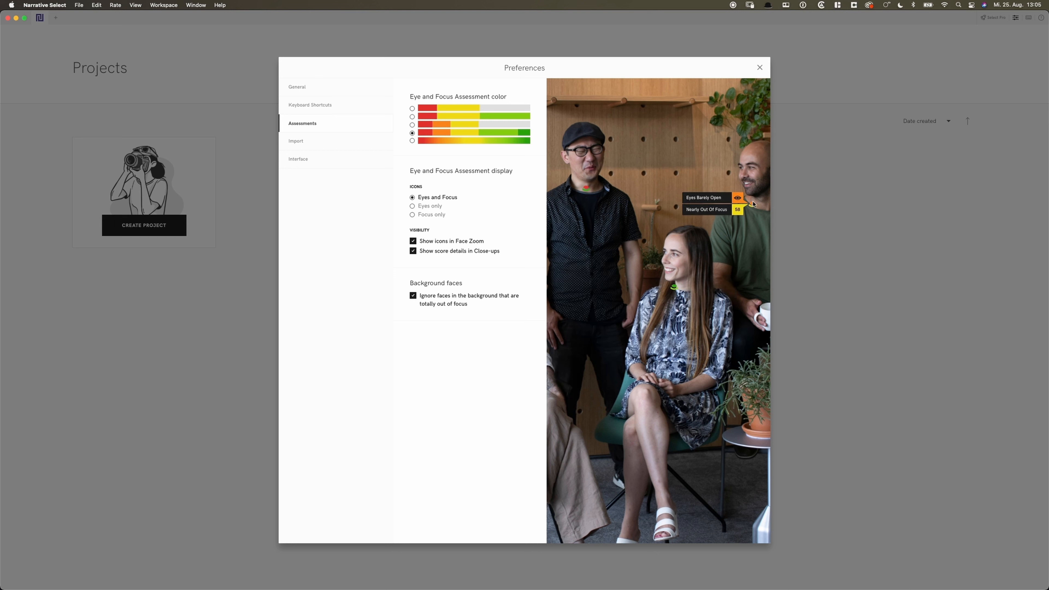
pyautogui.moveTo(307, 143)
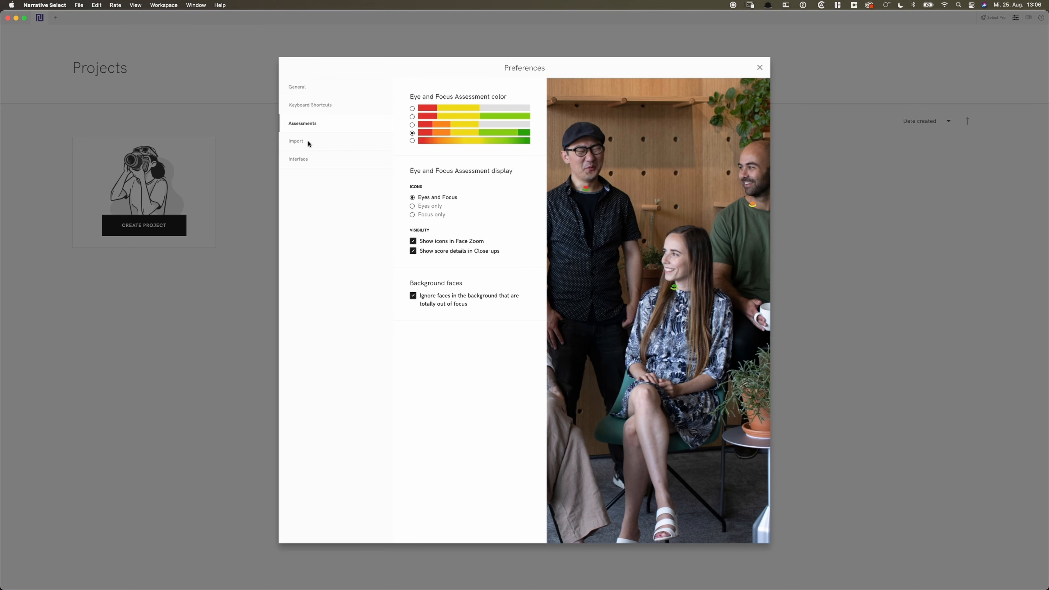
# - Bring up the Import preferences showing .ARW JPEG generation set to always
pyautogui.click(295, 141)
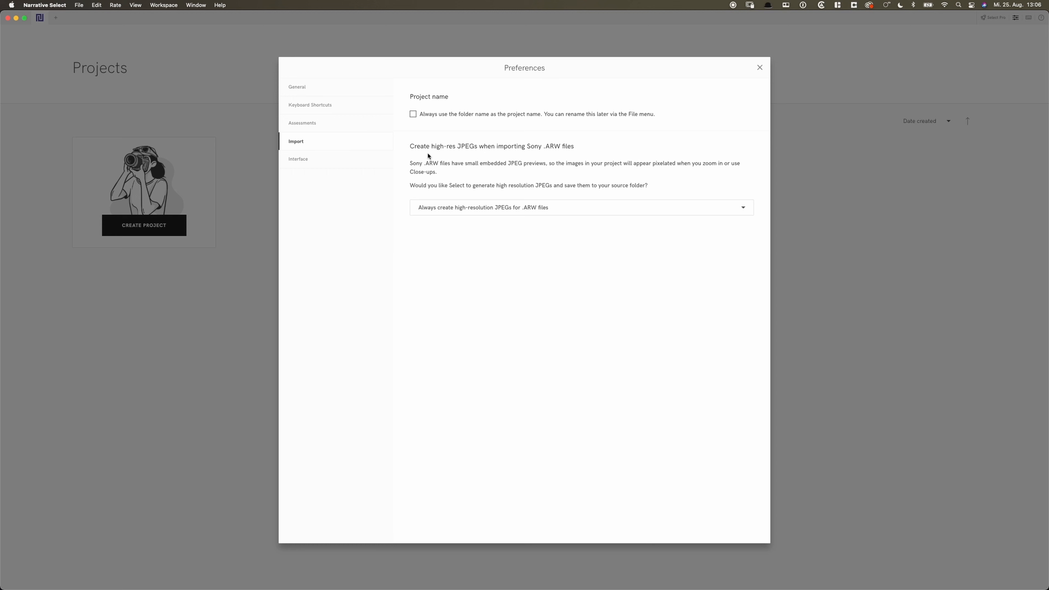
pyautogui.moveTo(662, 181)
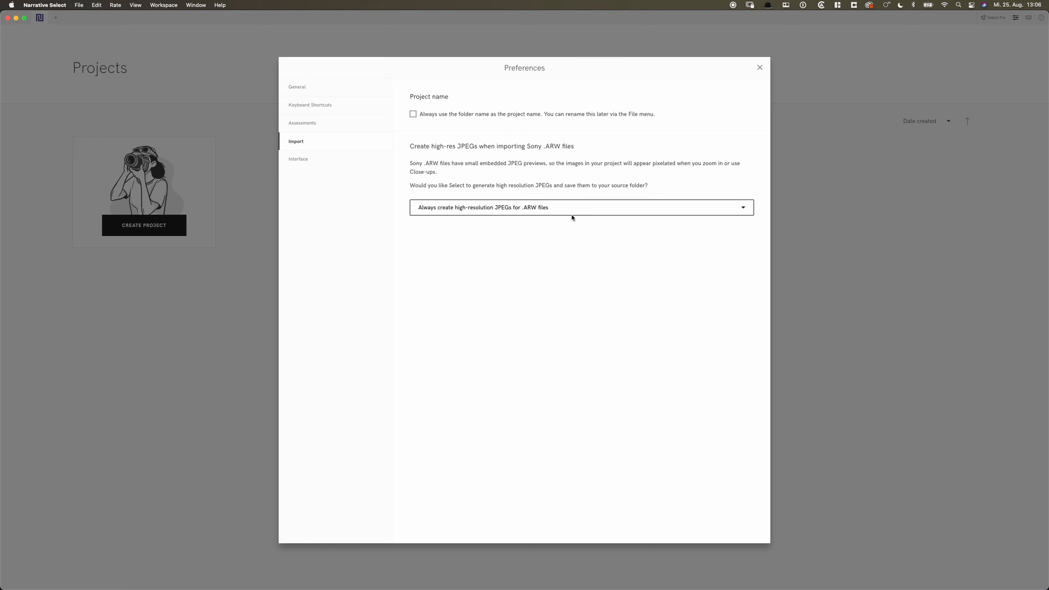
pyautogui.moveTo(470, 210)
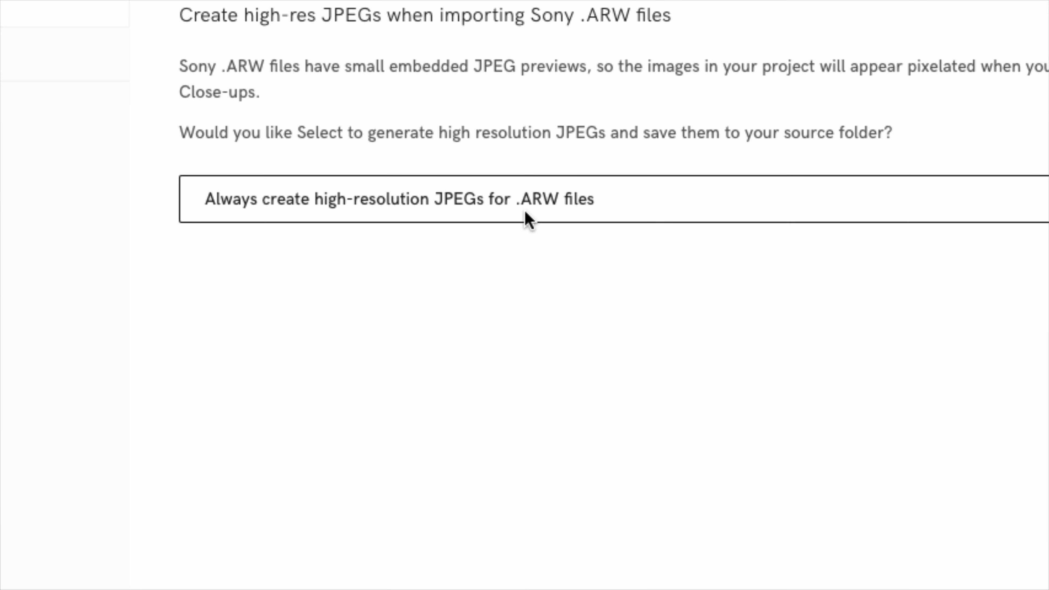
pyautogui.click(298, 159)
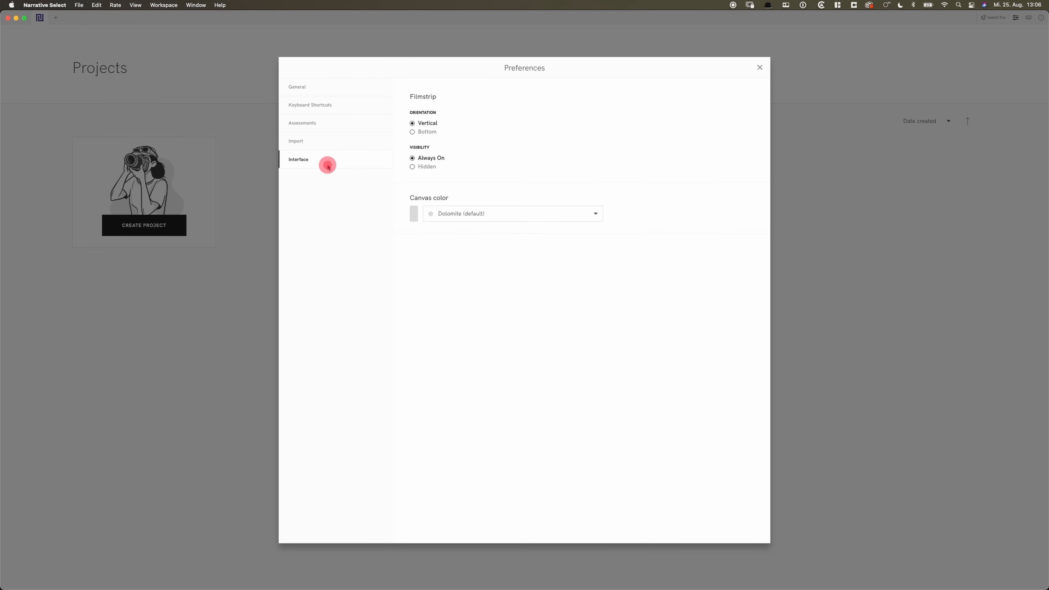
pyautogui.moveTo(655, 122)
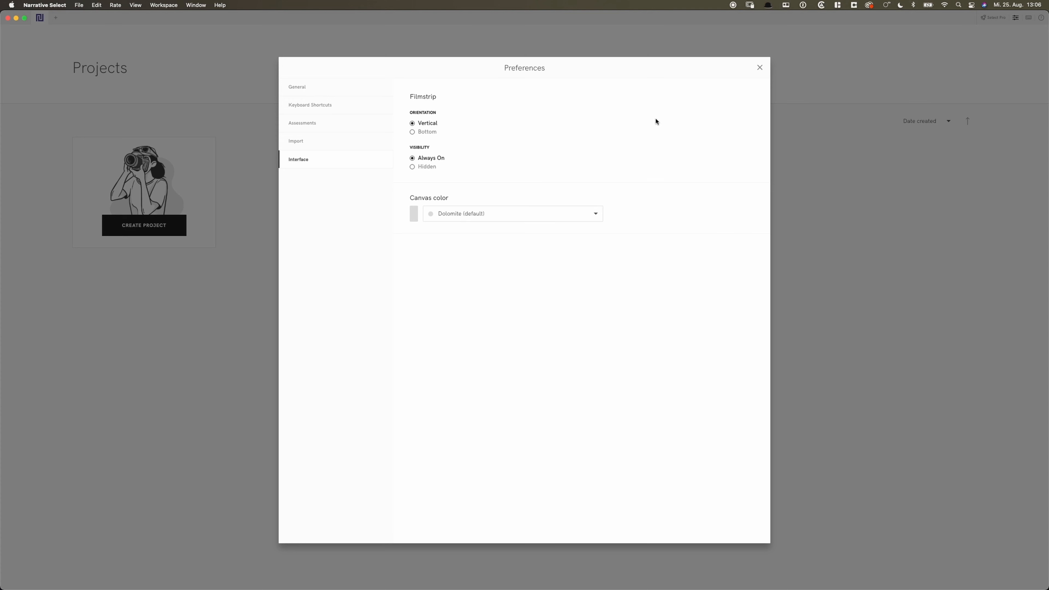
pyautogui.click(760, 67)
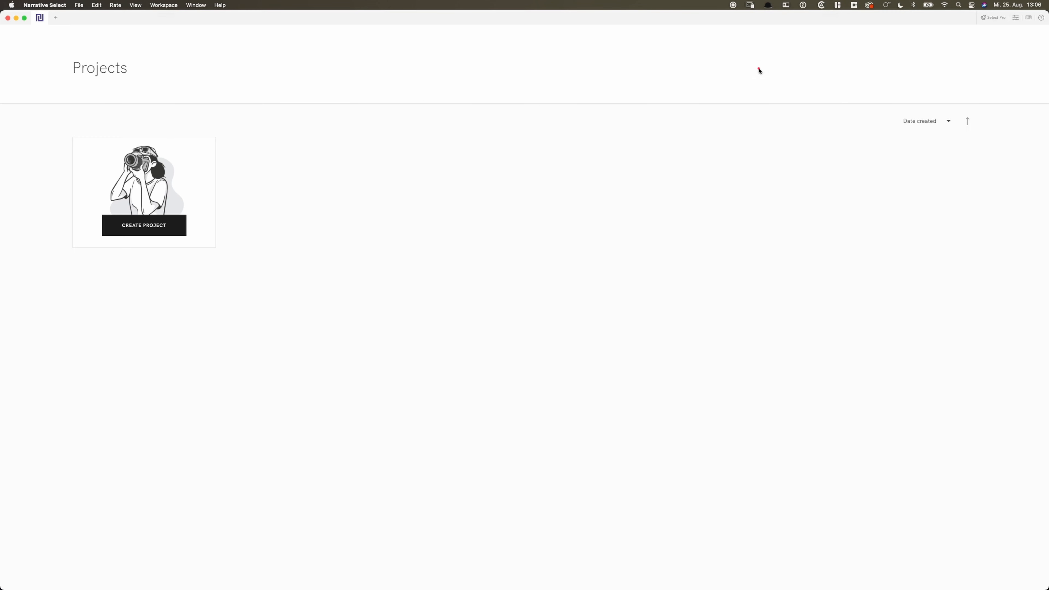
pyautogui.moveTo(474, 292)
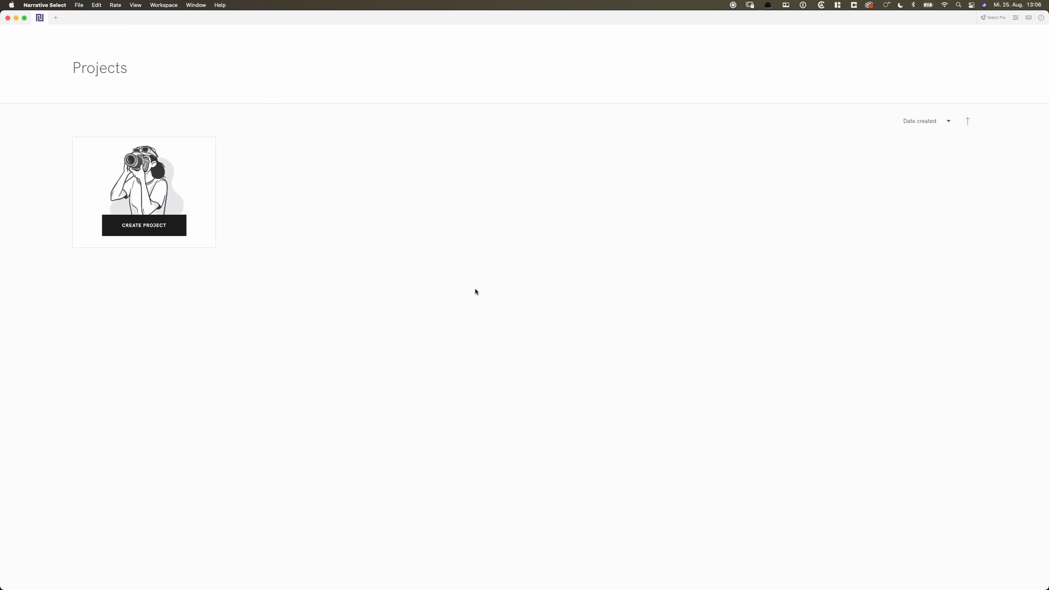
pyautogui.moveTo(420, 260)
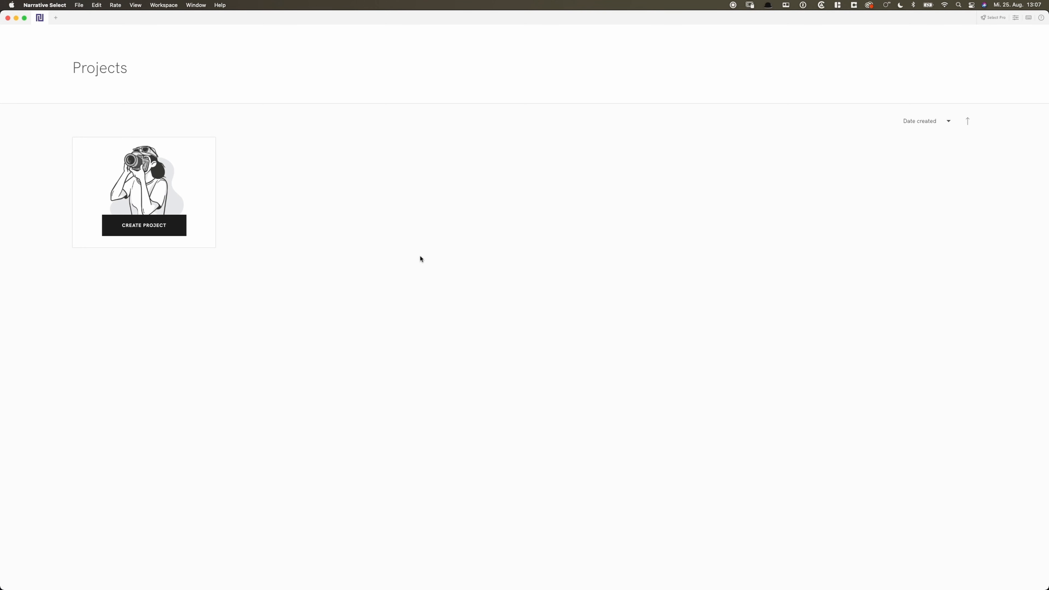
# - Create a new project and choose the RAW folder of .ARW files as its source
pyautogui.click(144, 224)
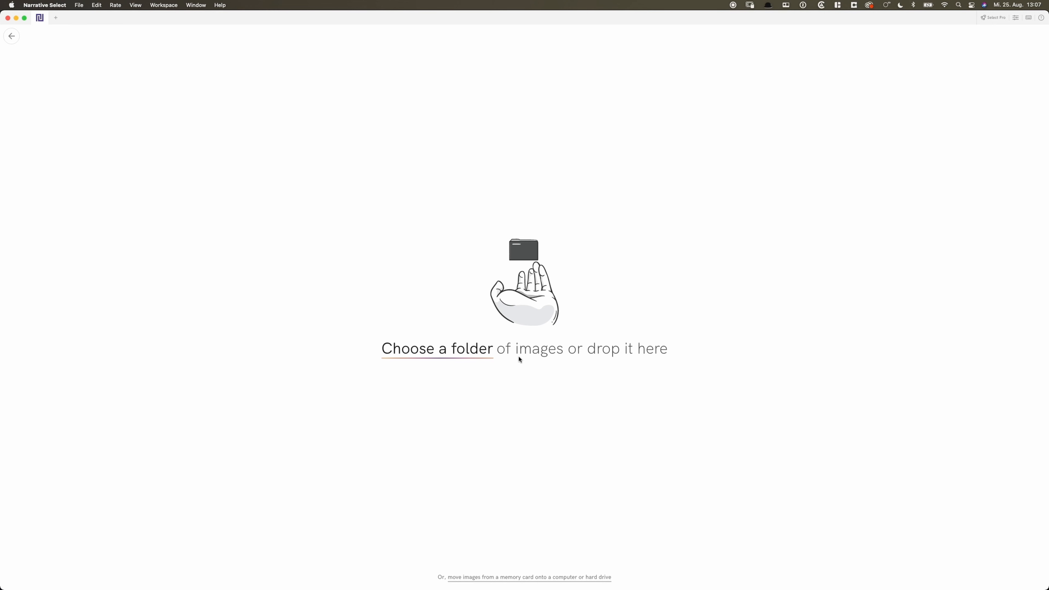
pyautogui.moveTo(640, 531)
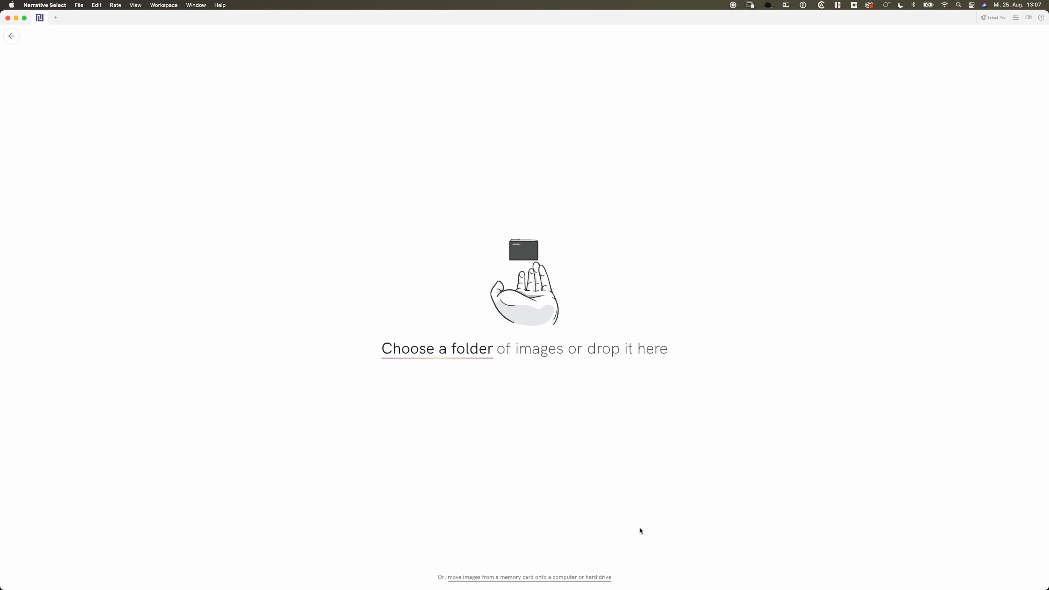
pyautogui.moveTo(607, 578)
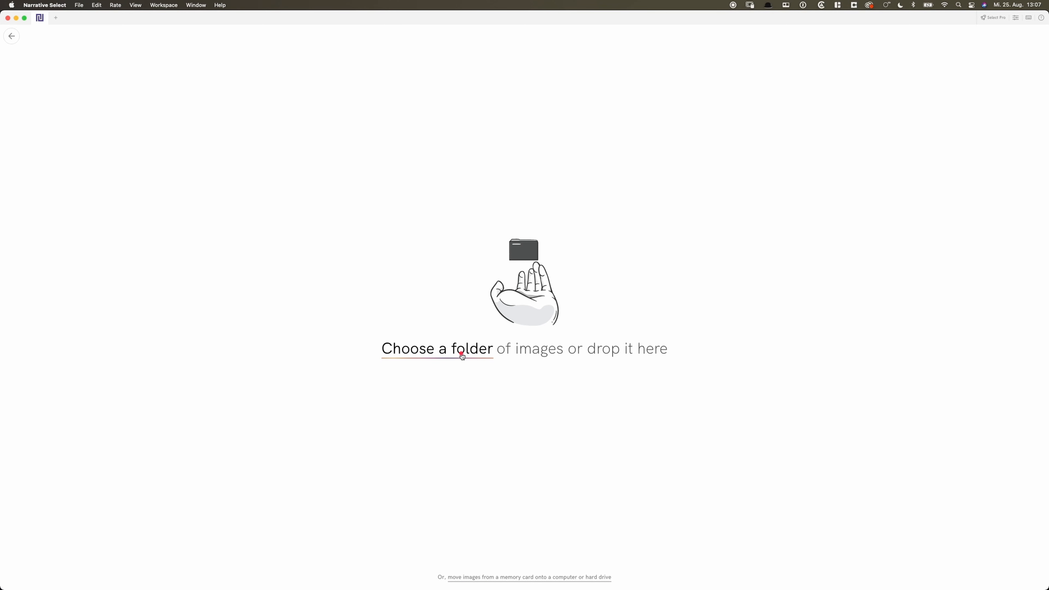
pyautogui.click(435, 349)
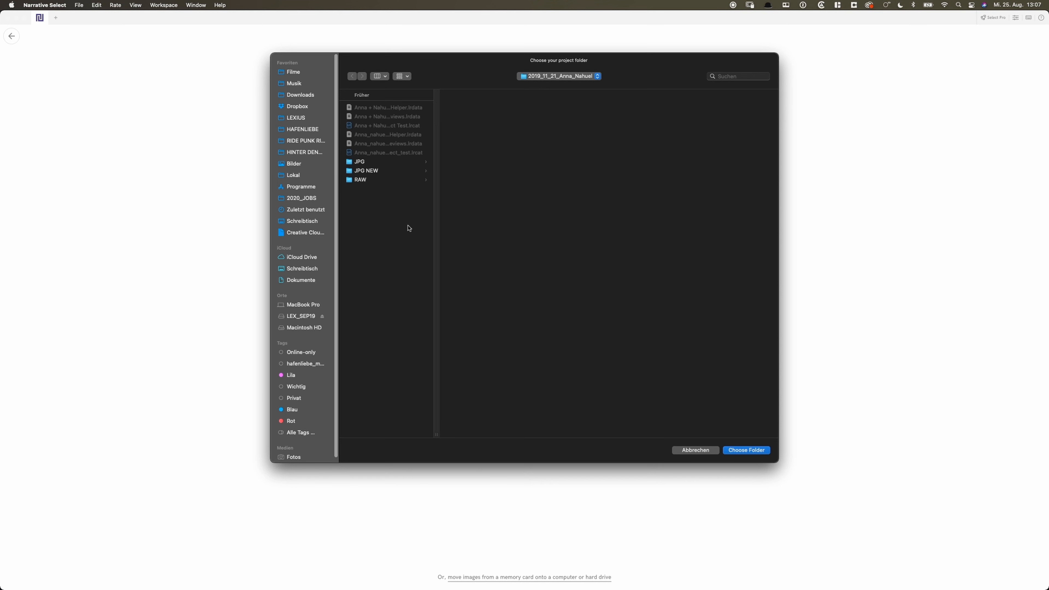
pyautogui.click(360, 179)
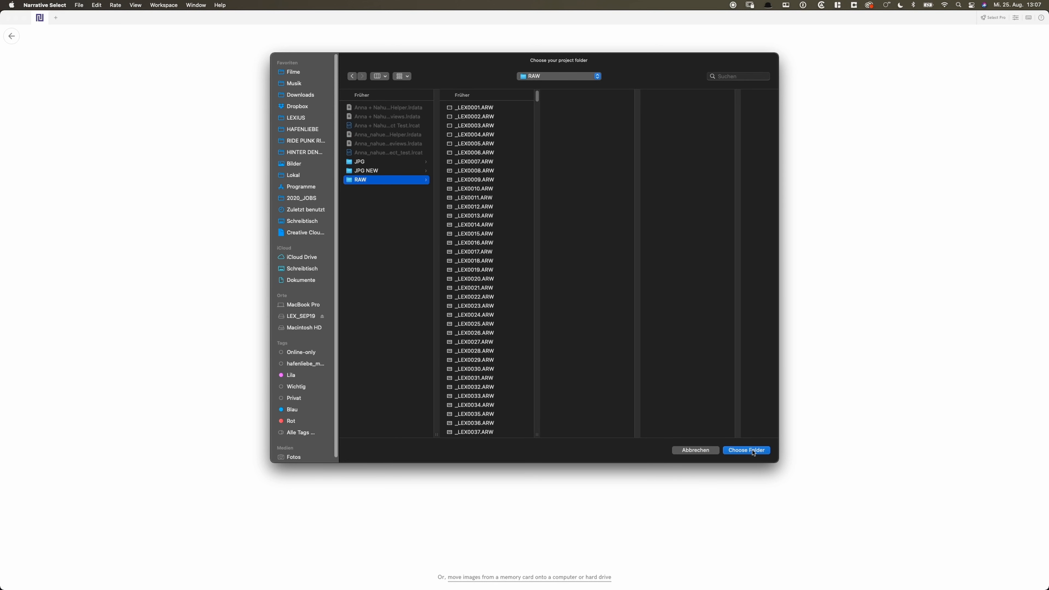
pyautogui.click(745, 449)
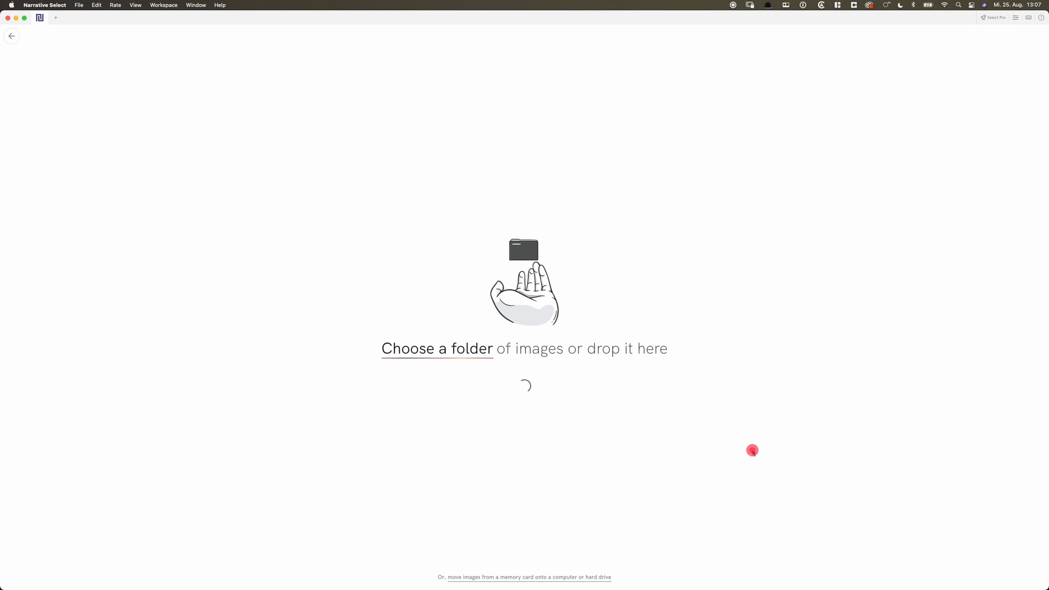
# - Name the project 'Anna + Nahuel Select Test' and continue to load the images
pyautogui.click(437, 348)
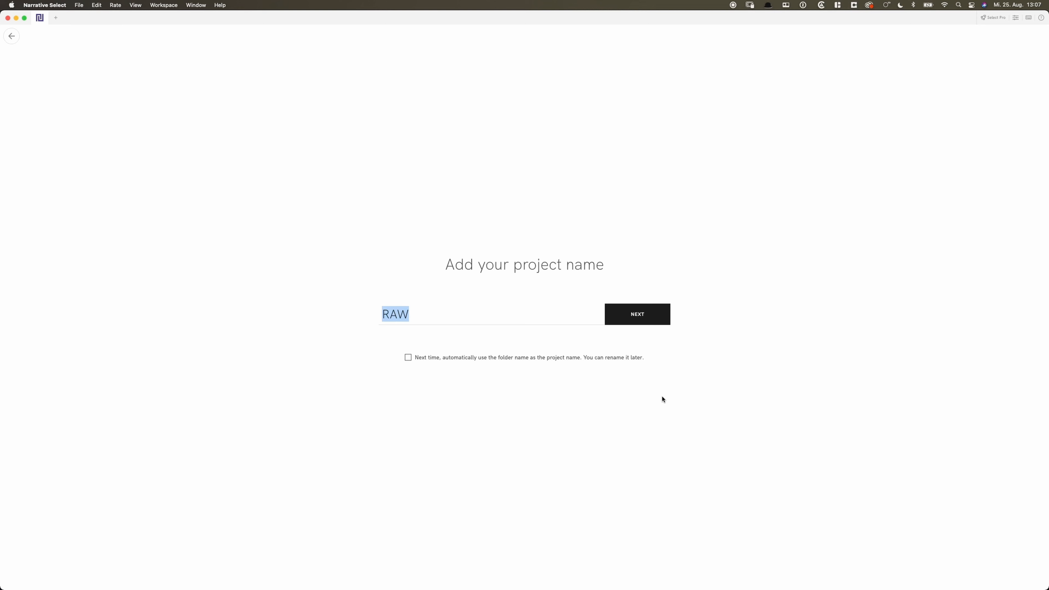
pyautogui.write('Anna')
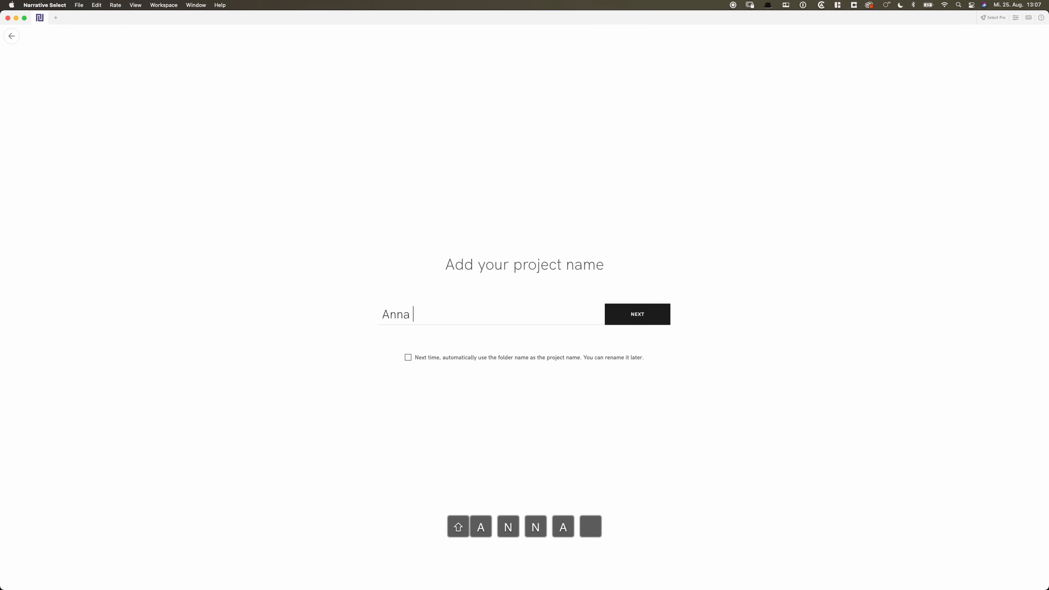
pyautogui.write('+ Nahuel')
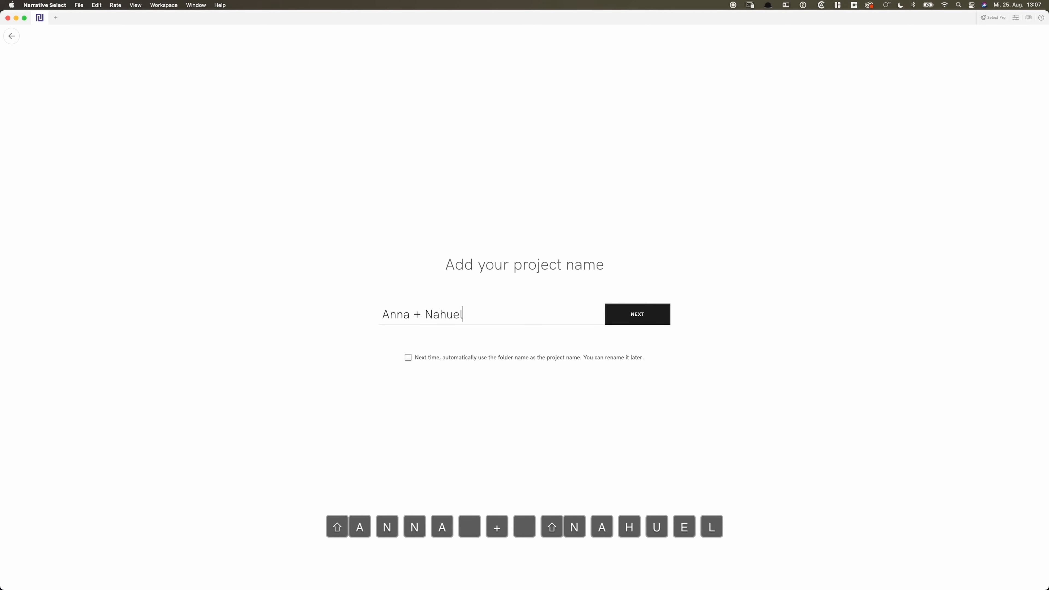
pyautogui.write('Tes')
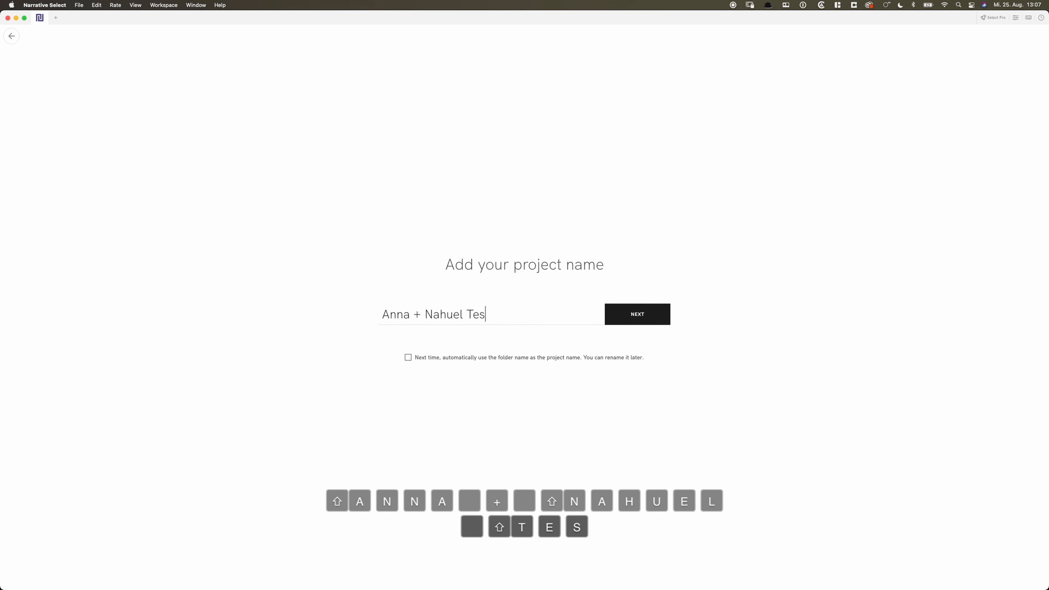
pyautogui.write('t')
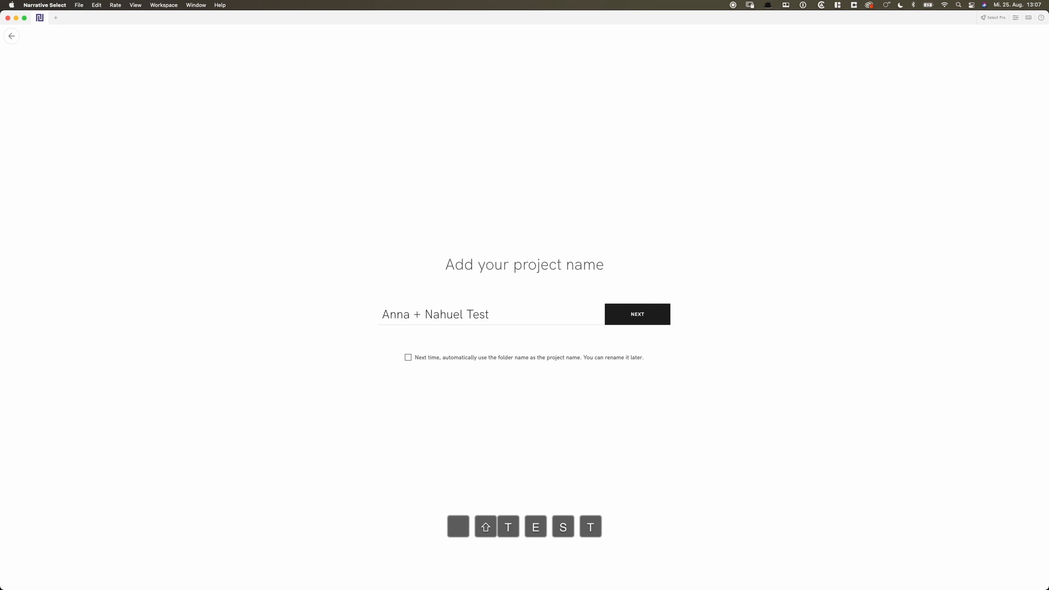
pyautogui.press('backspace')
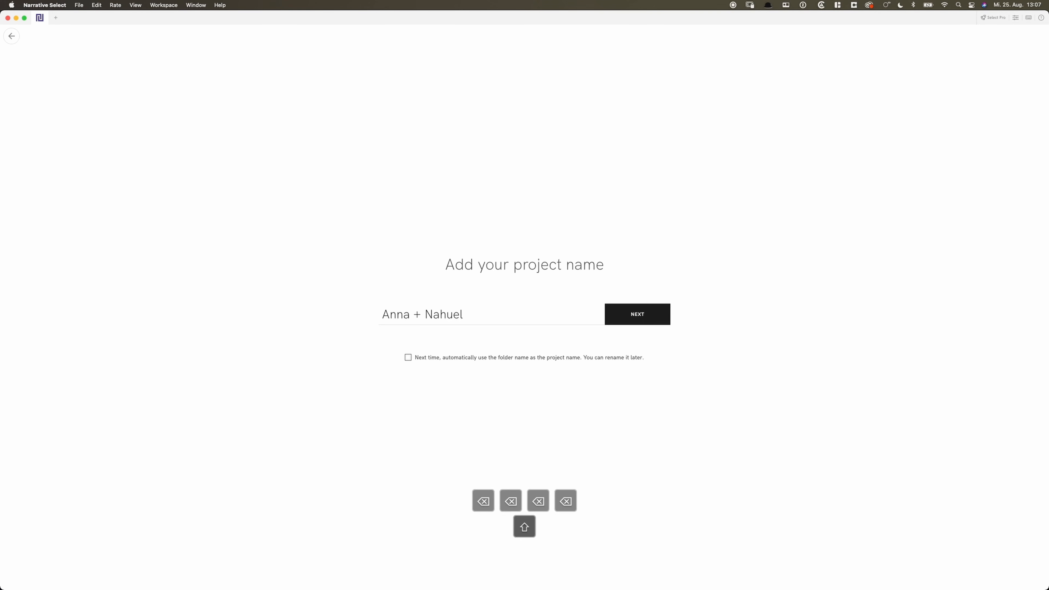
pyautogui.write('Select Tes')
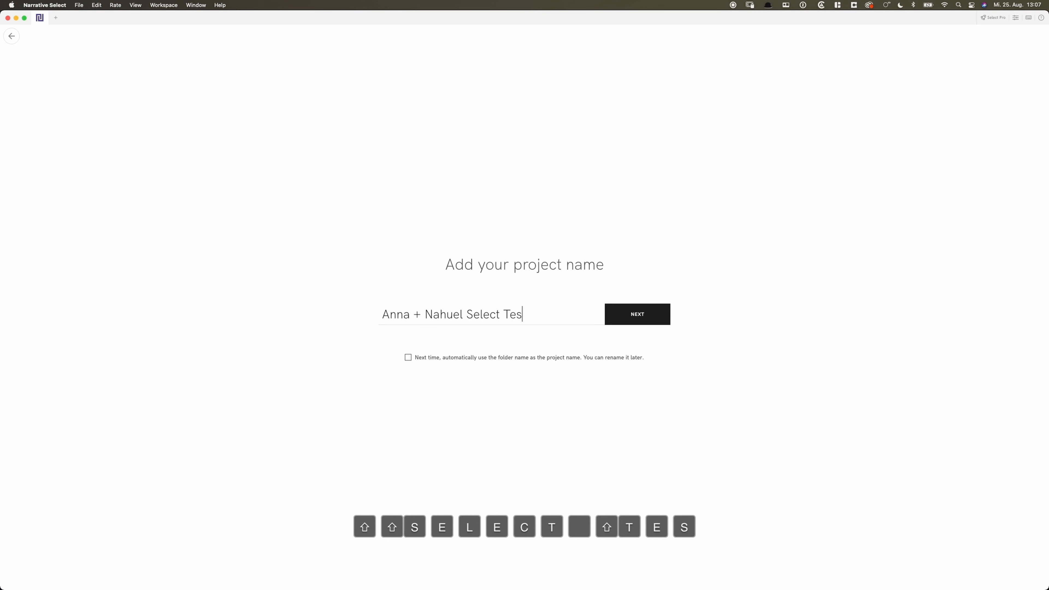
pyautogui.write('t')
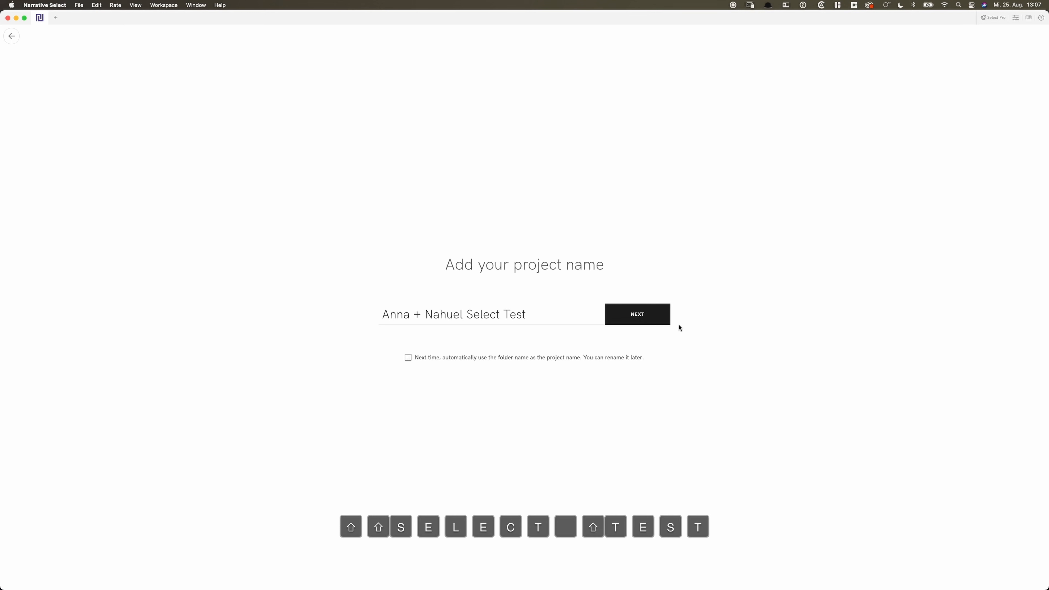
pyautogui.click(635, 315)
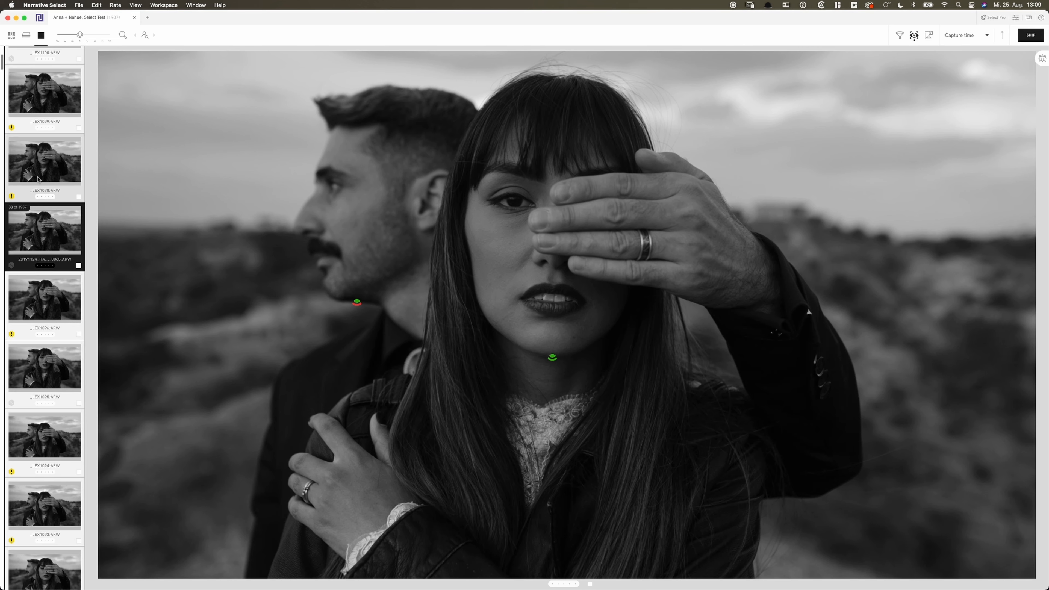
# - Skim the filmstrip and show the Image Assessment warning and star rating filter bar
pyautogui.scroll(-3)
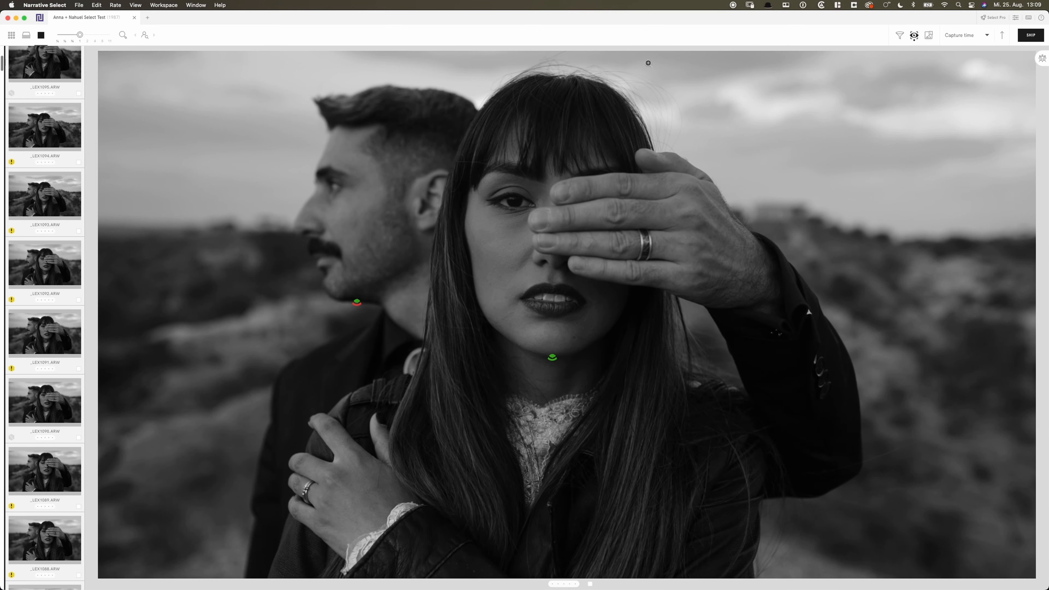
pyautogui.moveTo(862, 389)
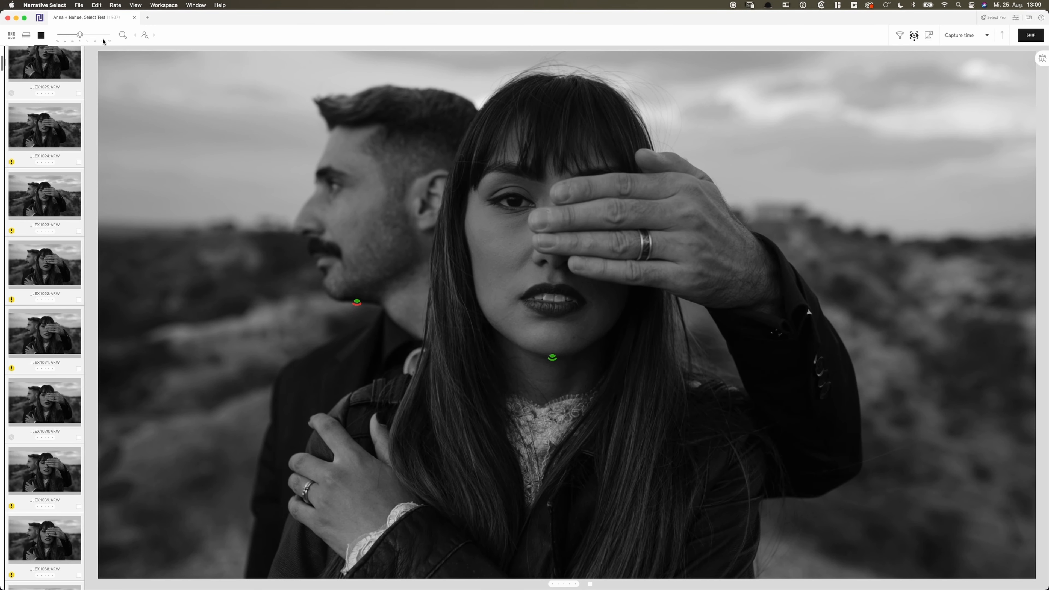
pyautogui.moveTo(129, 53)
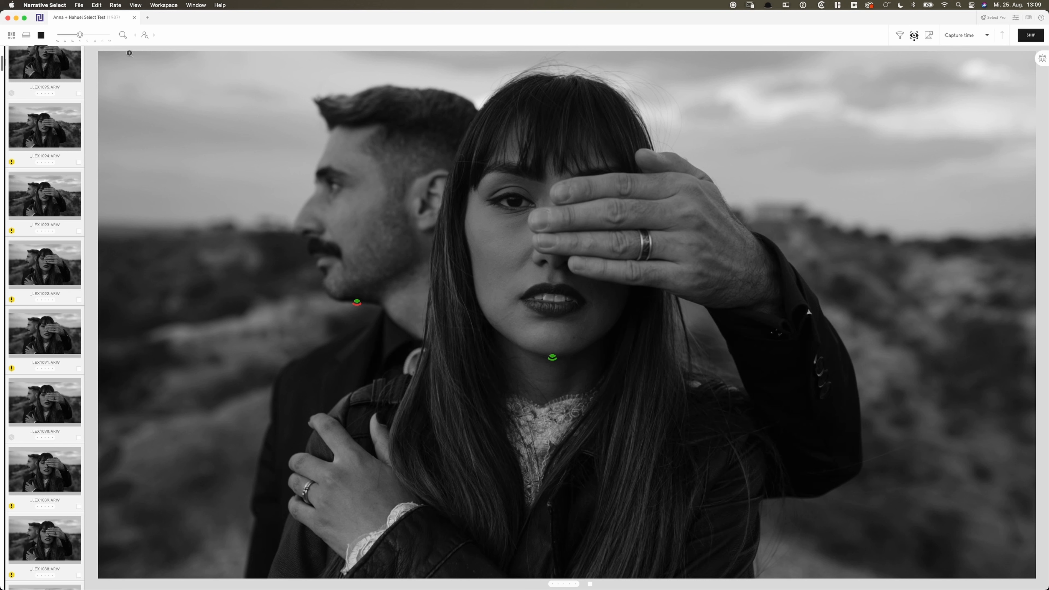
pyautogui.click(899, 35)
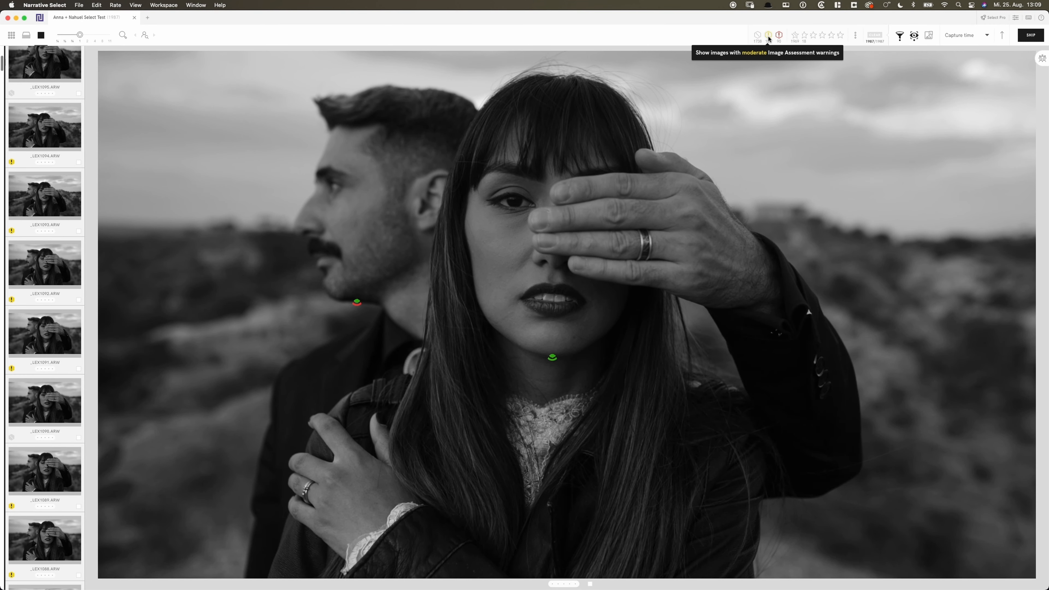
pyautogui.moveTo(778, 35)
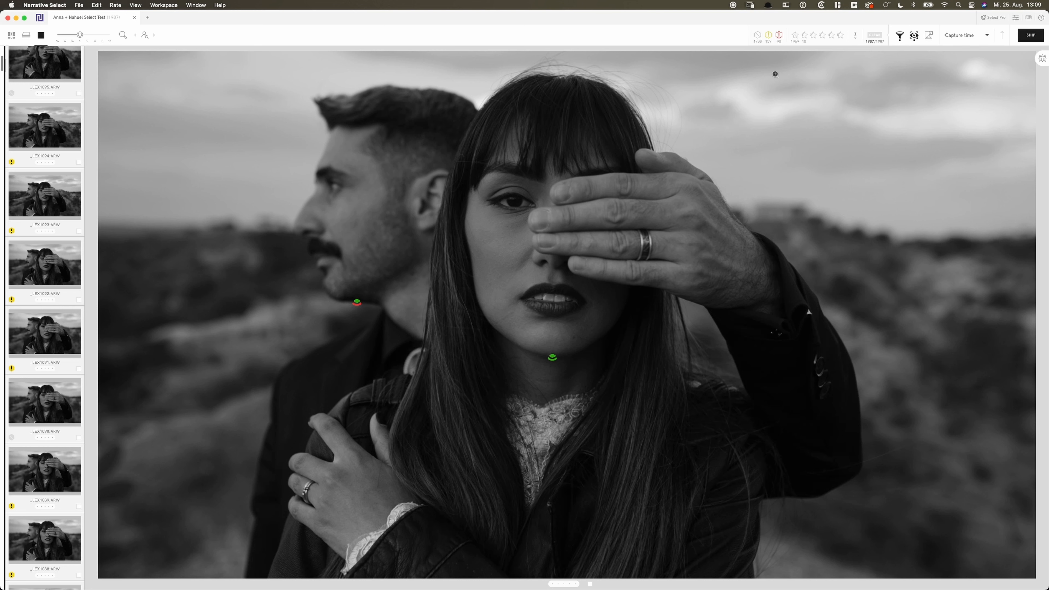
pyautogui.moveTo(768, 64)
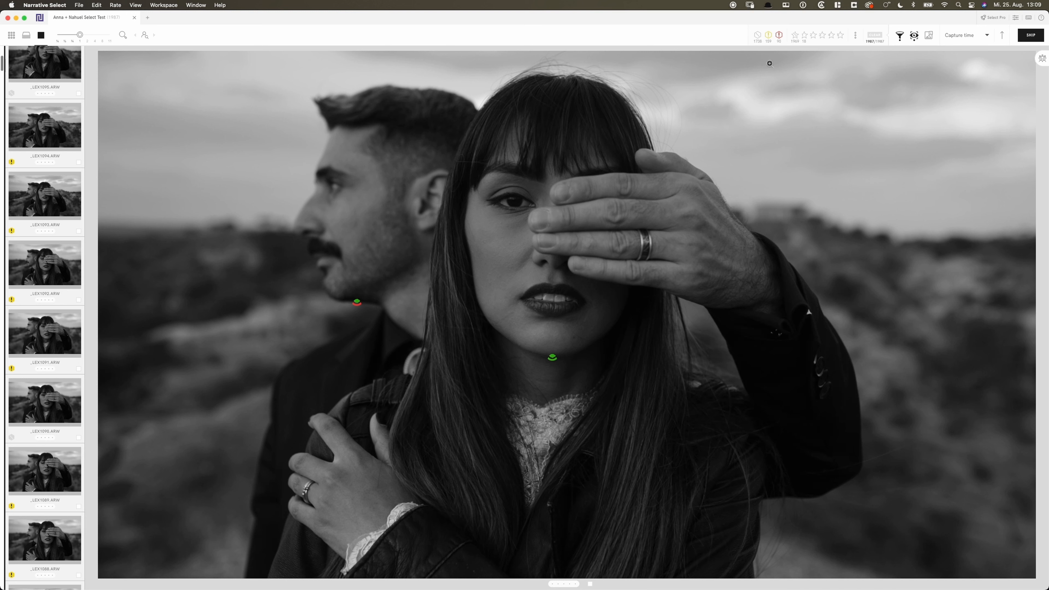
pyautogui.moveTo(768, 40)
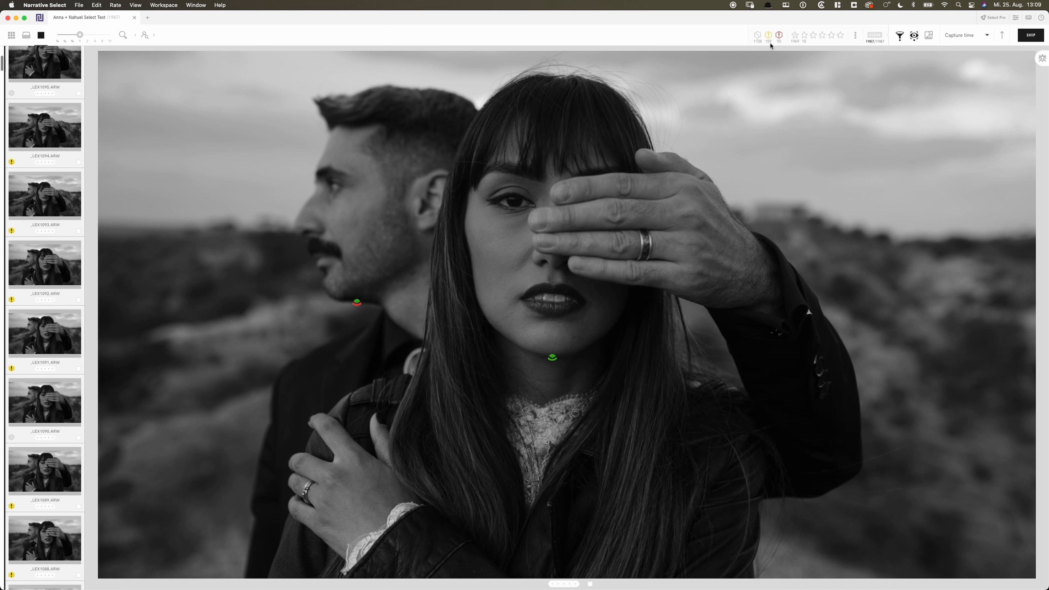
pyautogui.moveTo(768, 35)
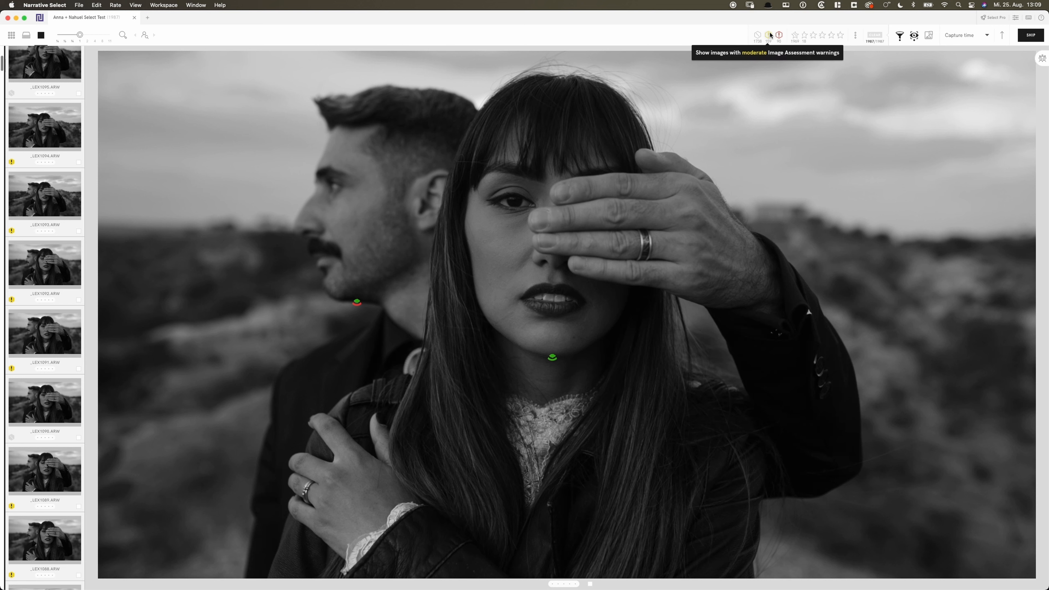
pyautogui.moveTo(778, 35)
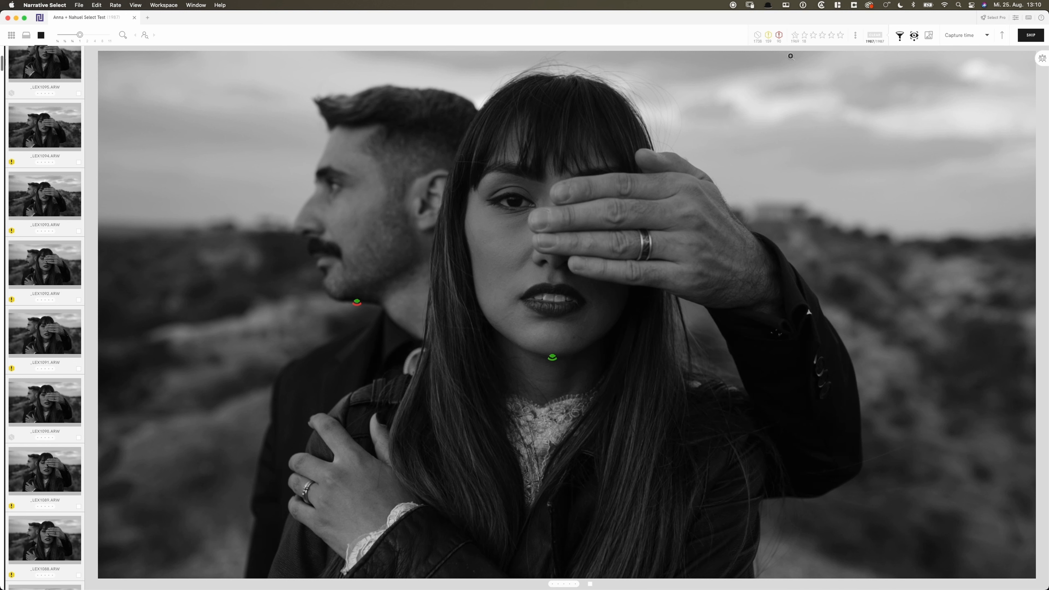
pyautogui.moveTo(1040, 58)
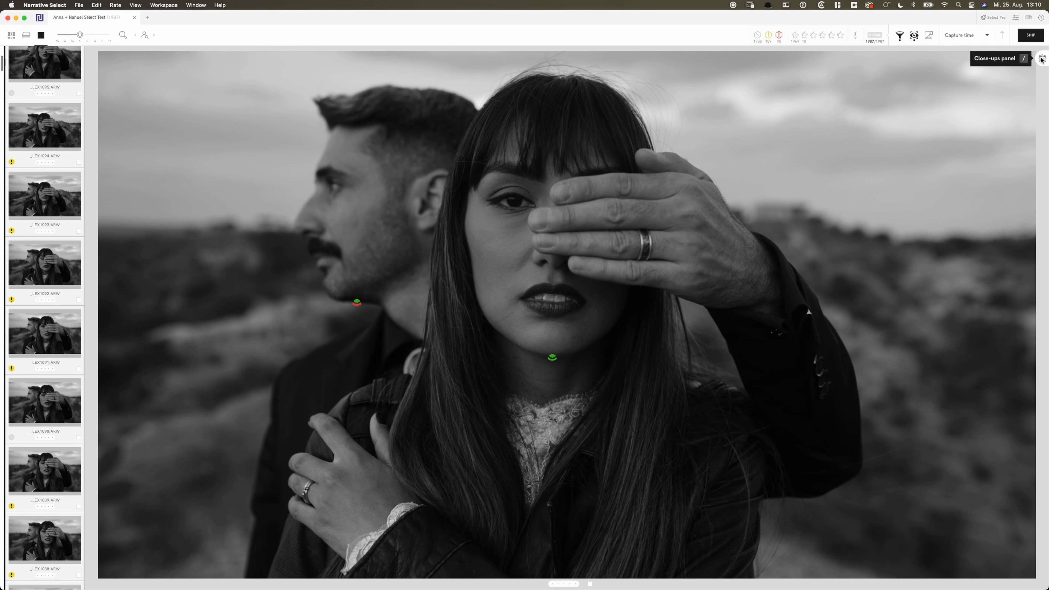
# - Show face close-up crops with eye and focus assessments and advance to the next frame of the pose
pyautogui.click(1041, 59)
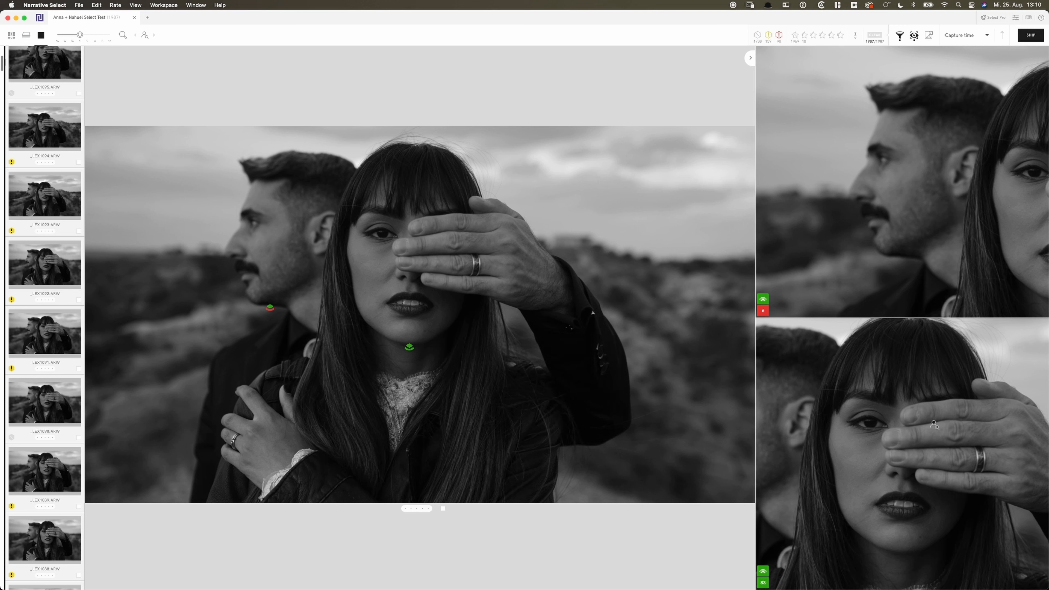
pyautogui.moveTo(998, 223)
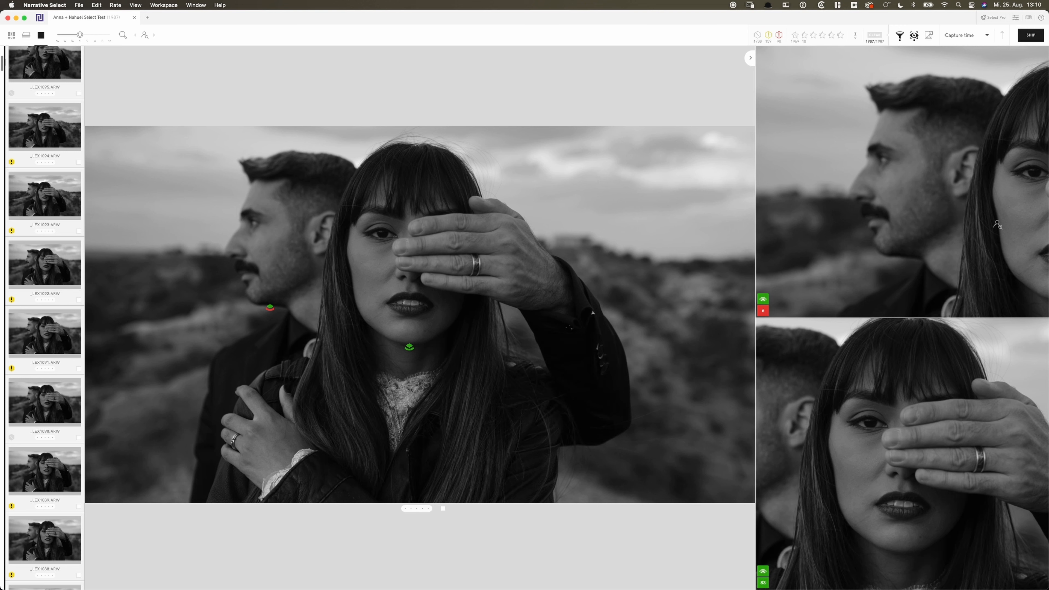
pyautogui.moveTo(778, 308)
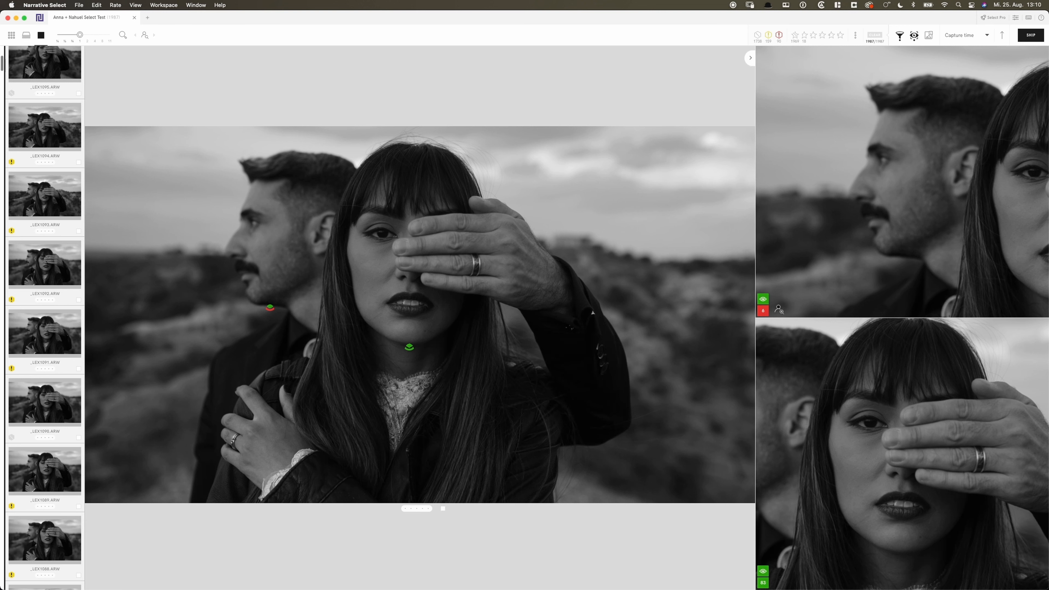
pyautogui.moveTo(763, 299)
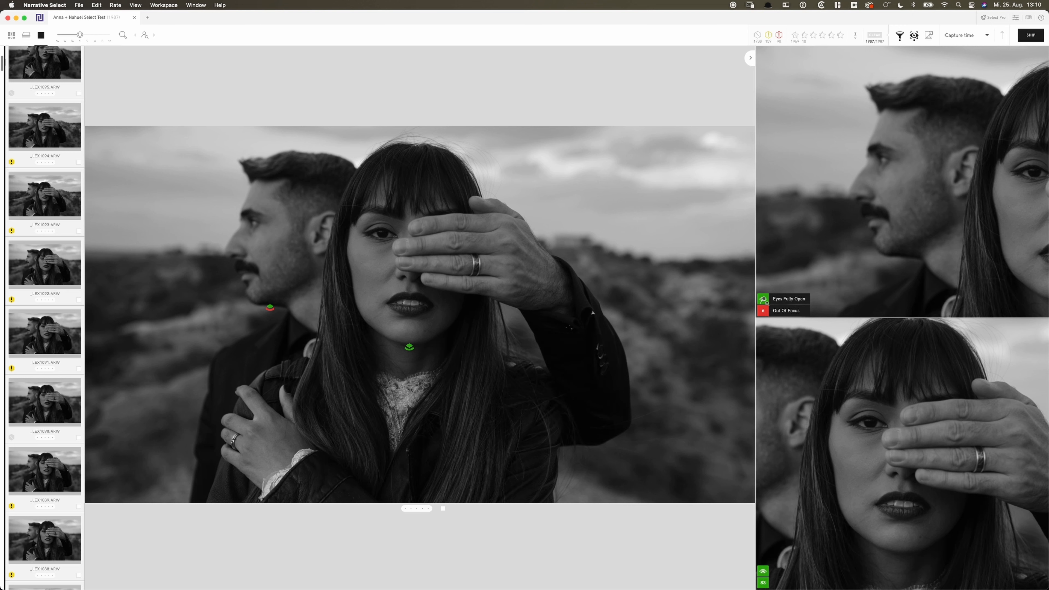
pyautogui.moveTo(843, 267)
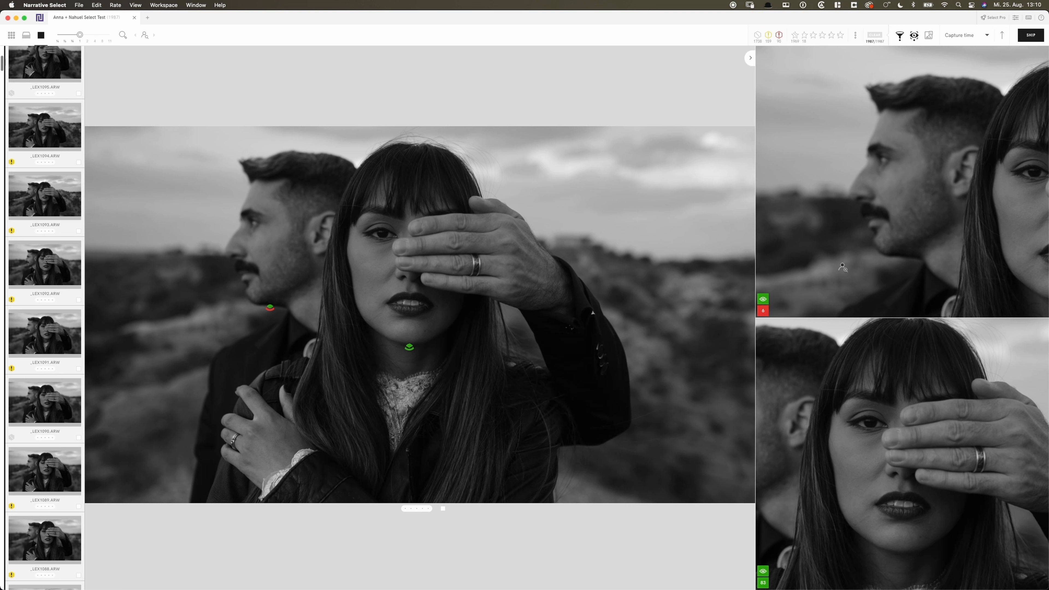
pyautogui.moveTo(828, 512)
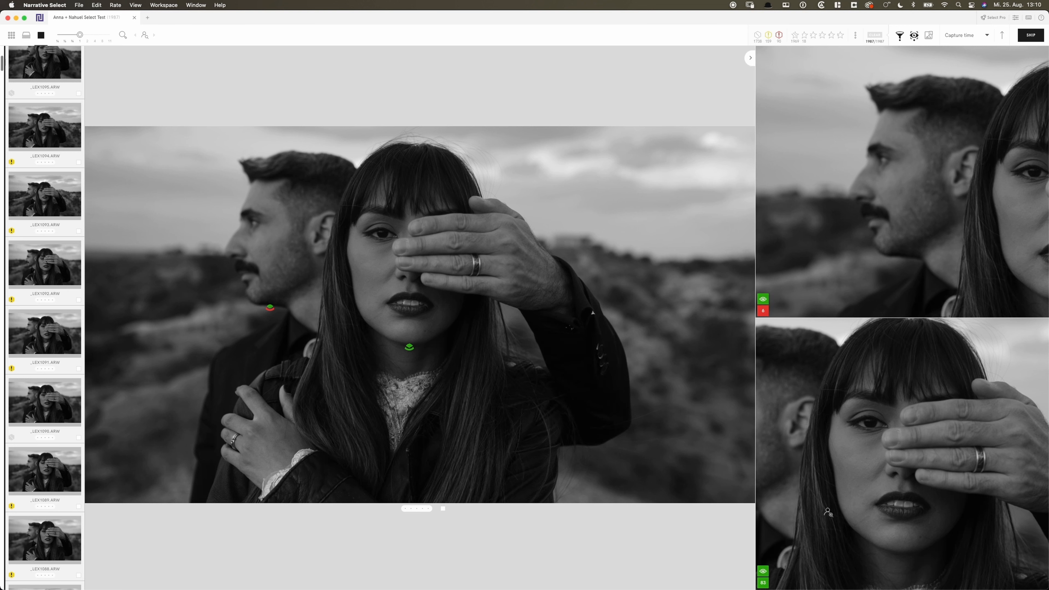
pyautogui.moveTo(762, 570)
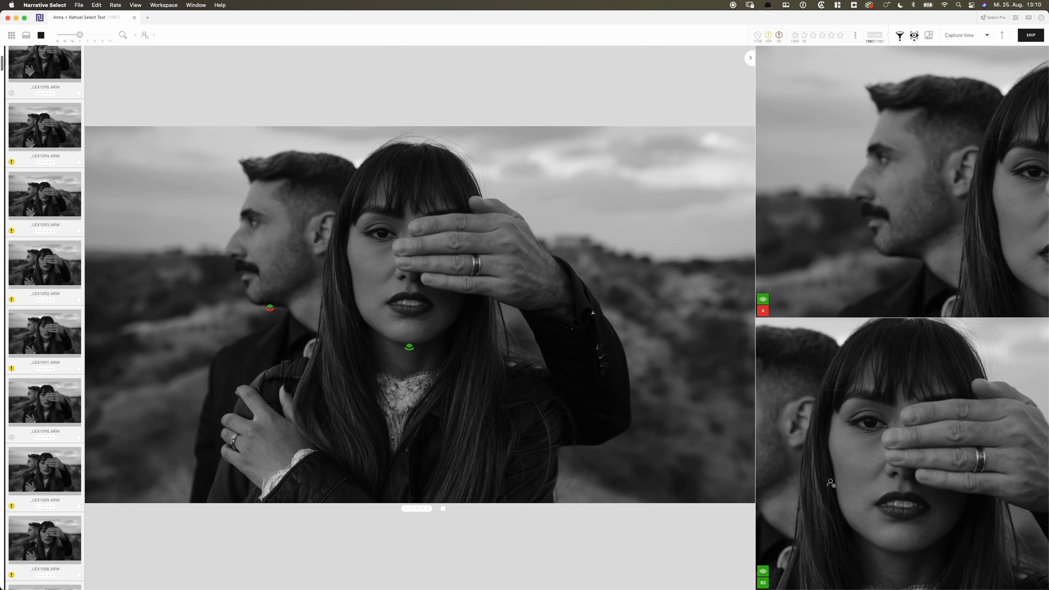
pyautogui.press('1')
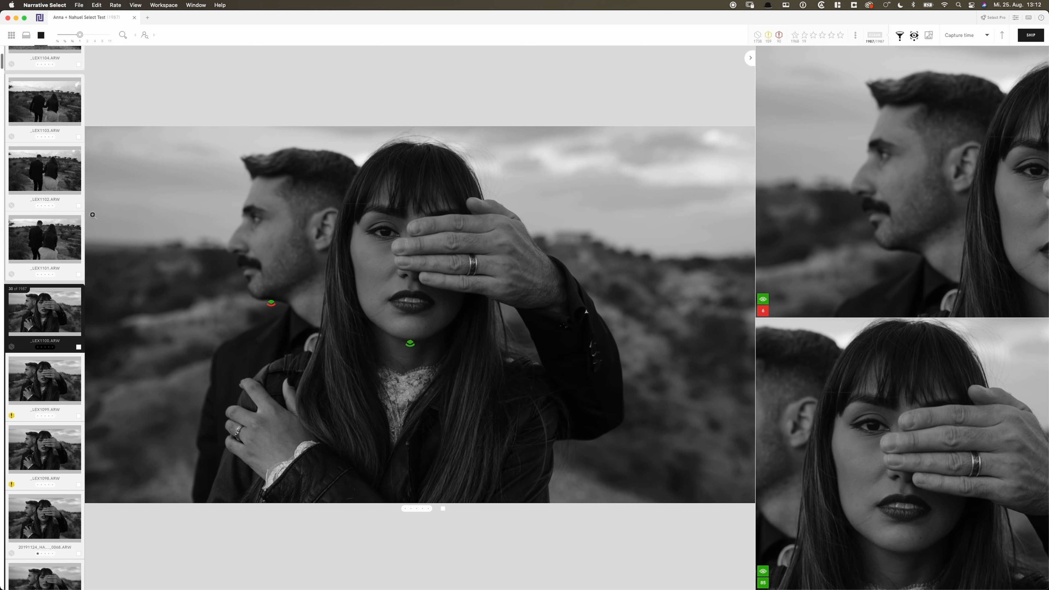
pyautogui.moveTo(60, 352)
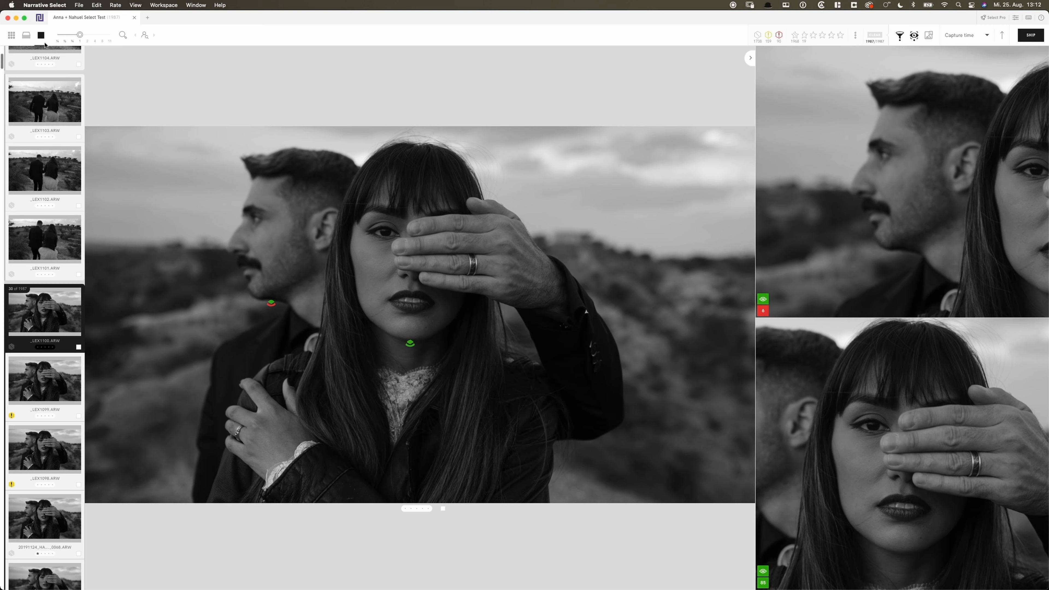
pyautogui.moveTo(26, 35)
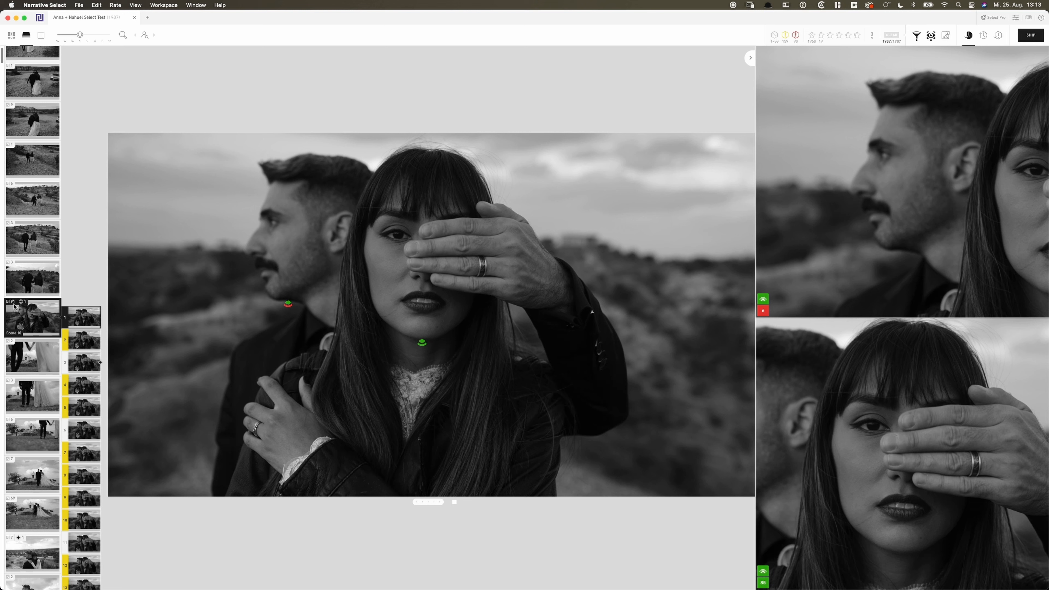
pyautogui.moveTo(30, 314)
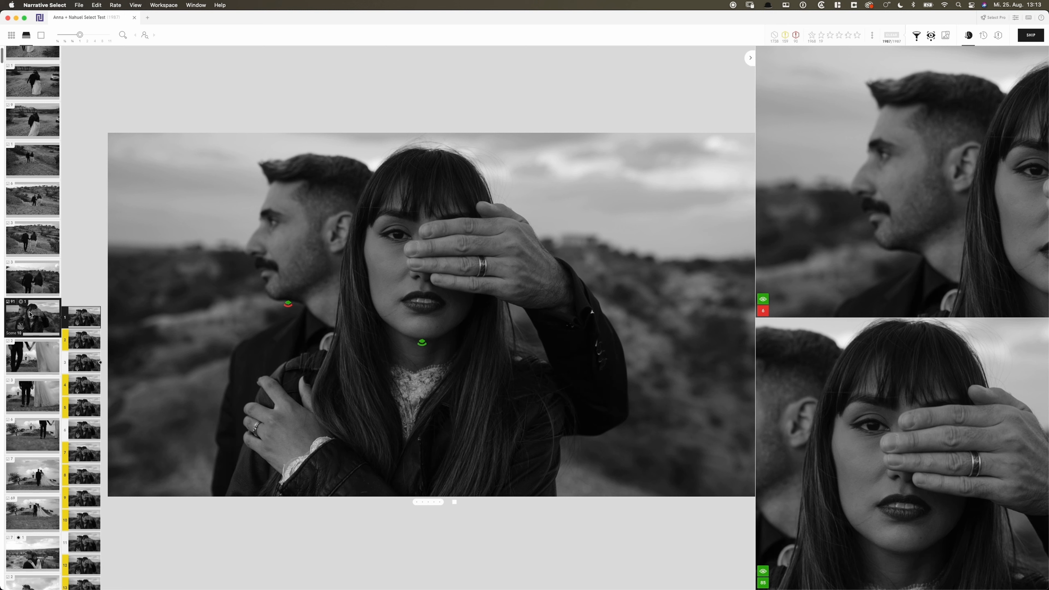
pyautogui.moveTo(81, 362)
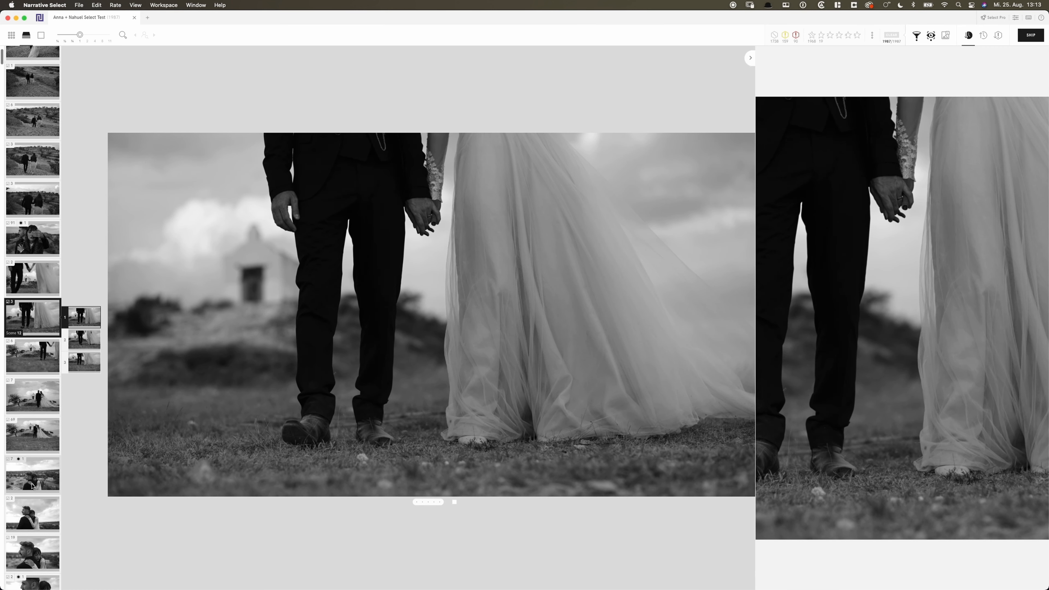
# - Jump to the embracing-couple scene and check its eye and focus scores
pyautogui.click(32, 475)
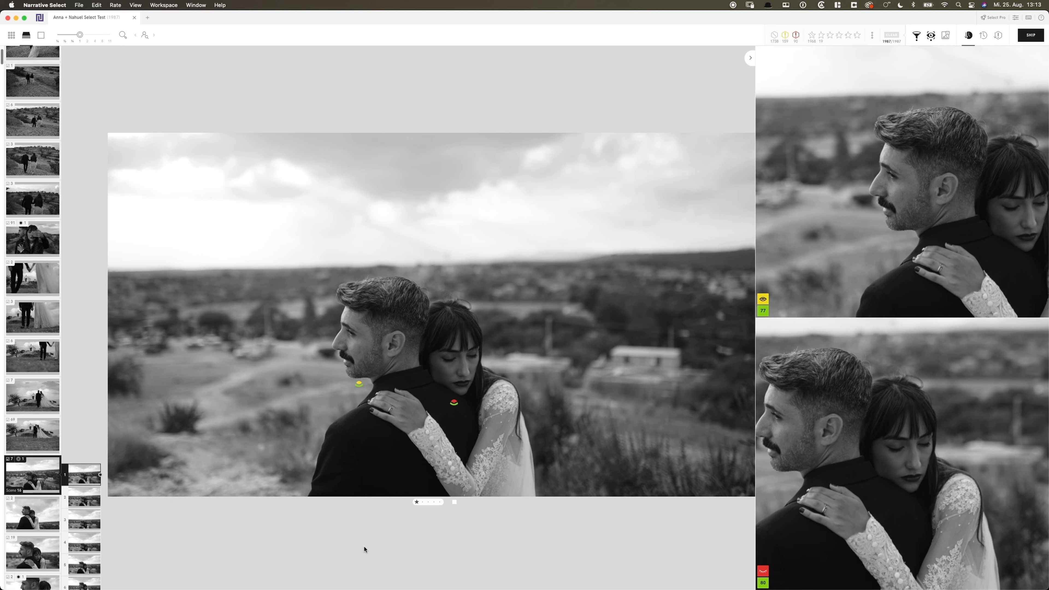
pyautogui.moveTo(358, 383)
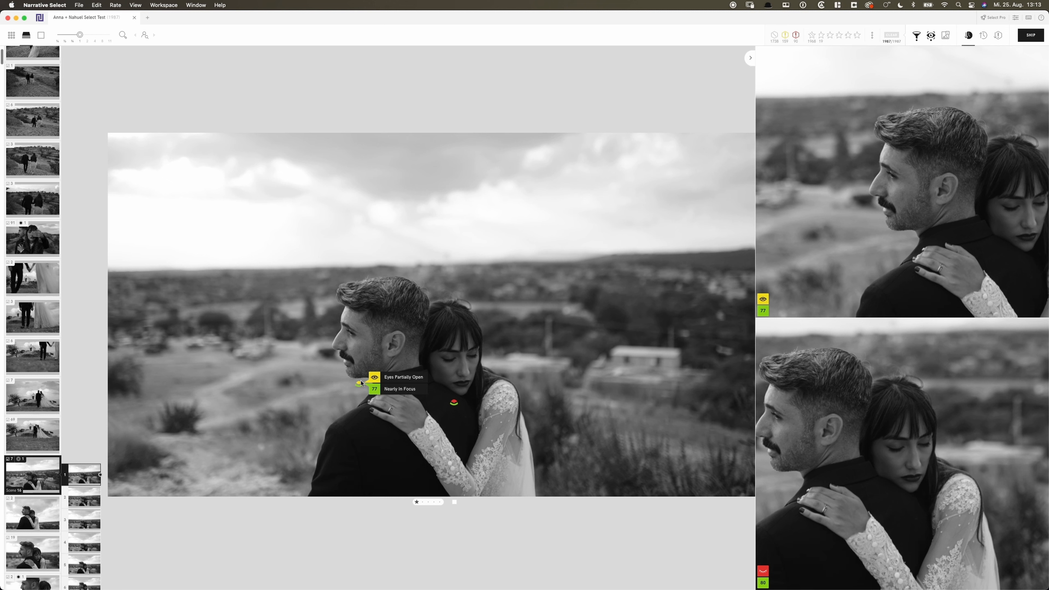
pyautogui.moveTo(453, 402)
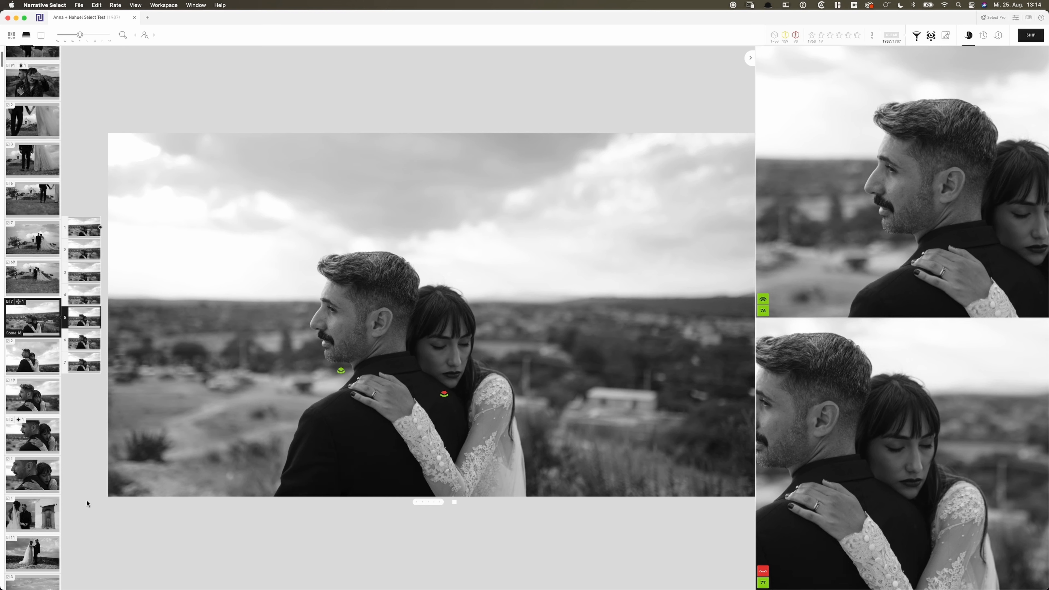
# - Jump to a reception group photo scene and step on to the next reception scene
pyautogui.scroll(-3)
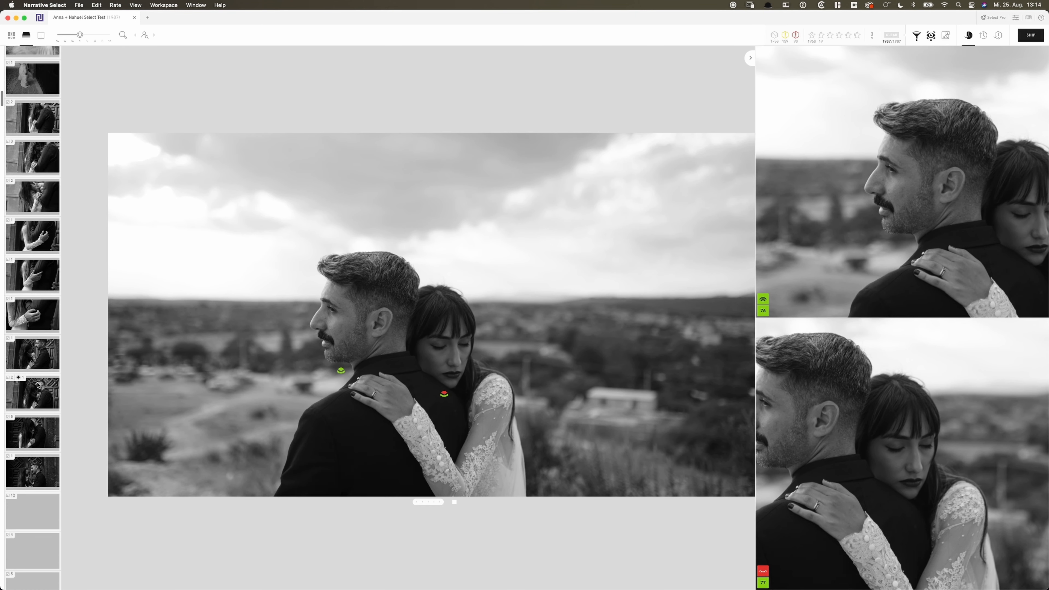
pyautogui.scroll(-3)
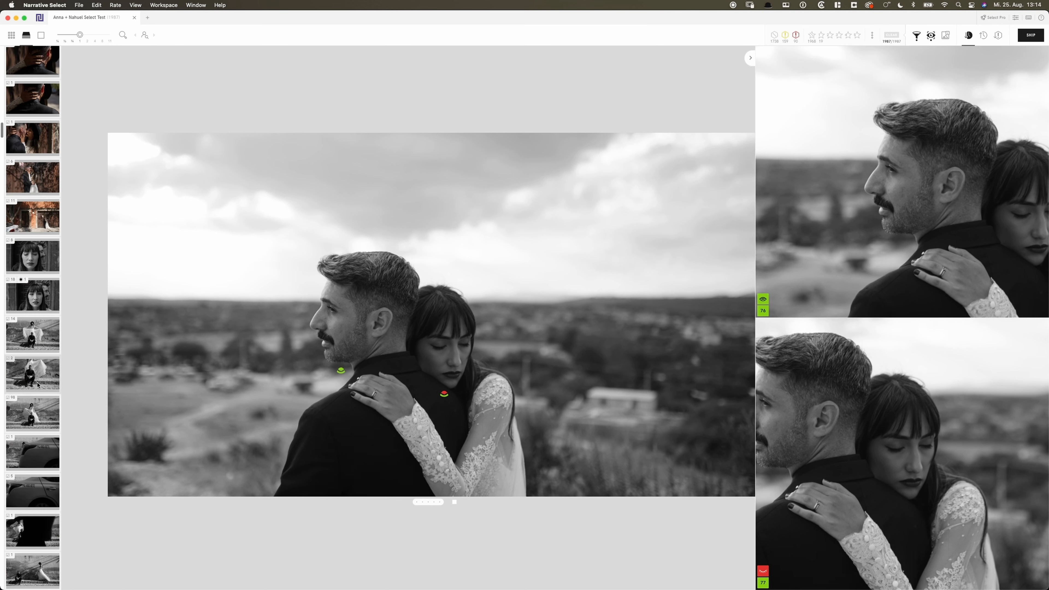
pyautogui.click(32, 328)
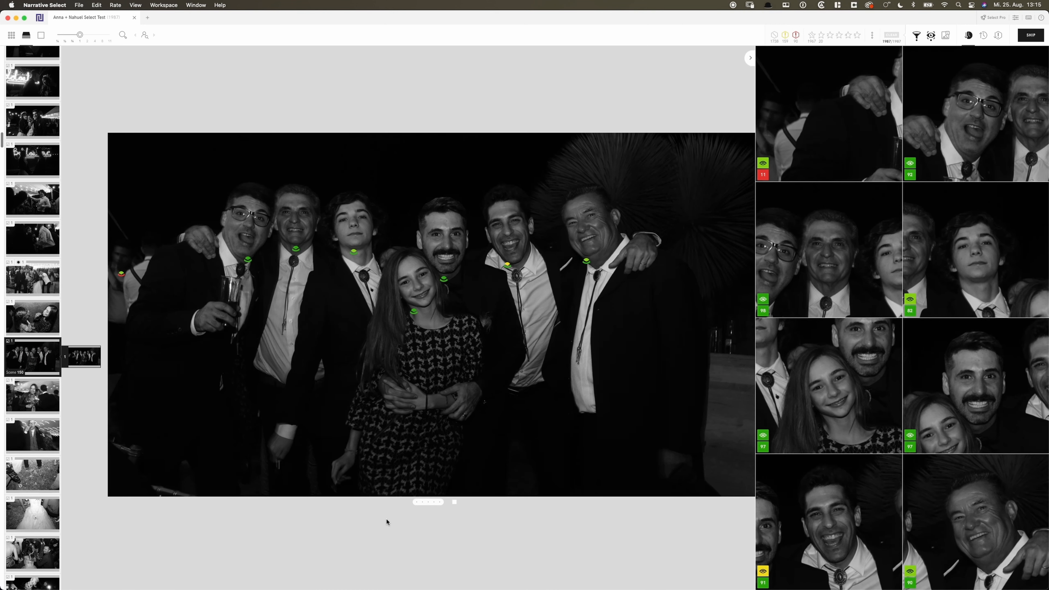
pyautogui.moveTo(506, 265)
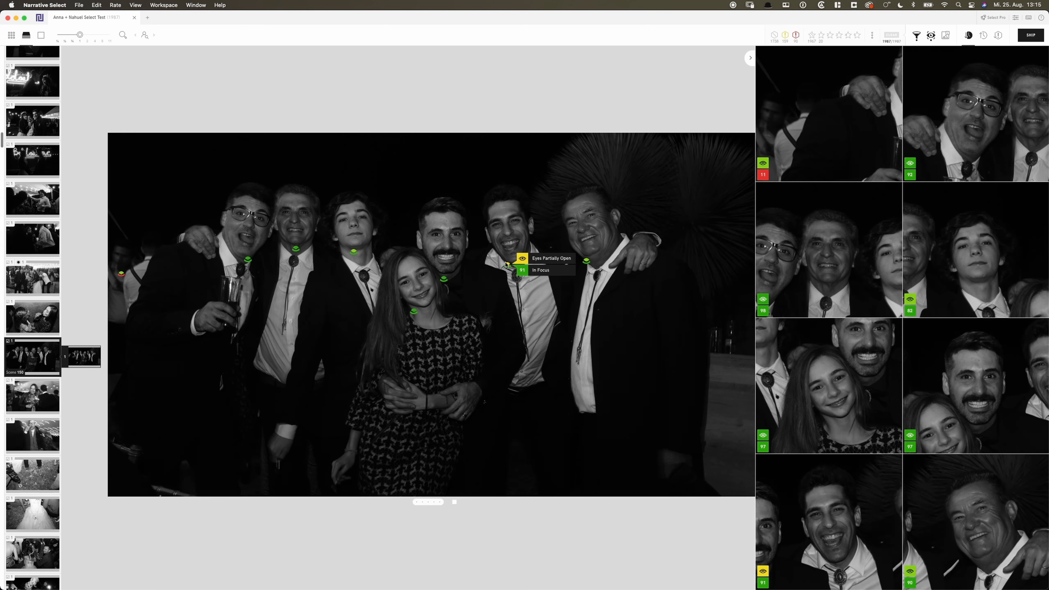
pyautogui.moveTo(507, 321)
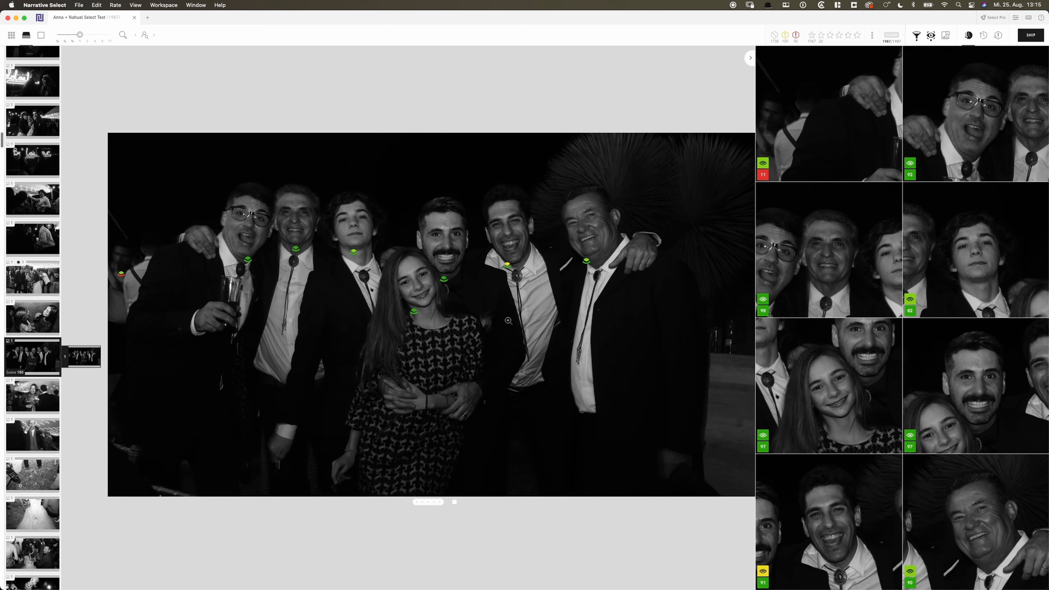
pyautogui.press('1')
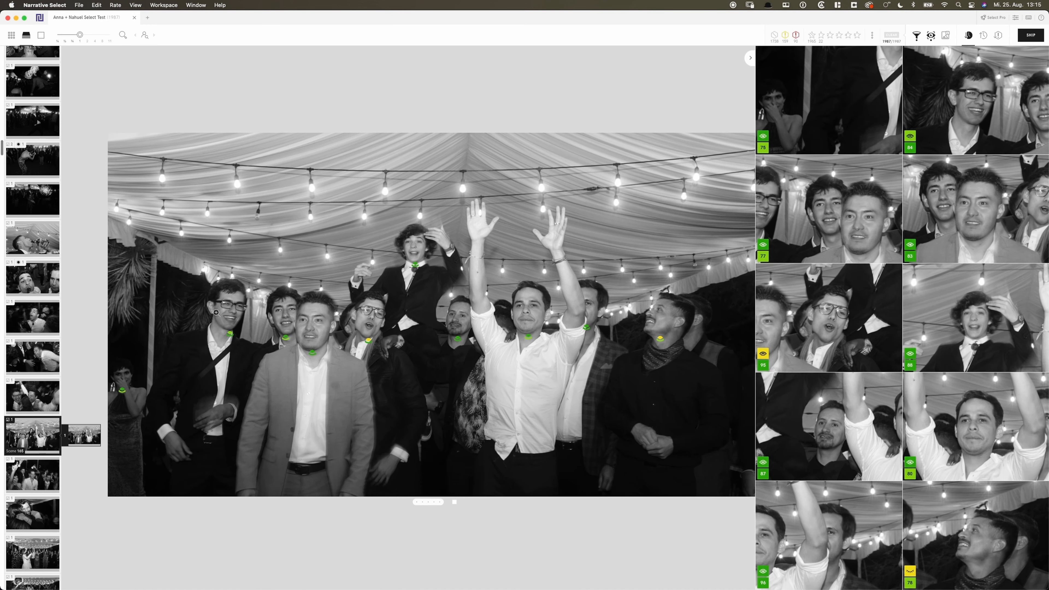
pyautogui.moveTo(471, 332)
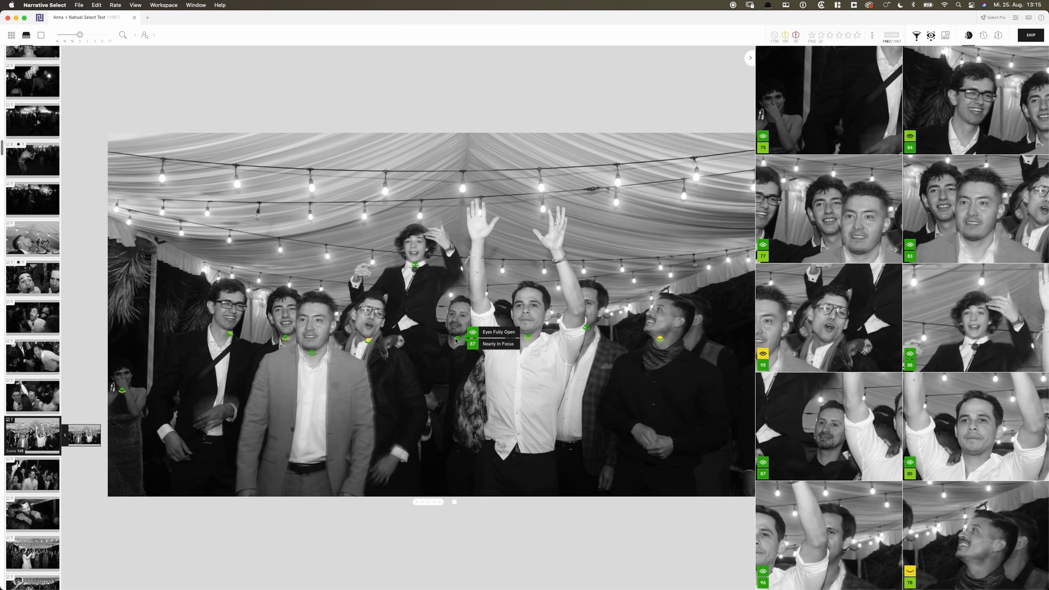
pyautogui.moveTo(661, 364)
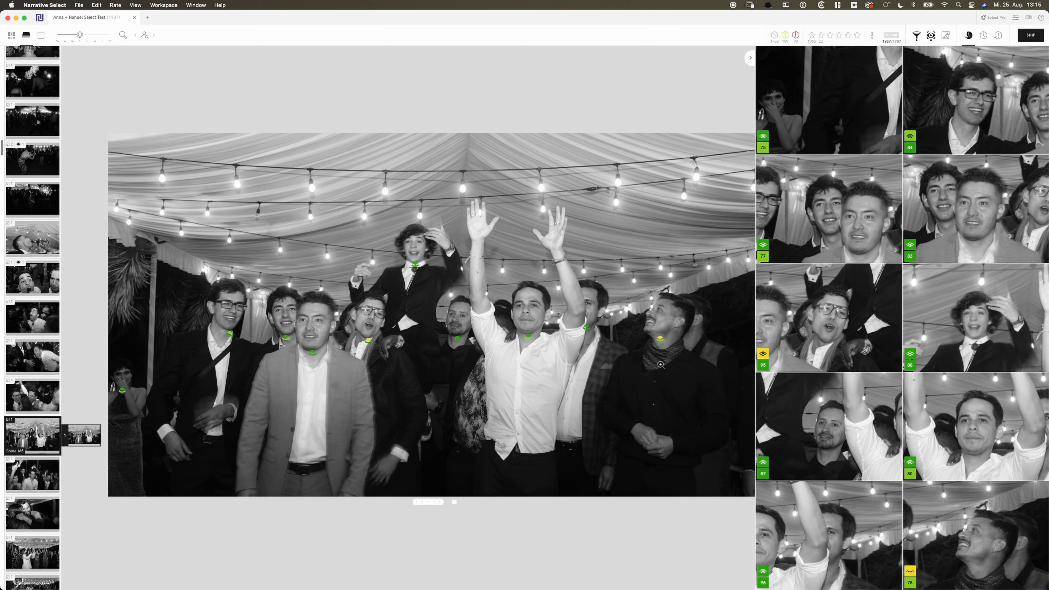
pyautogui.moveTo(419, 479)
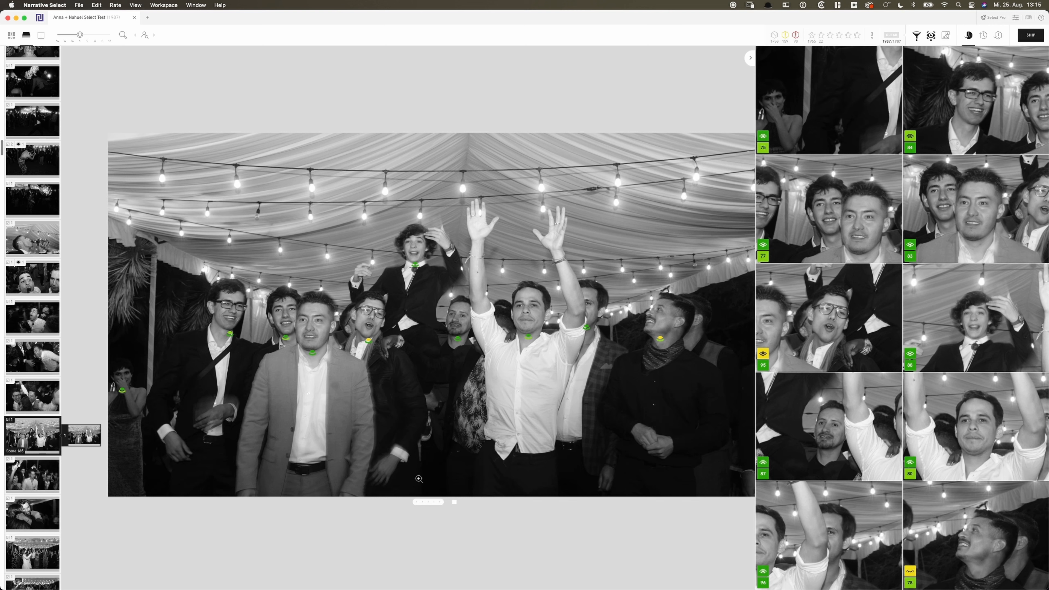
pyautogui.moveTo(929, 293)
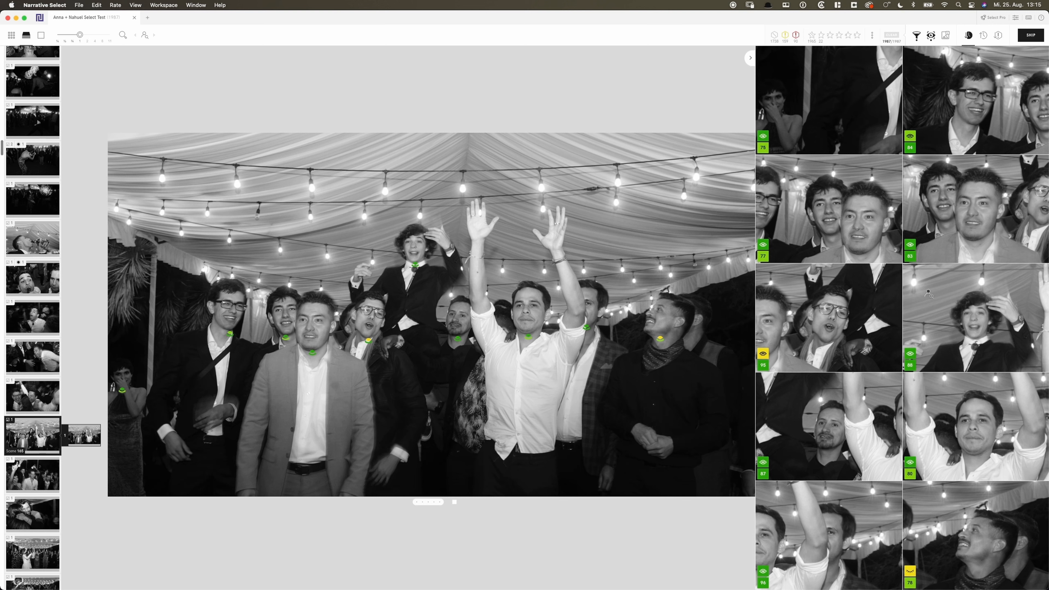
pyautogui.moveTo(868, 560)
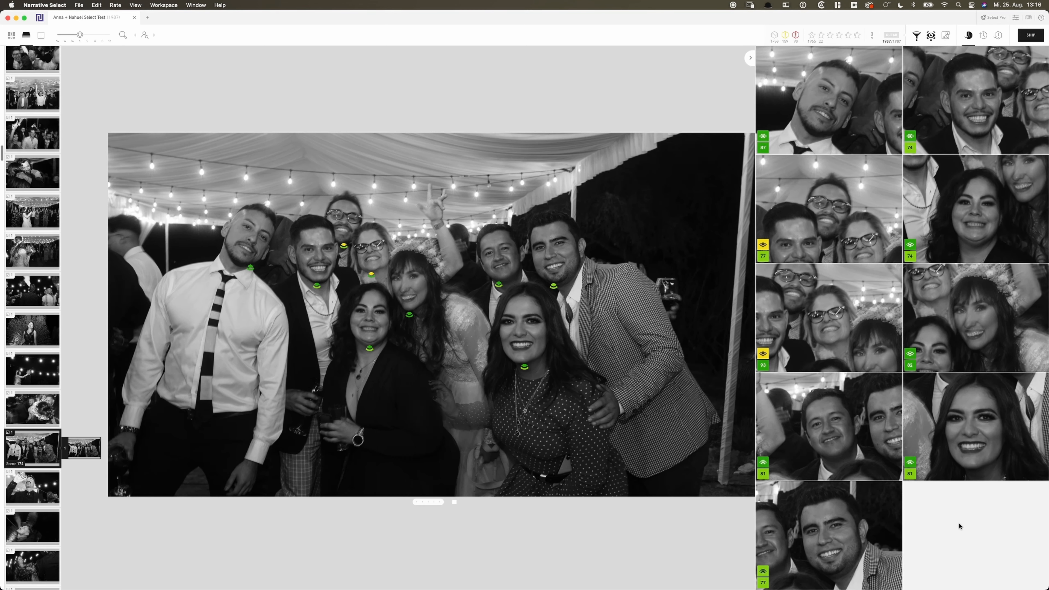
pyautogui.moveTo(906, 516)
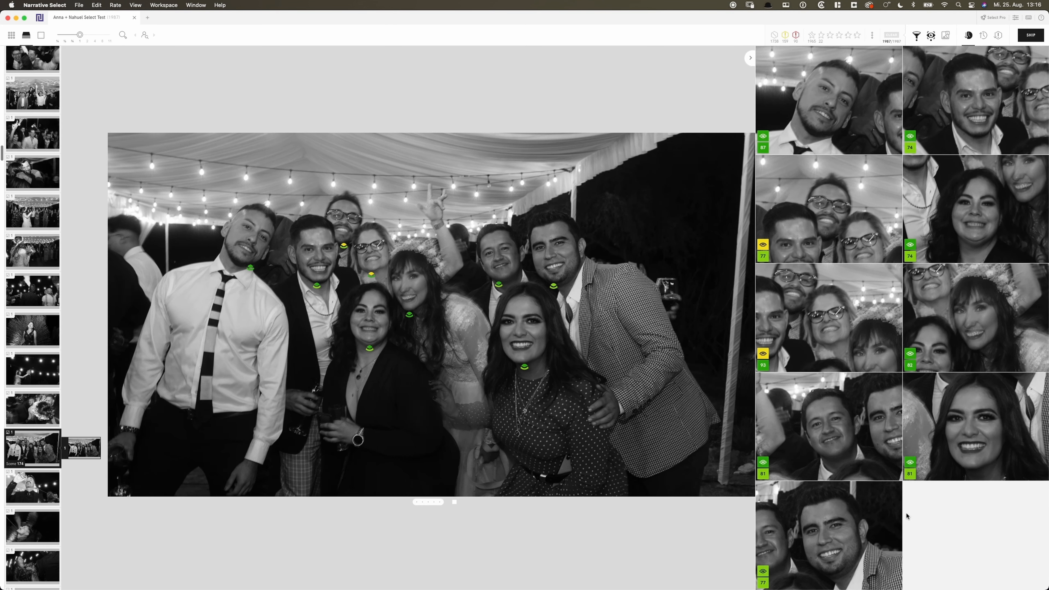
pyautogui.moveTo(424, 317)
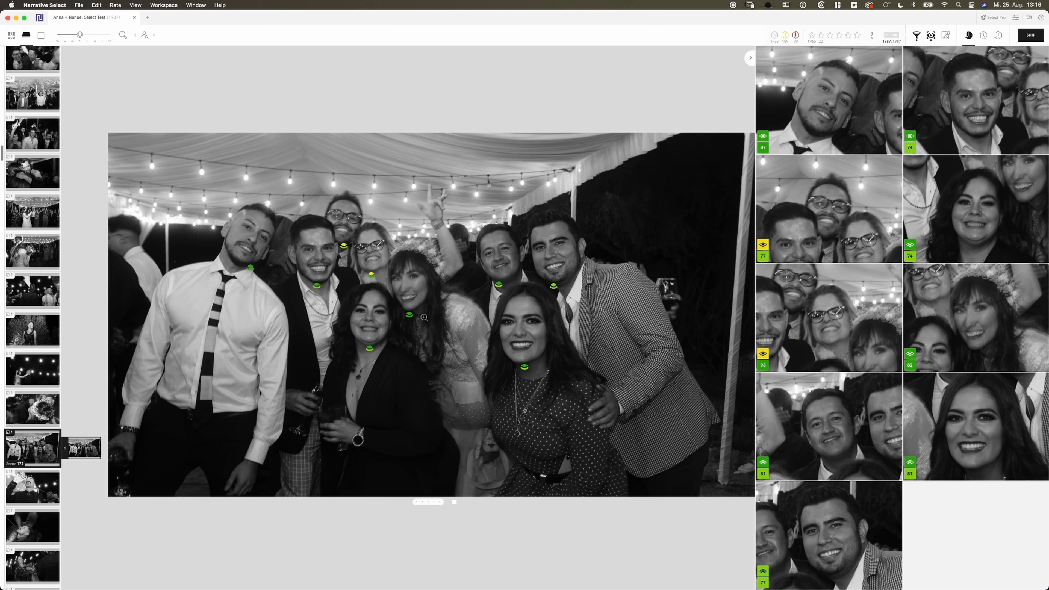
pyautogui.moveTo(604, 286)
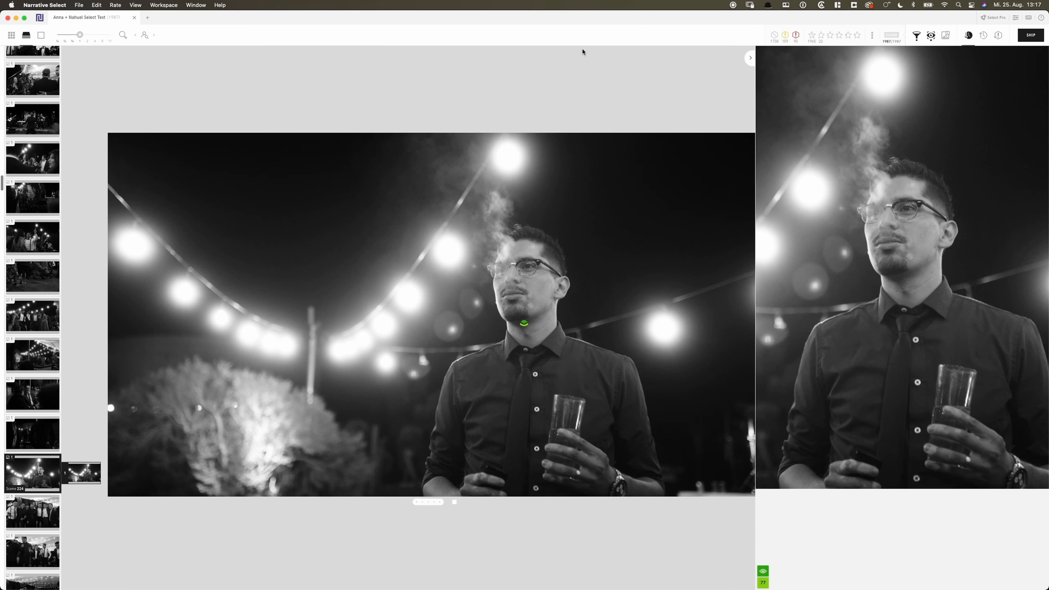
# - Filter to one-star photos, leaving 22 of 1,987 images in the grid
pyautogui.click(818, 36)
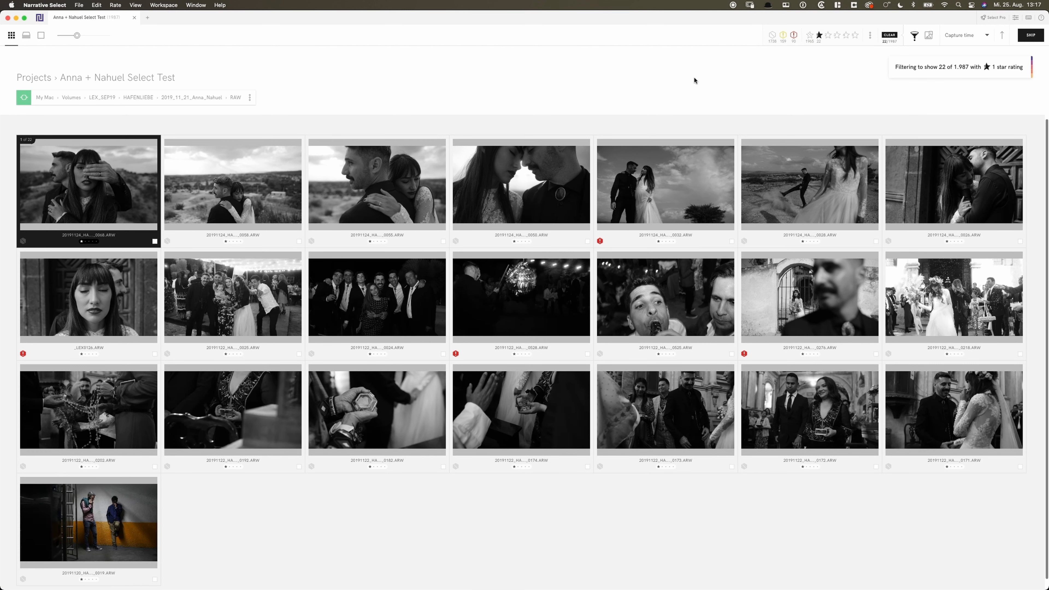
pyautogui.moveTo(661, 144)
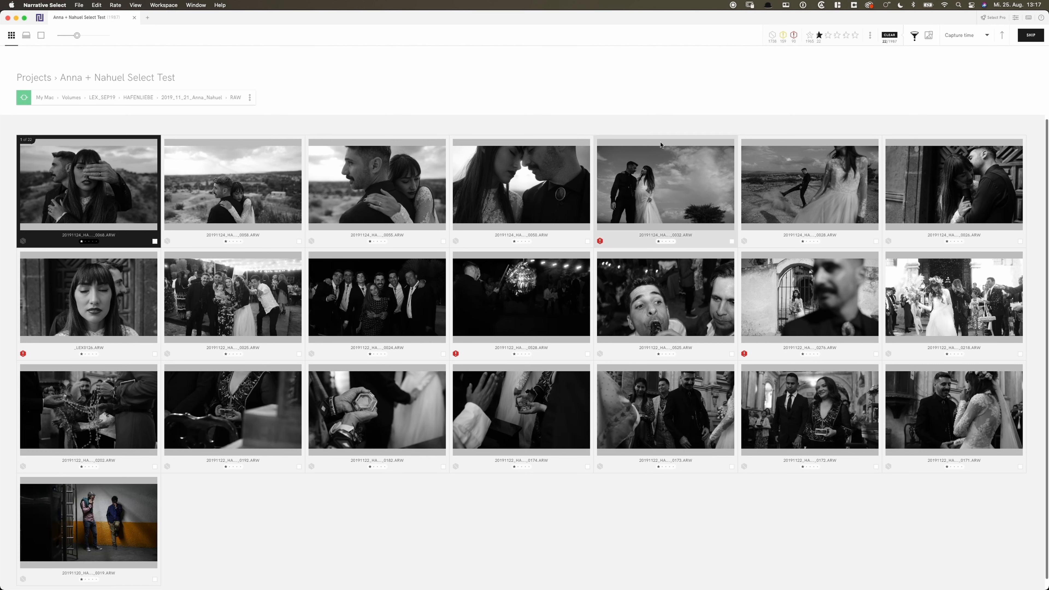
pyautogui.moveTo(614, 246)
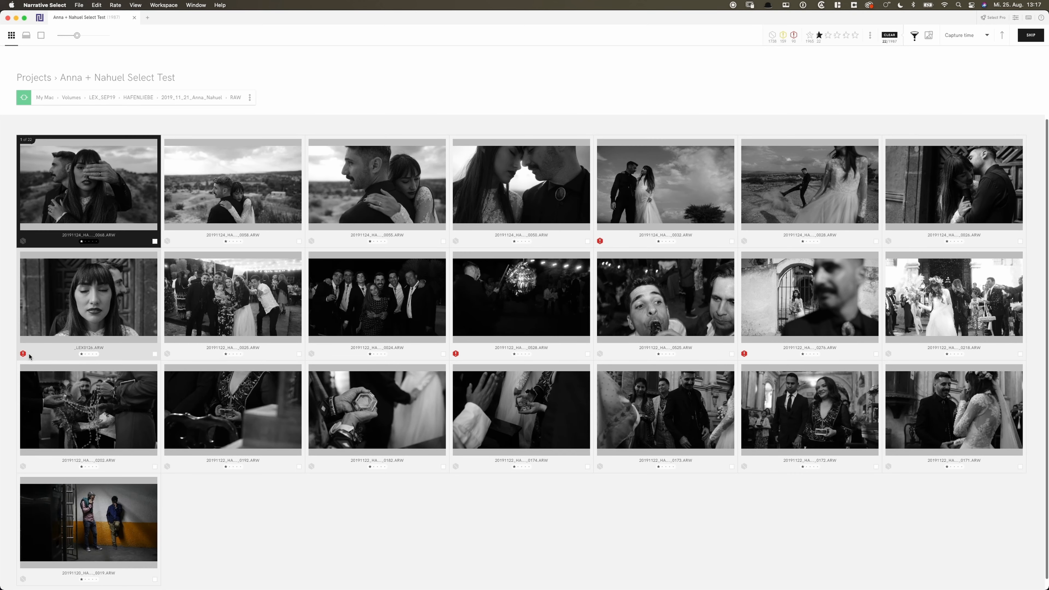
# - View the closed-eyes portrait full size, then return to the grid of all 1,987 images
pyautogui.doubleClick(87, 296)
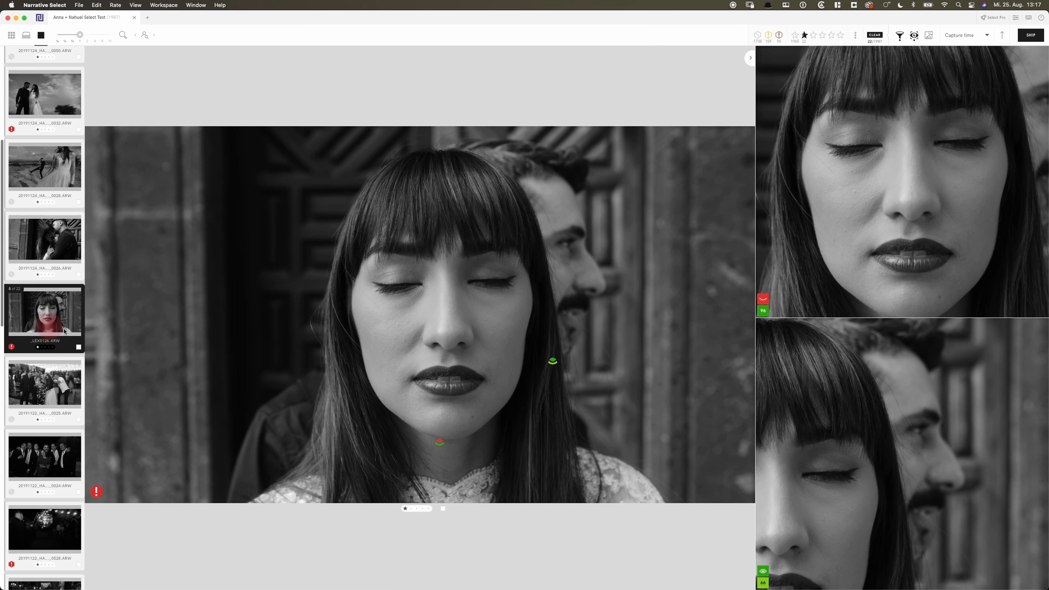
pyautogui.moveTo(439, 443)
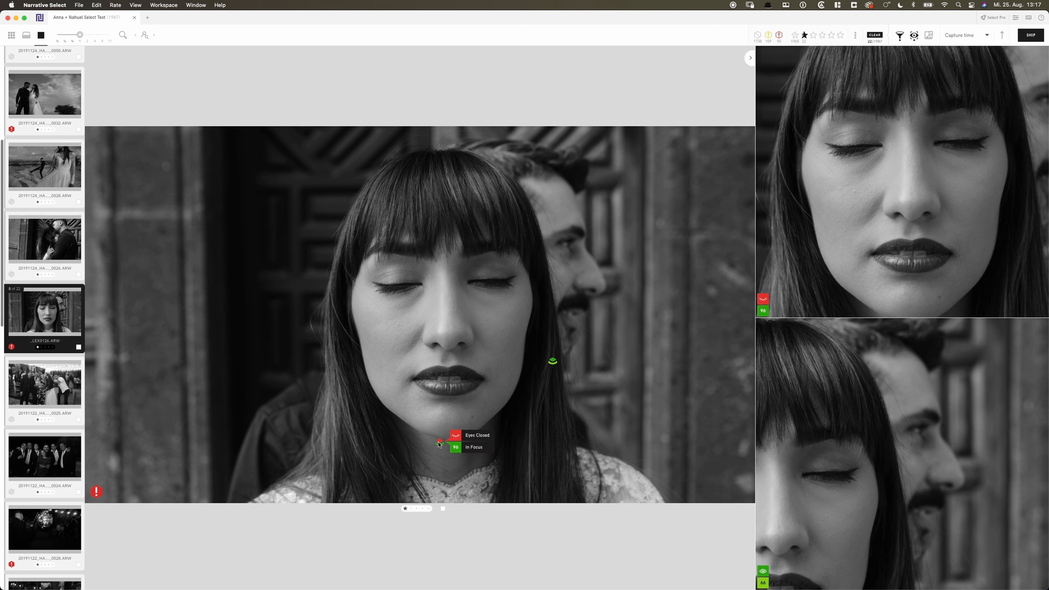
pyautogui.moveTo(584, 386)
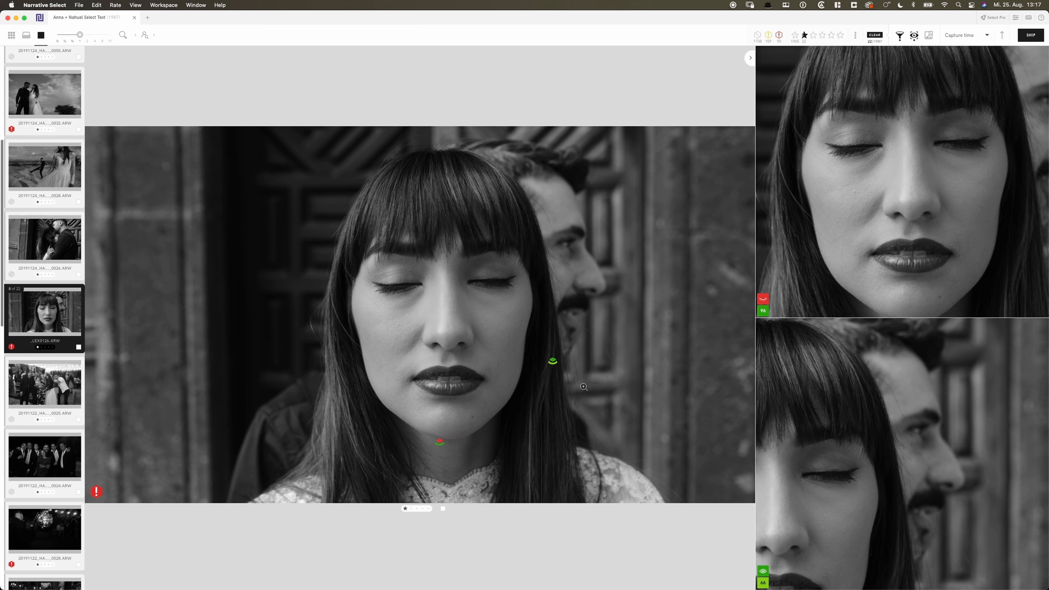
pyautogui.click(11, 35)
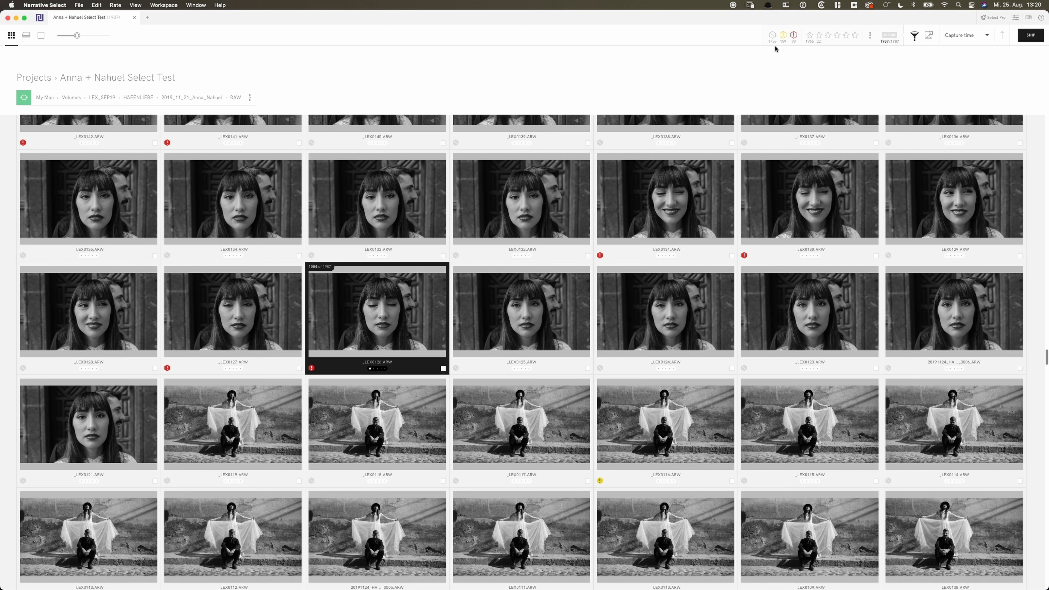
pyautogui.moveTo(750, 99)
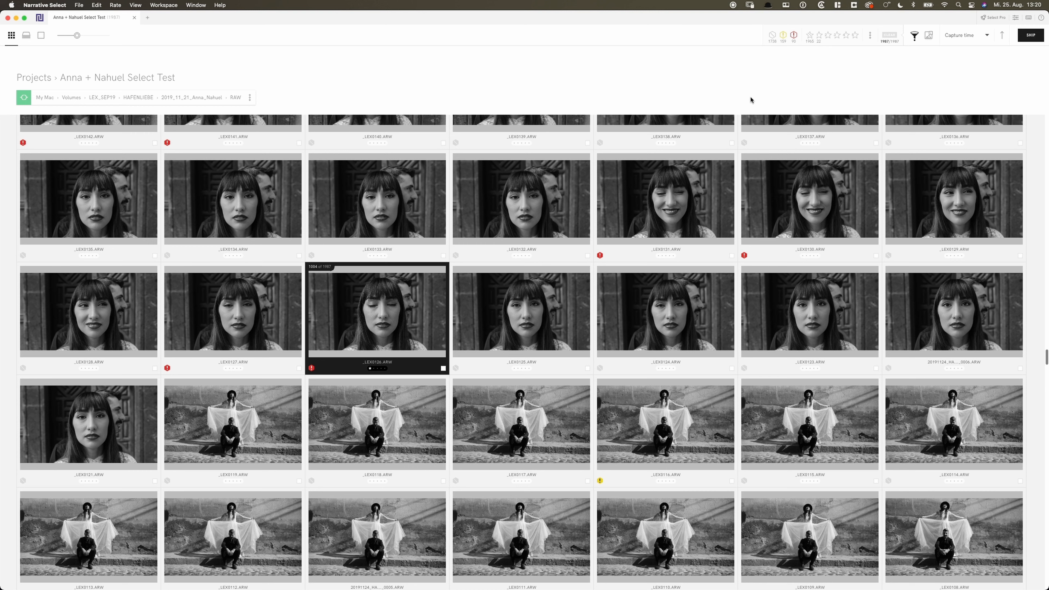
pyautogui.moveTo(788, 71)
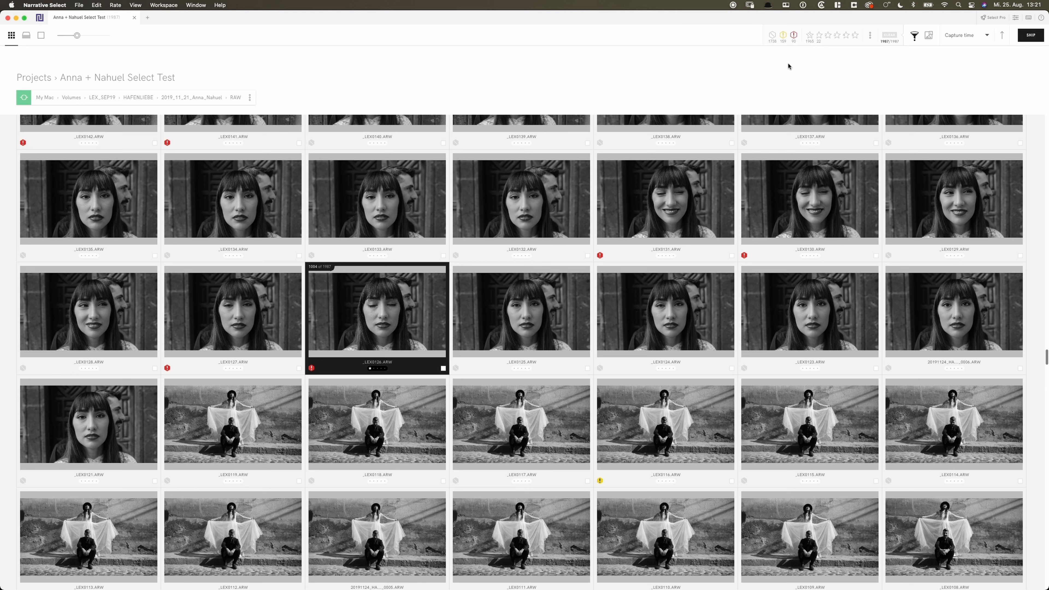
# - Filter the grid to the 249 images with moderate or strong assessment warnings and scroll through them
pyautogui.click(794, 35)
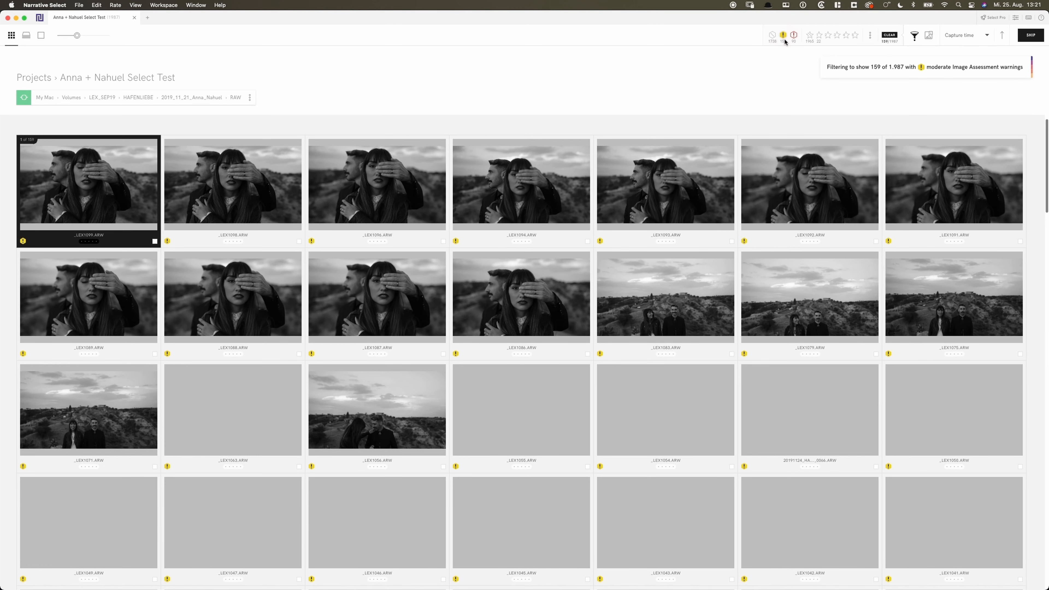
pyautogui.click(794, 35)
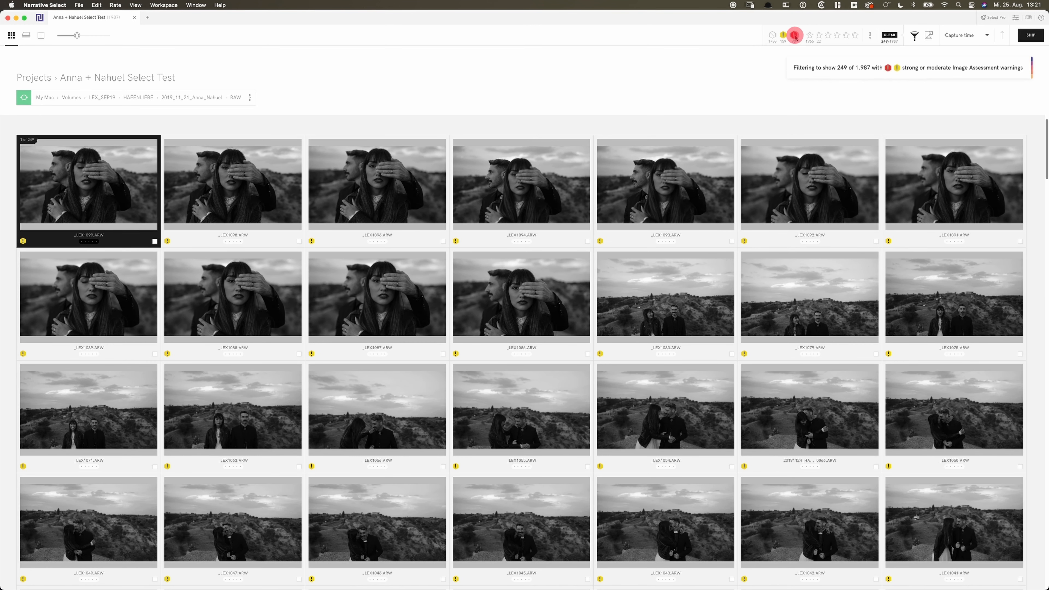
pyautogui.moveTo(718, 337)
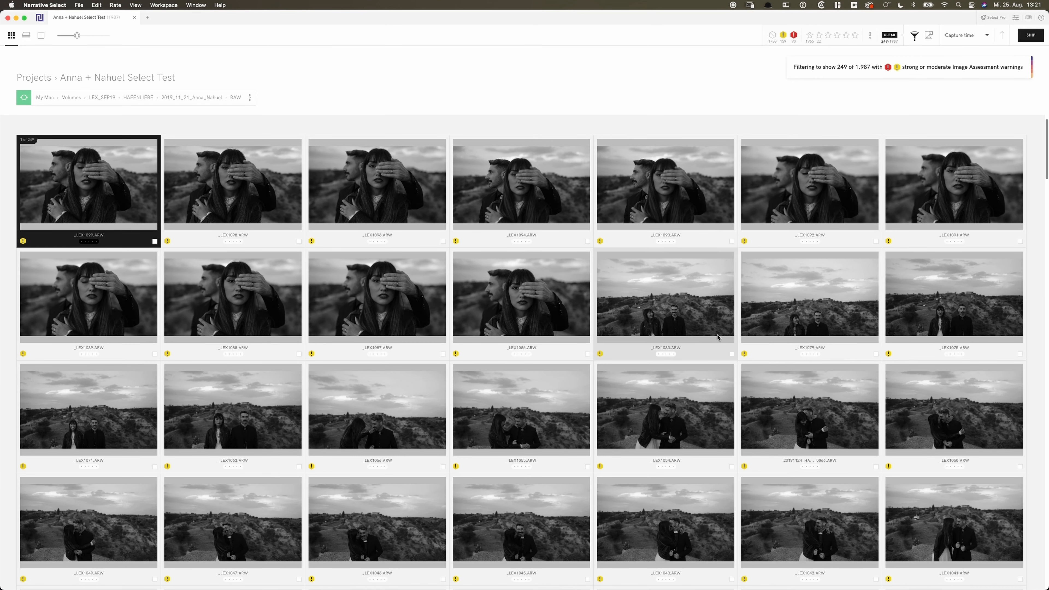
pyautogui.scroll(-3)
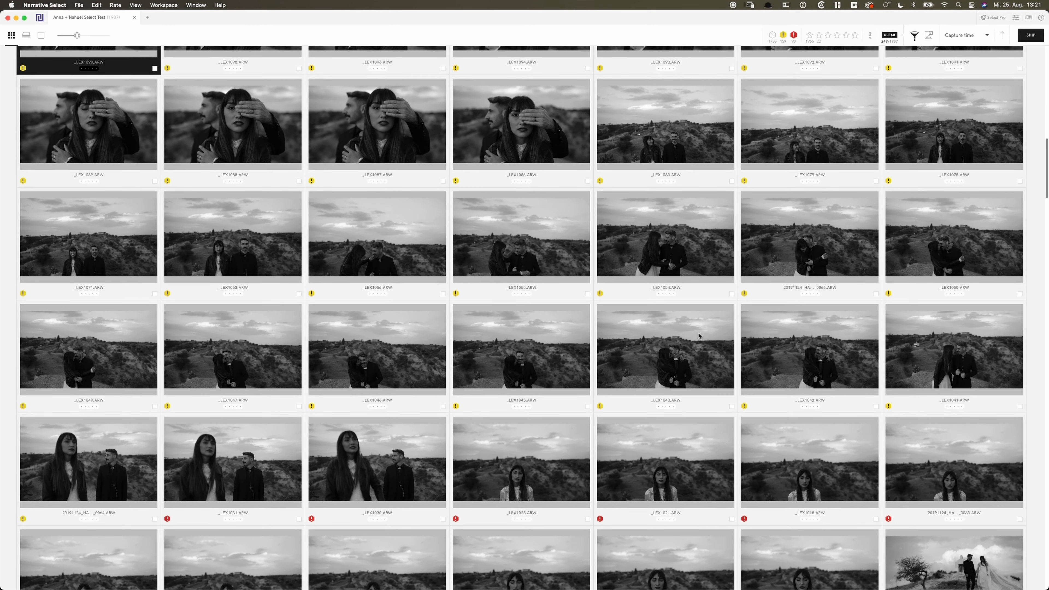
pyautogui.scroll(-3)
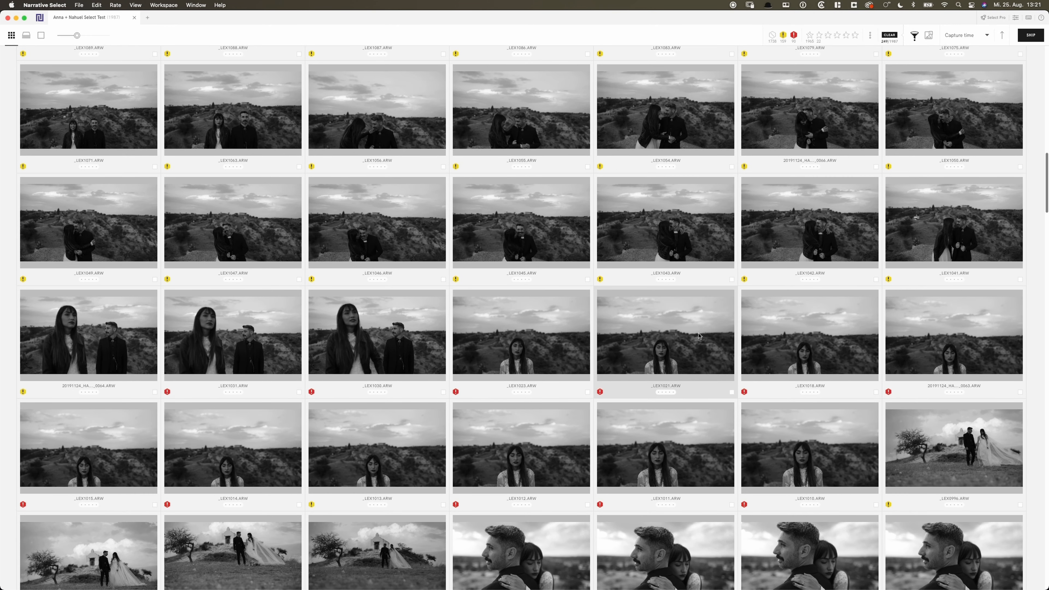
pyautogui.scroll(-3)
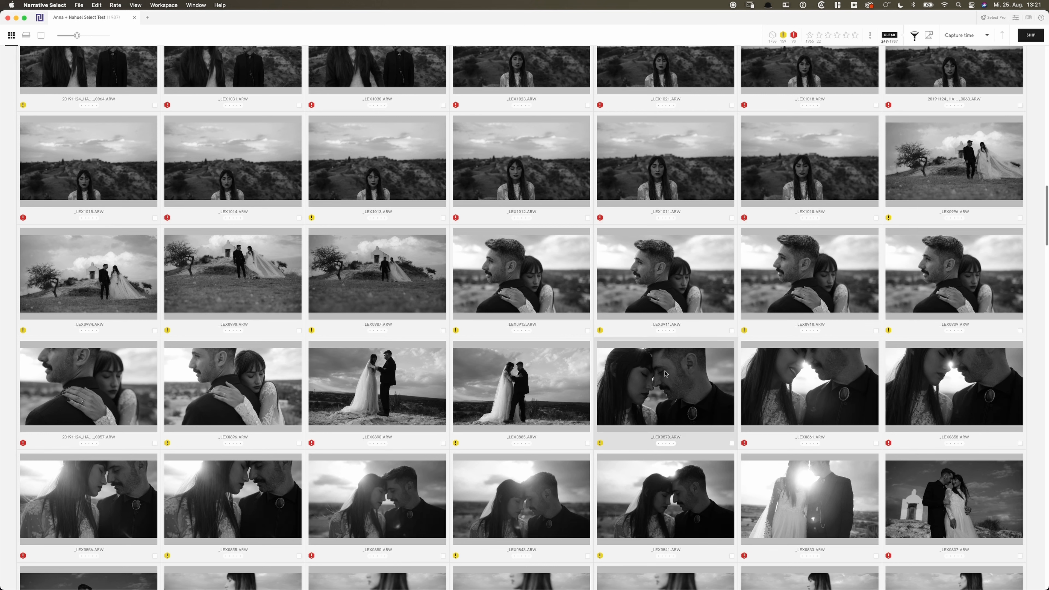
pyautogui.moveTo(675, 387)
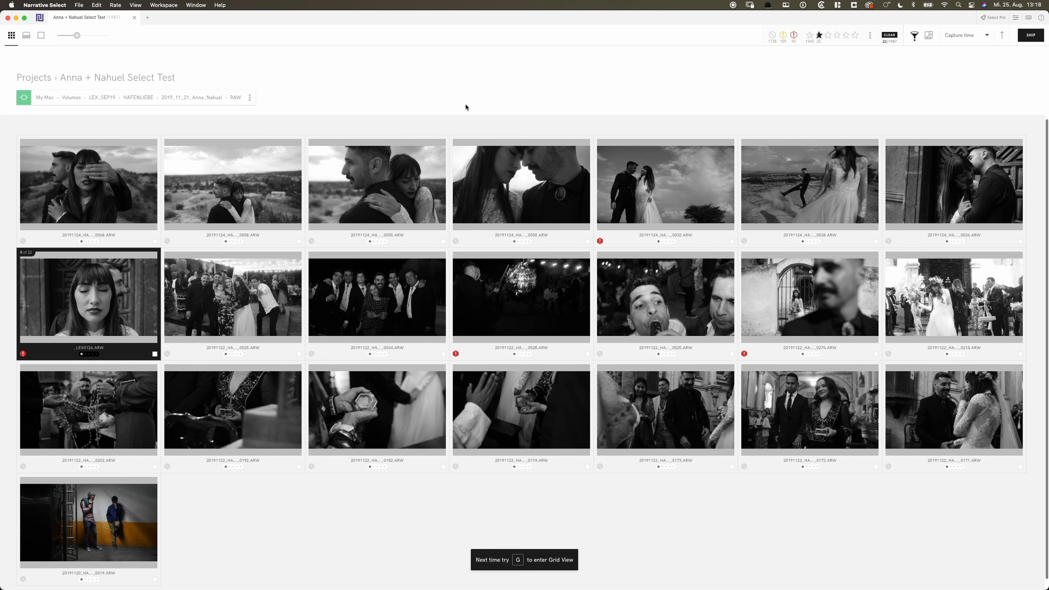
pyautogui.moveTo(871, 507)
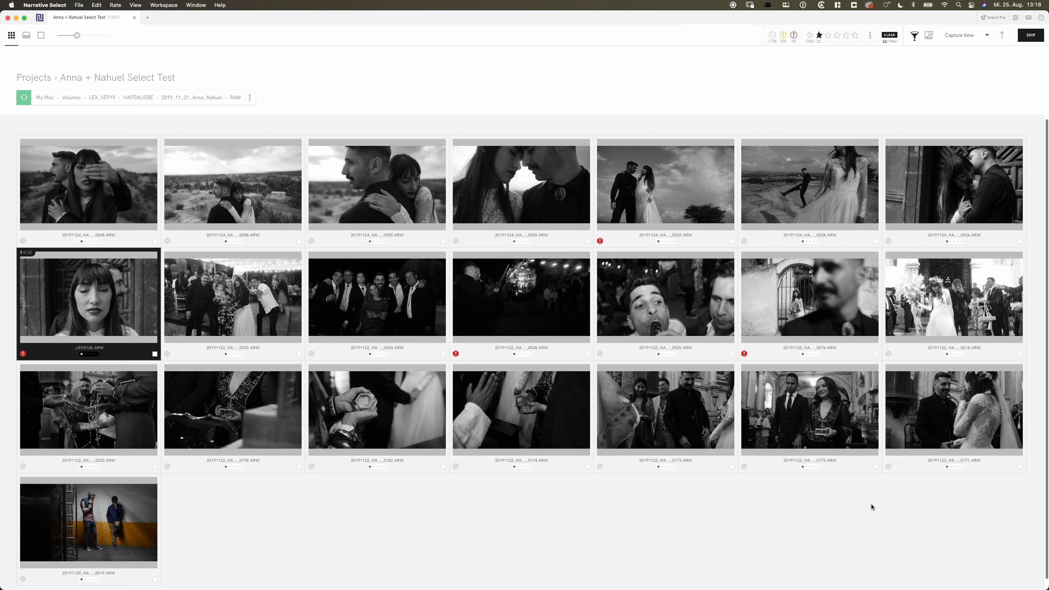
pyautogui.moveTo(858, 521)
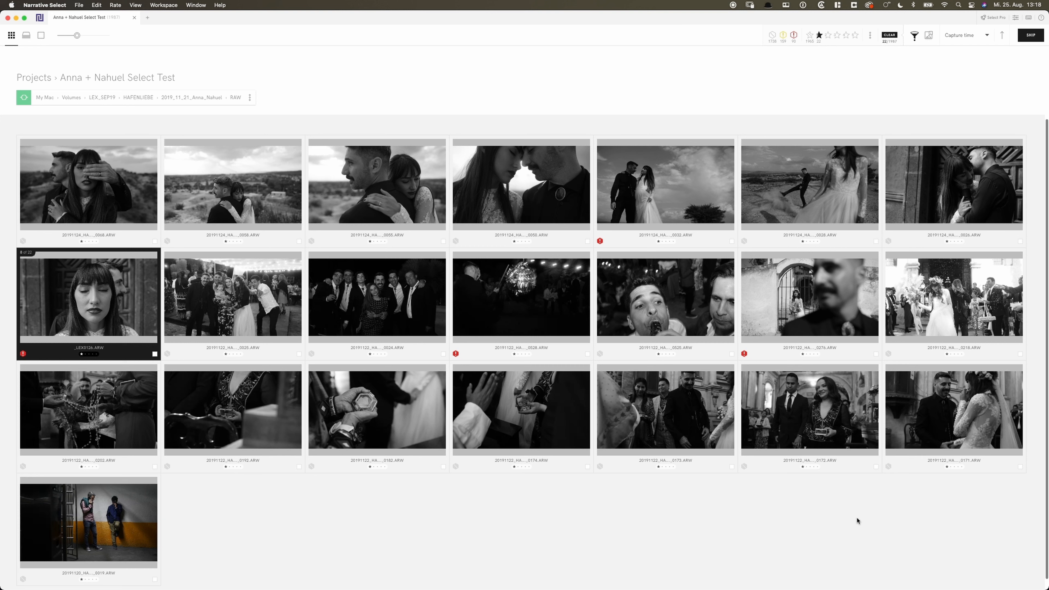
pyautogui.moveTo(842, 545)
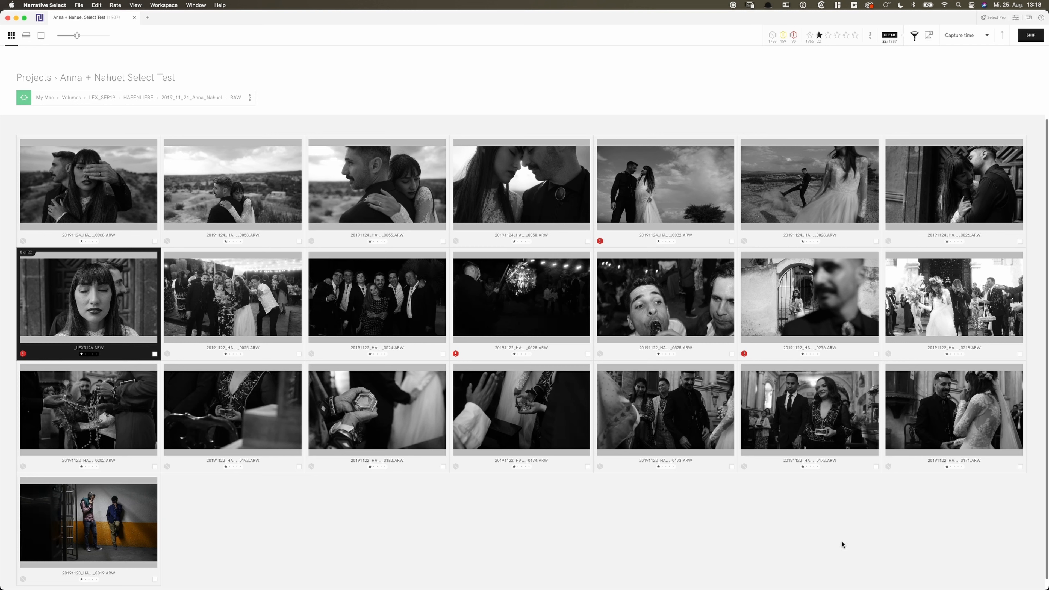
pyautogui.moveTo(1031, 35)
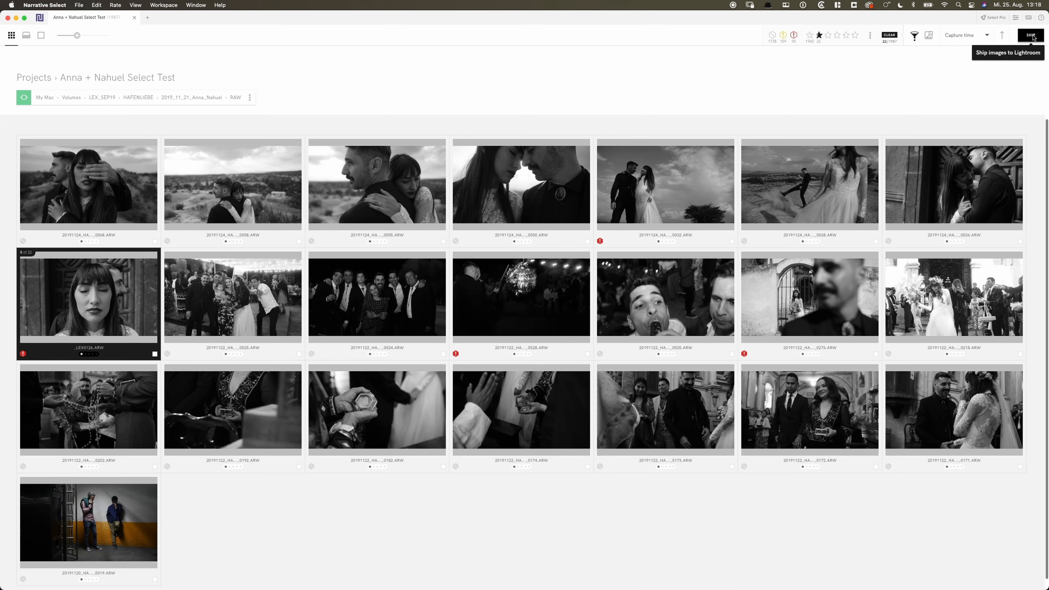
# - Start shipping the selects to Lightroom Classic into a newly created catalog
pyautogui.click(1030, 35)
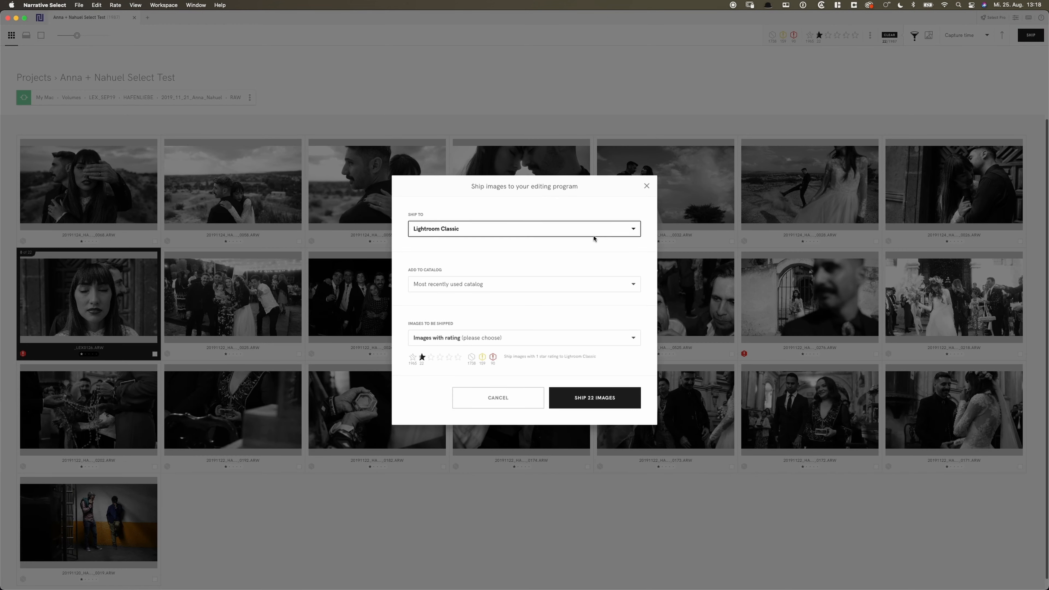
pyautogui.click(524, 229)
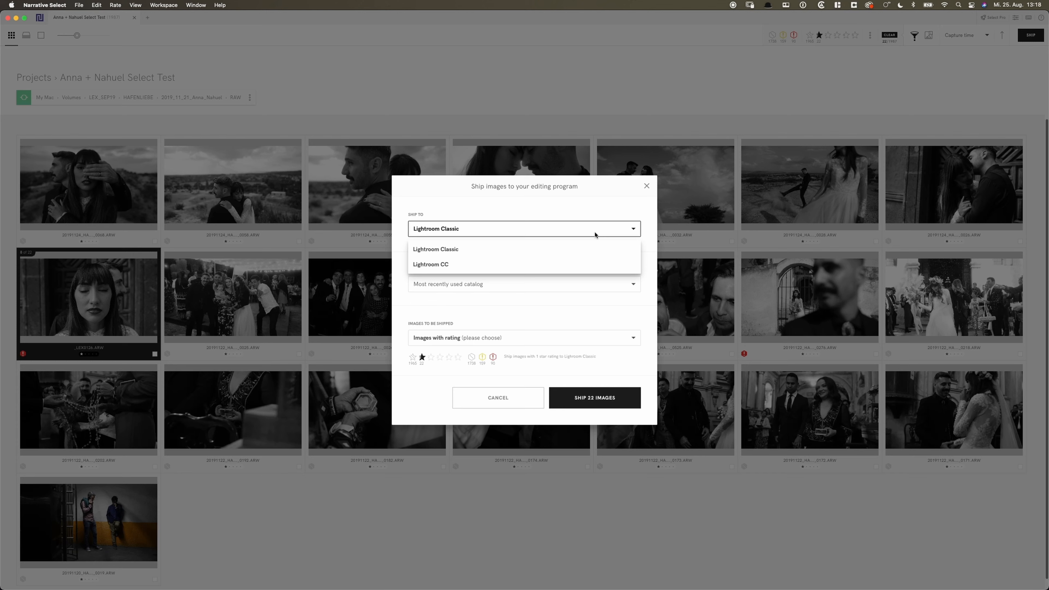
pyautogui.click(435, 249)
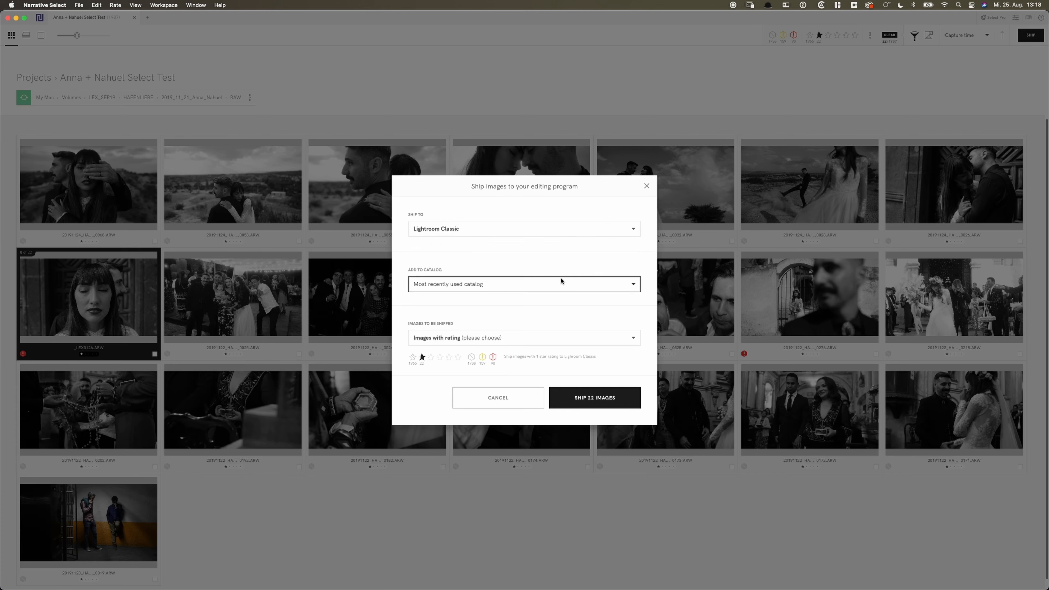
pyautogui.click(524, 283)
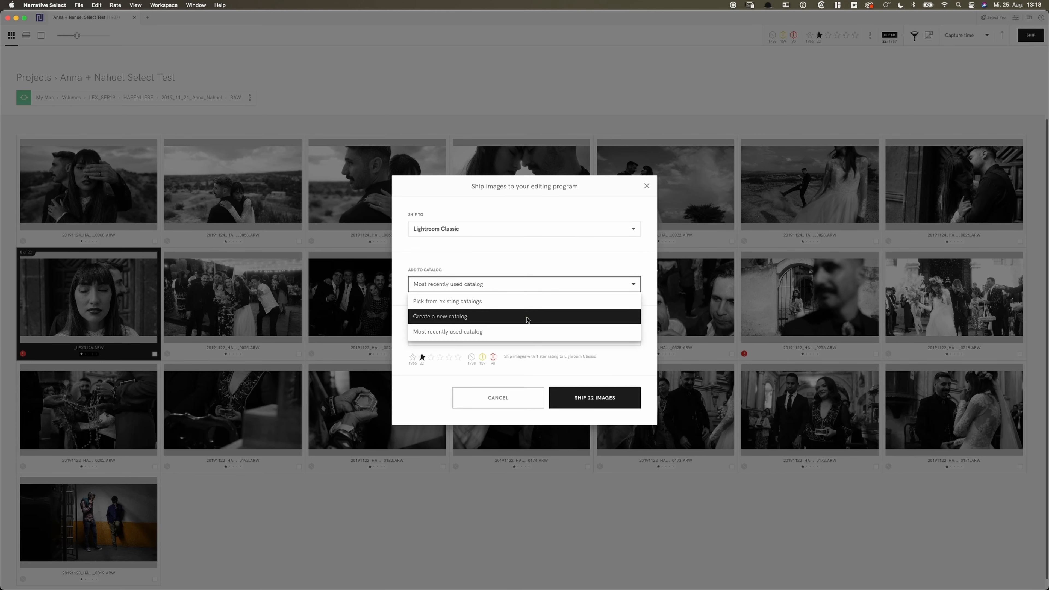
pyautogui.click(440, 316)
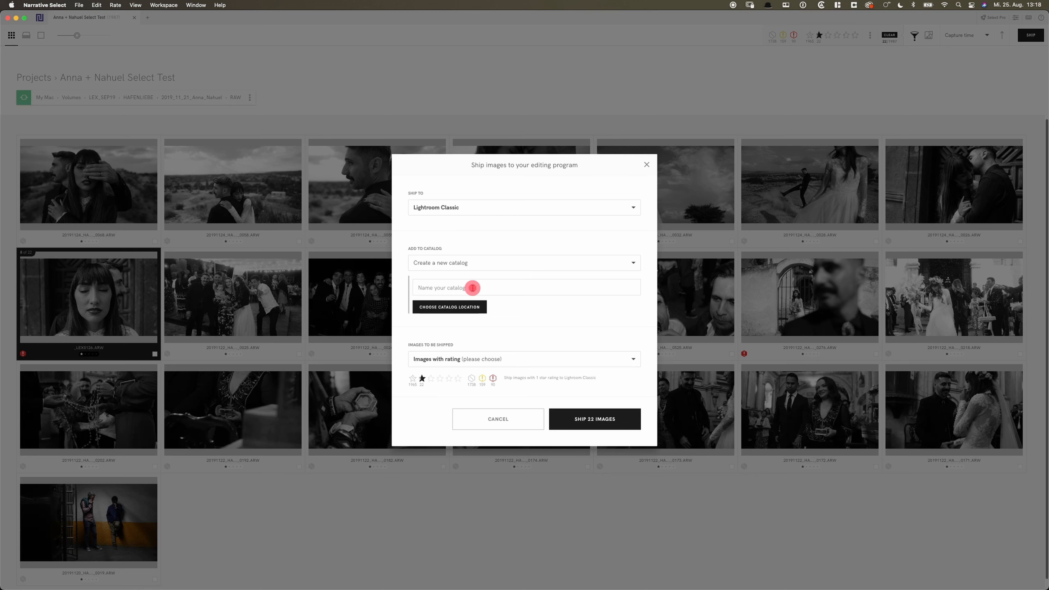
# - Name the catalog 'Anna + Nahuel NArrative Select Test Catalog' and ship the 22 images
pyautogui.write('Anna + Nahuel N')
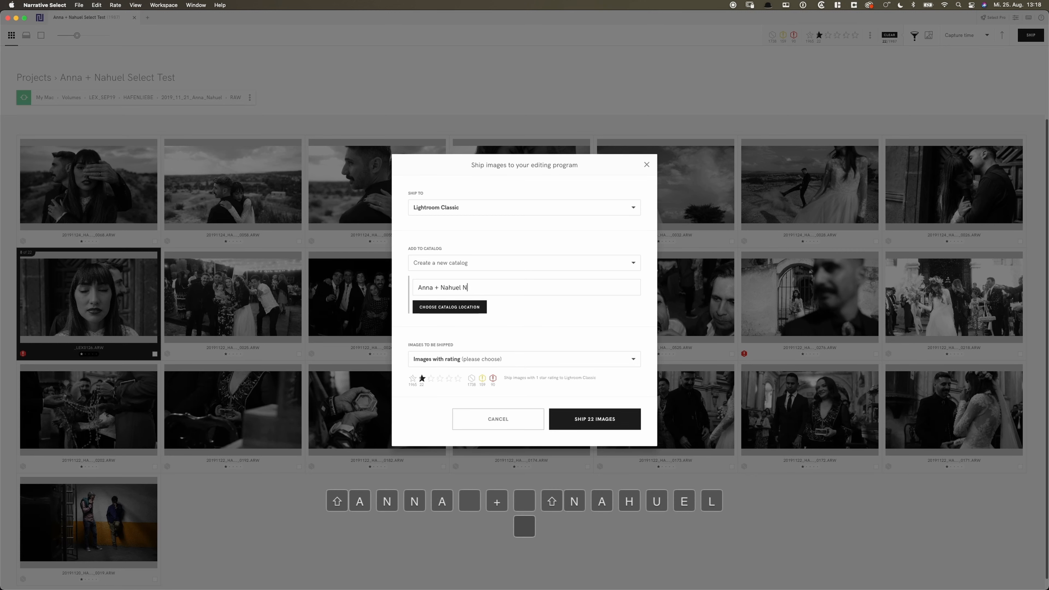
pyautogui.write('Arrative Selec')
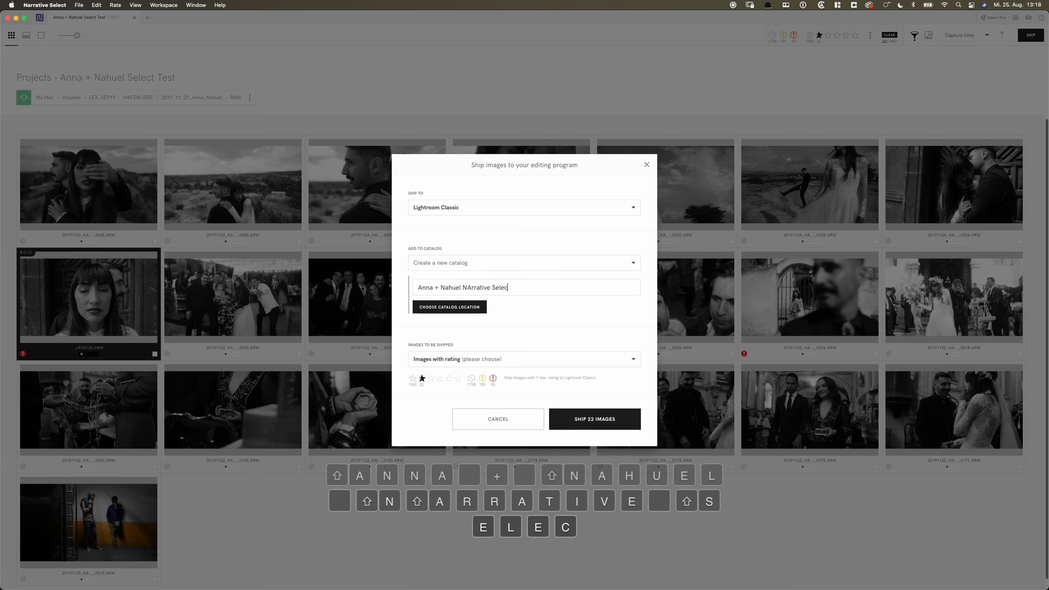
pyautogui.write('Test Cata')
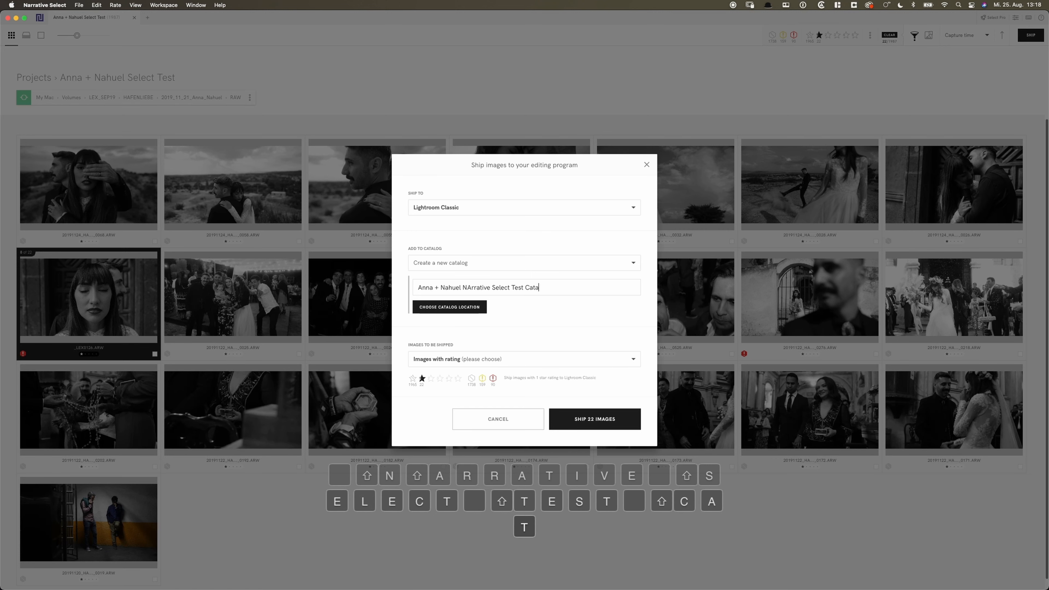
pyautogui.write('log')
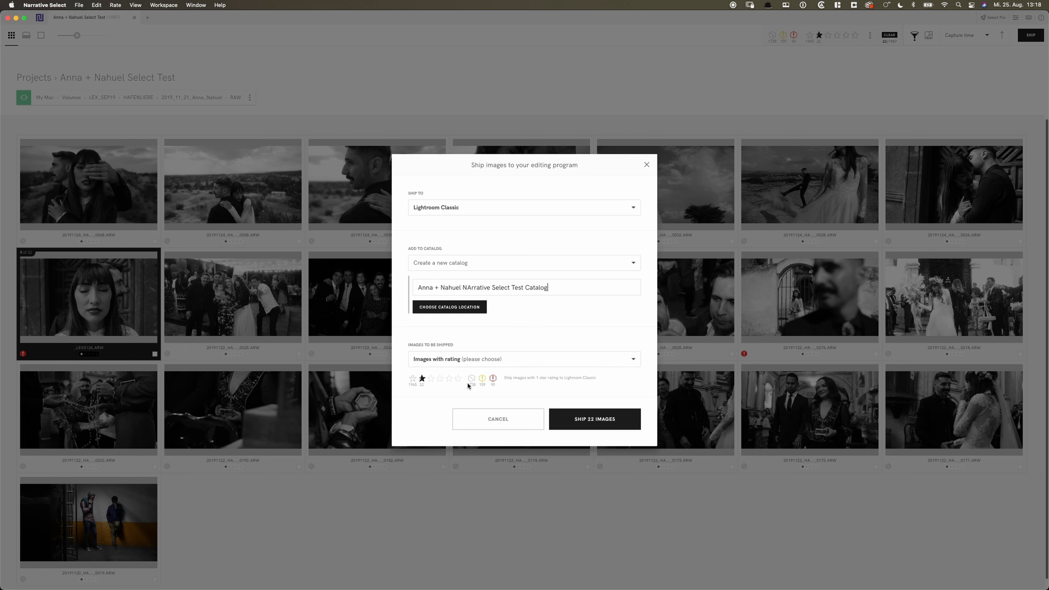
pyautogui.moveTo(593, 419)
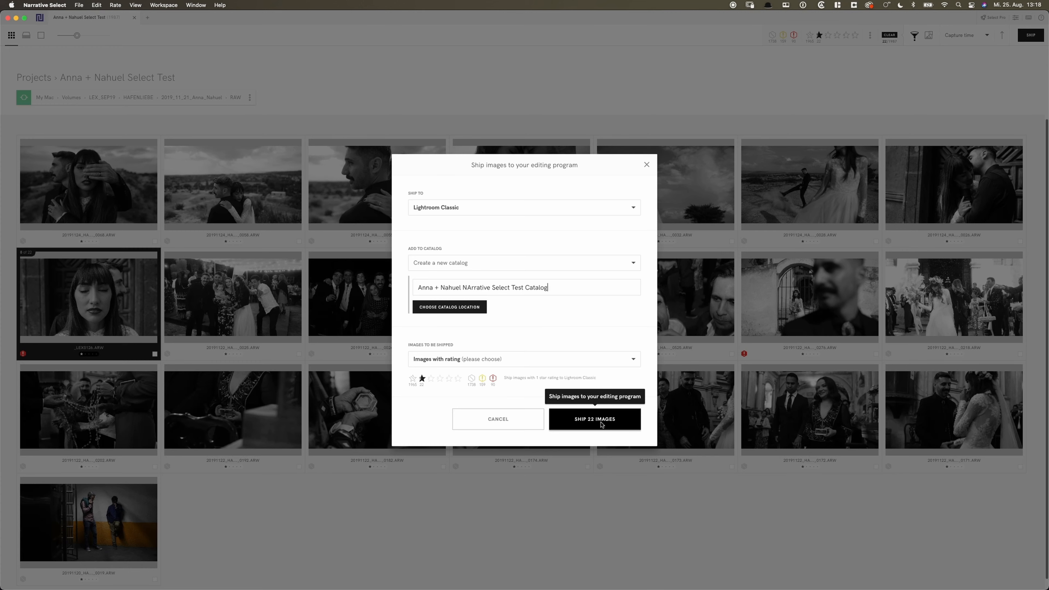
pyautogui.click(593, 419)
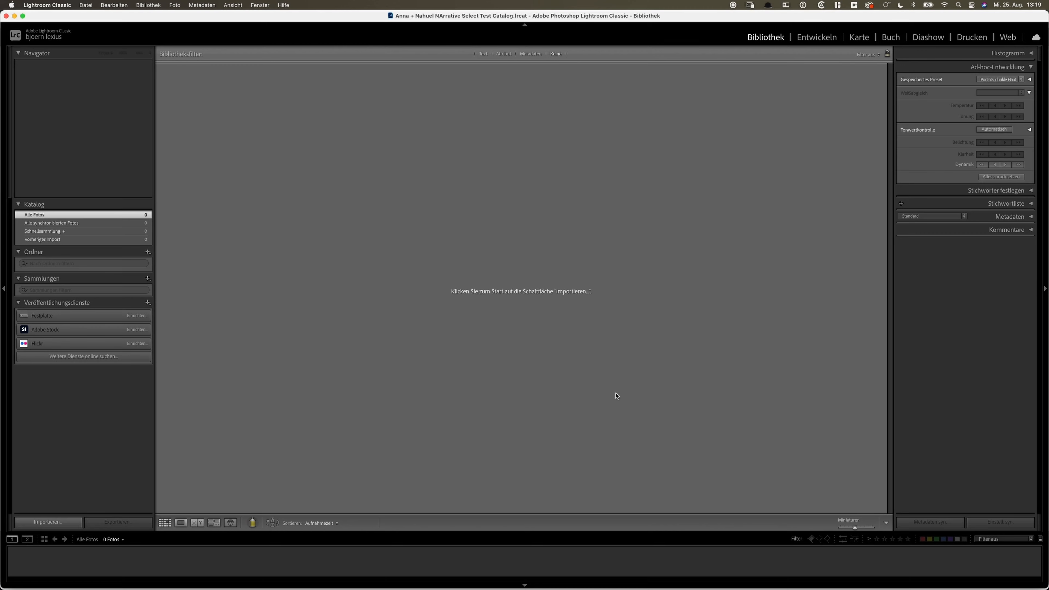
# - Import the shipped one-star photos into the new Lightroom Classic catalog
pyautogui.click(47, 522)
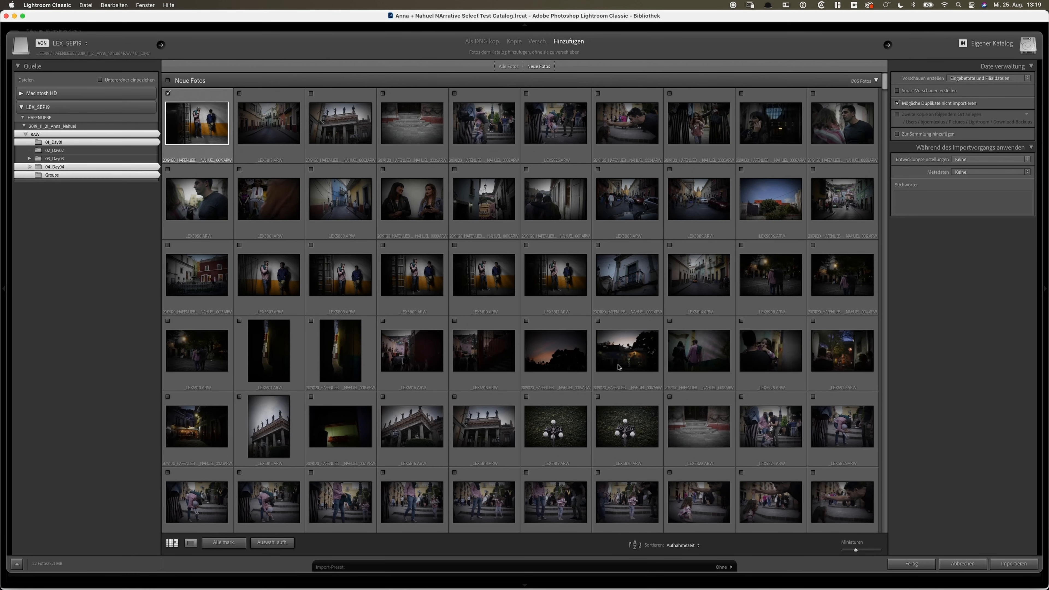
pyautogui.scroll(3)
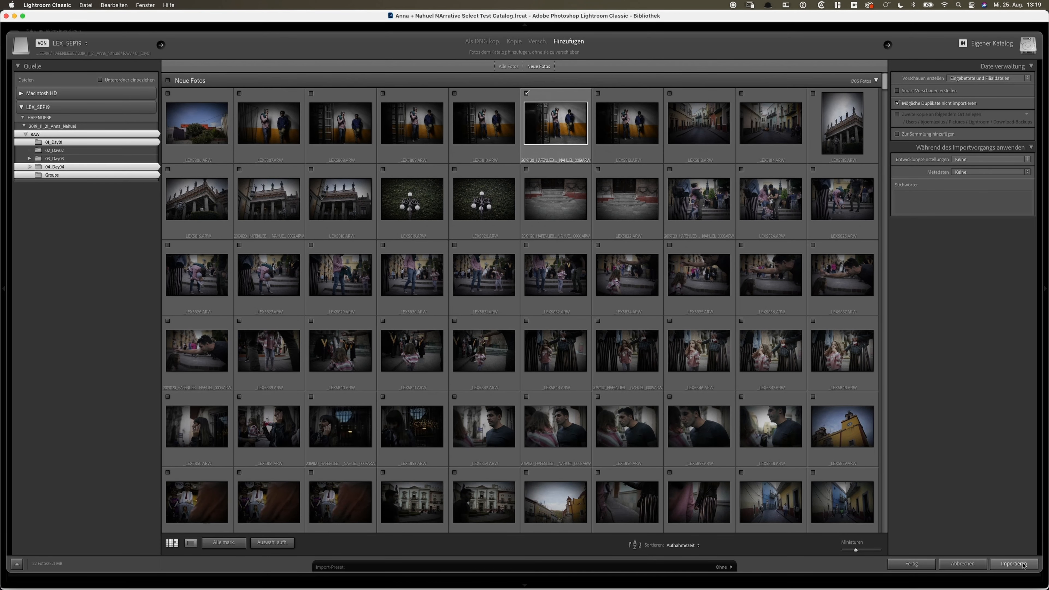
pyautogui.click(1014, 564)
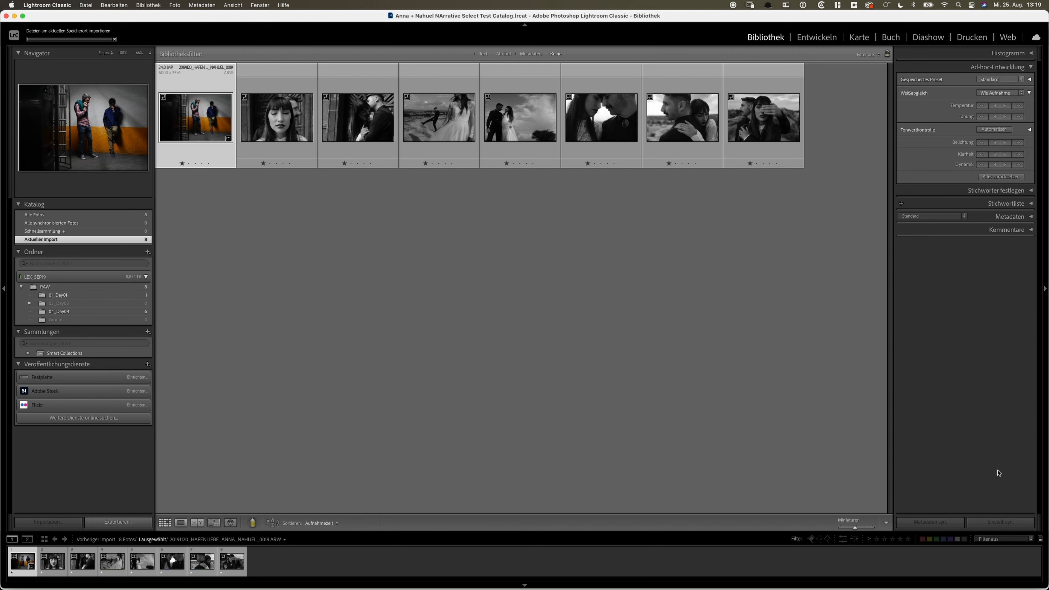